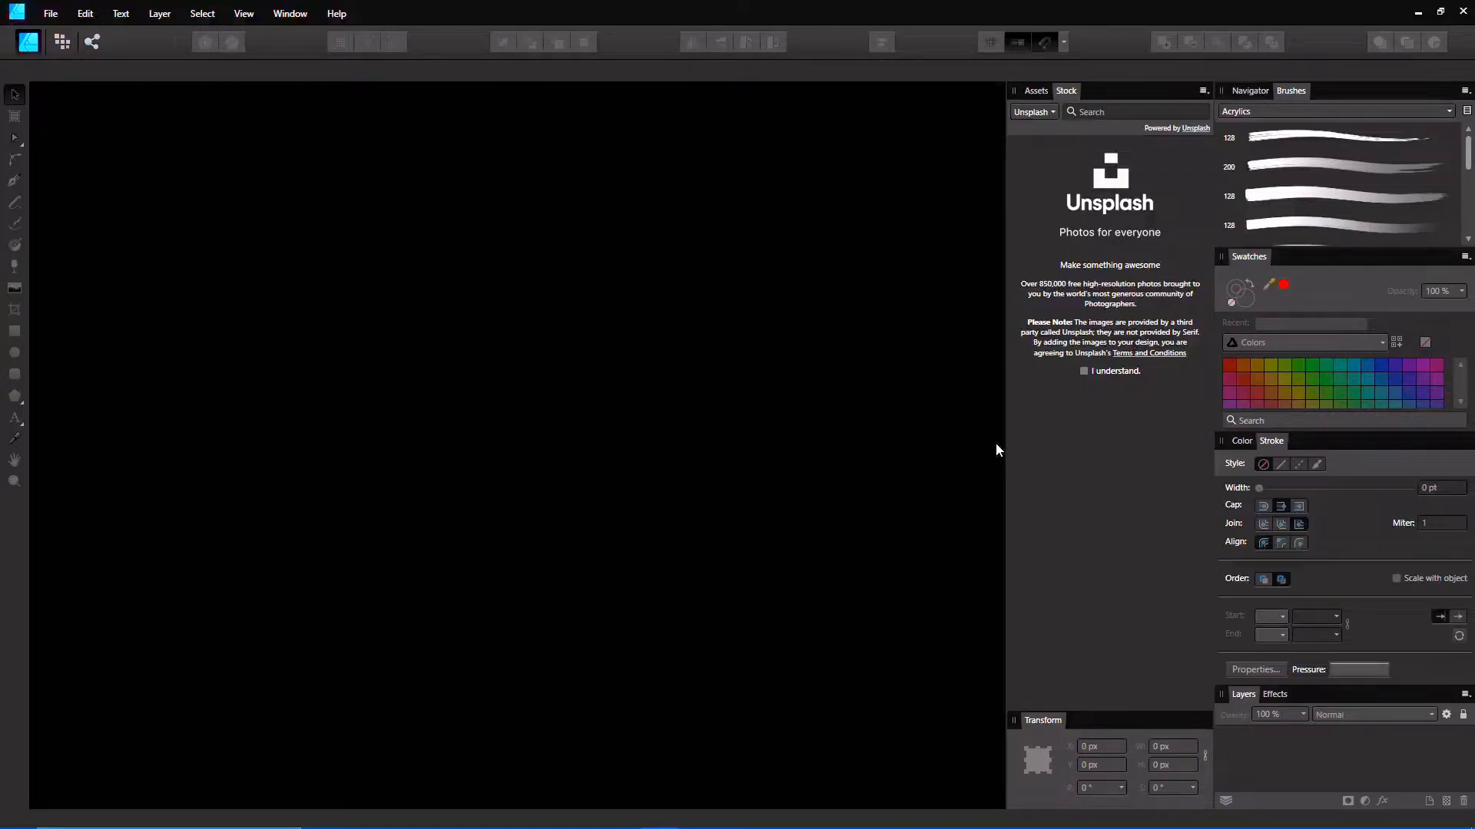
{"action": "mouse_move", "coordinate": [762, 474]}
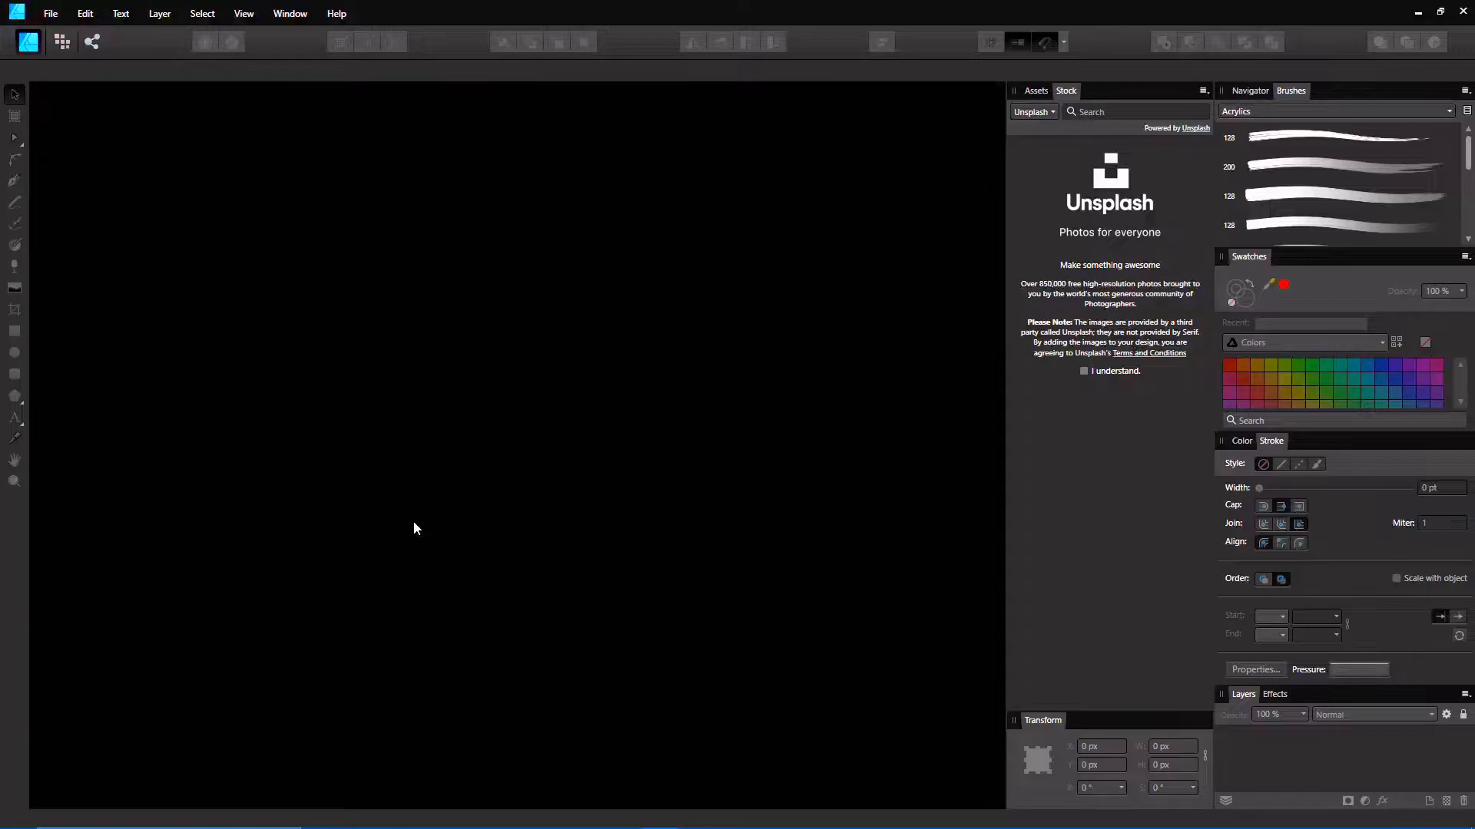
{"action": "mouse_move", "coordinate": [463, 508]}
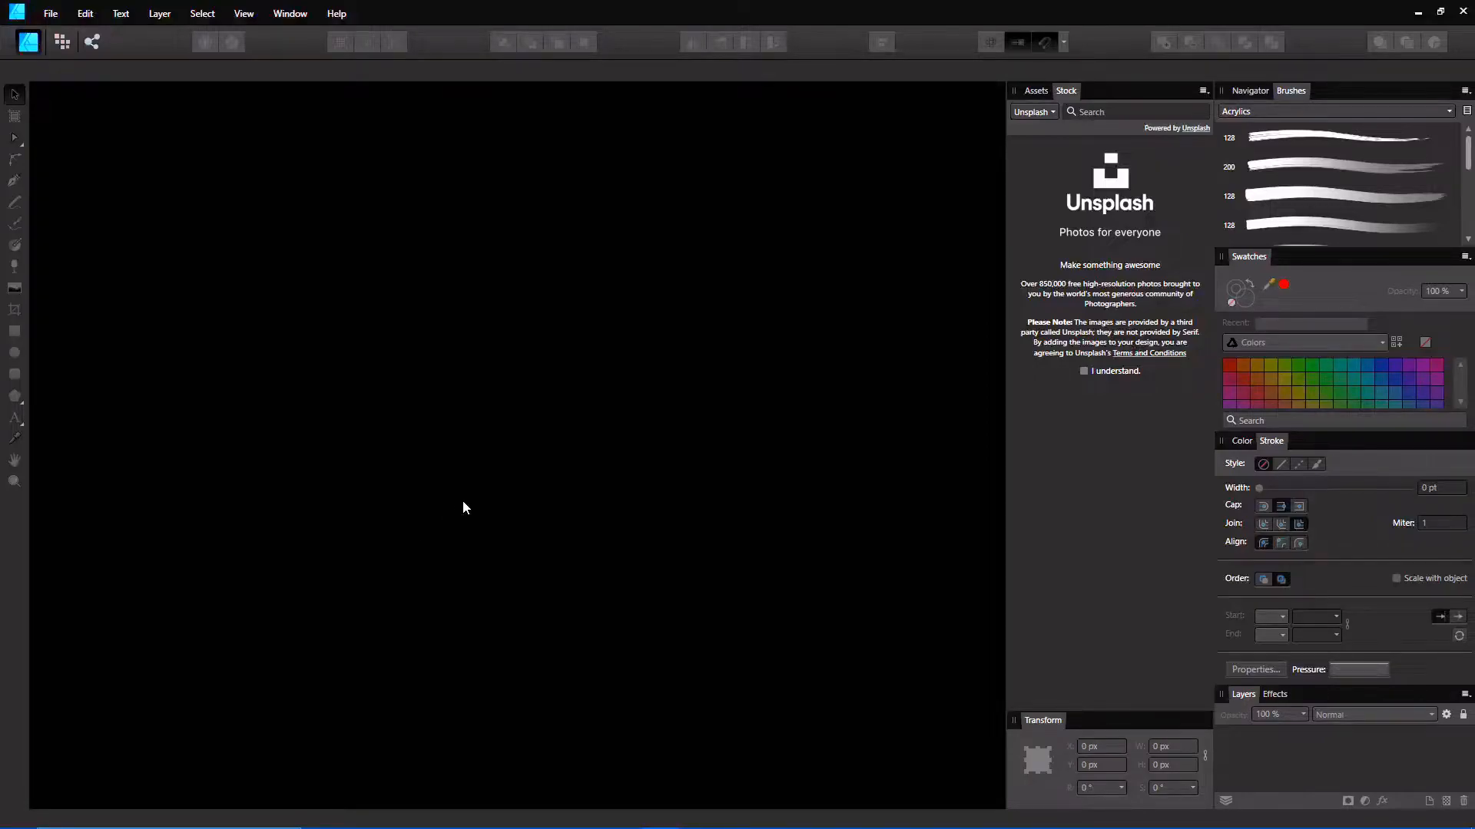
{"action": "mouse_move", "coordinate": [461, 514]}
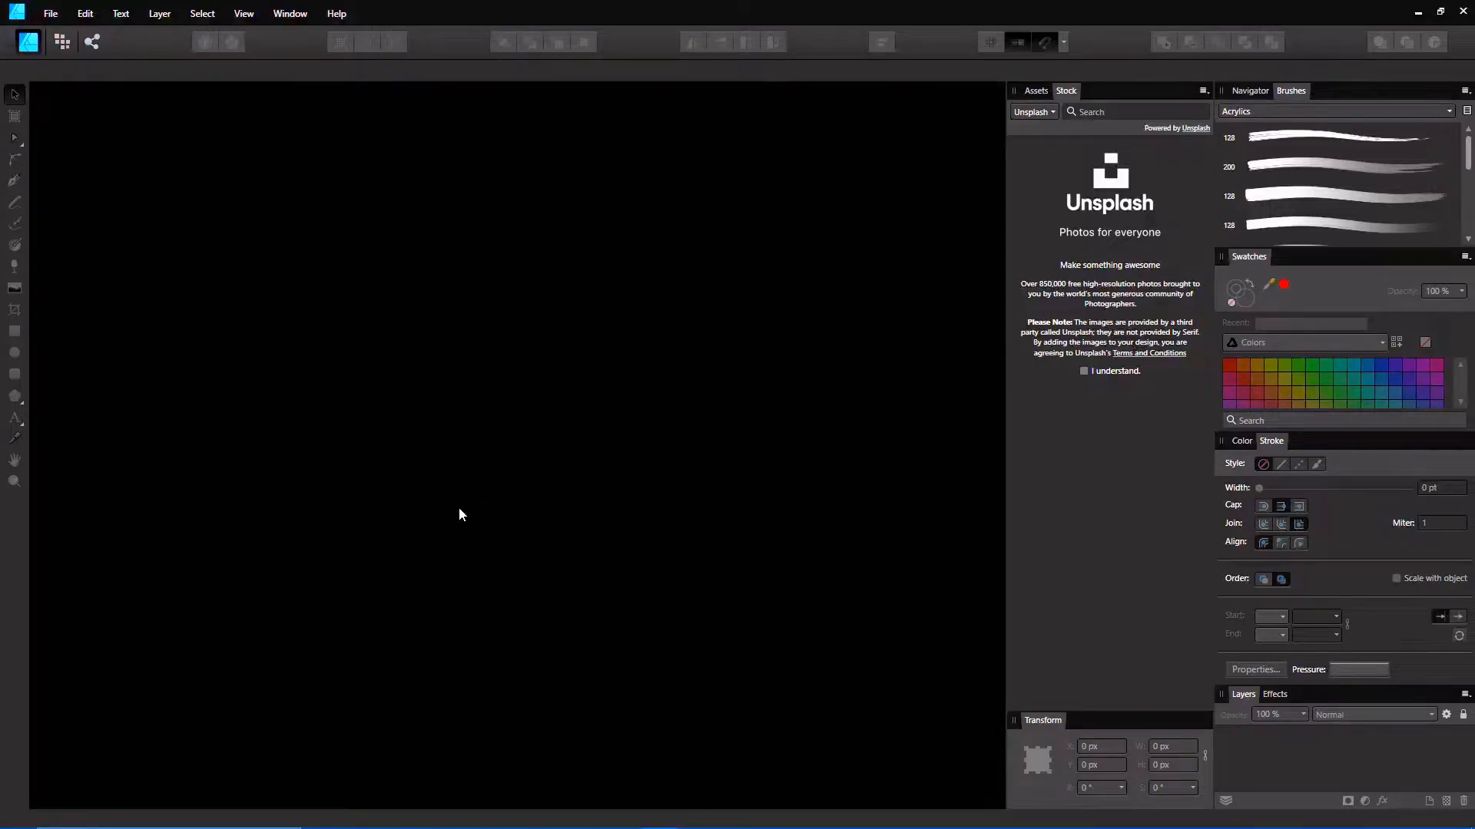
{"action": "mouse_move", "coordinate": [461, 510]}
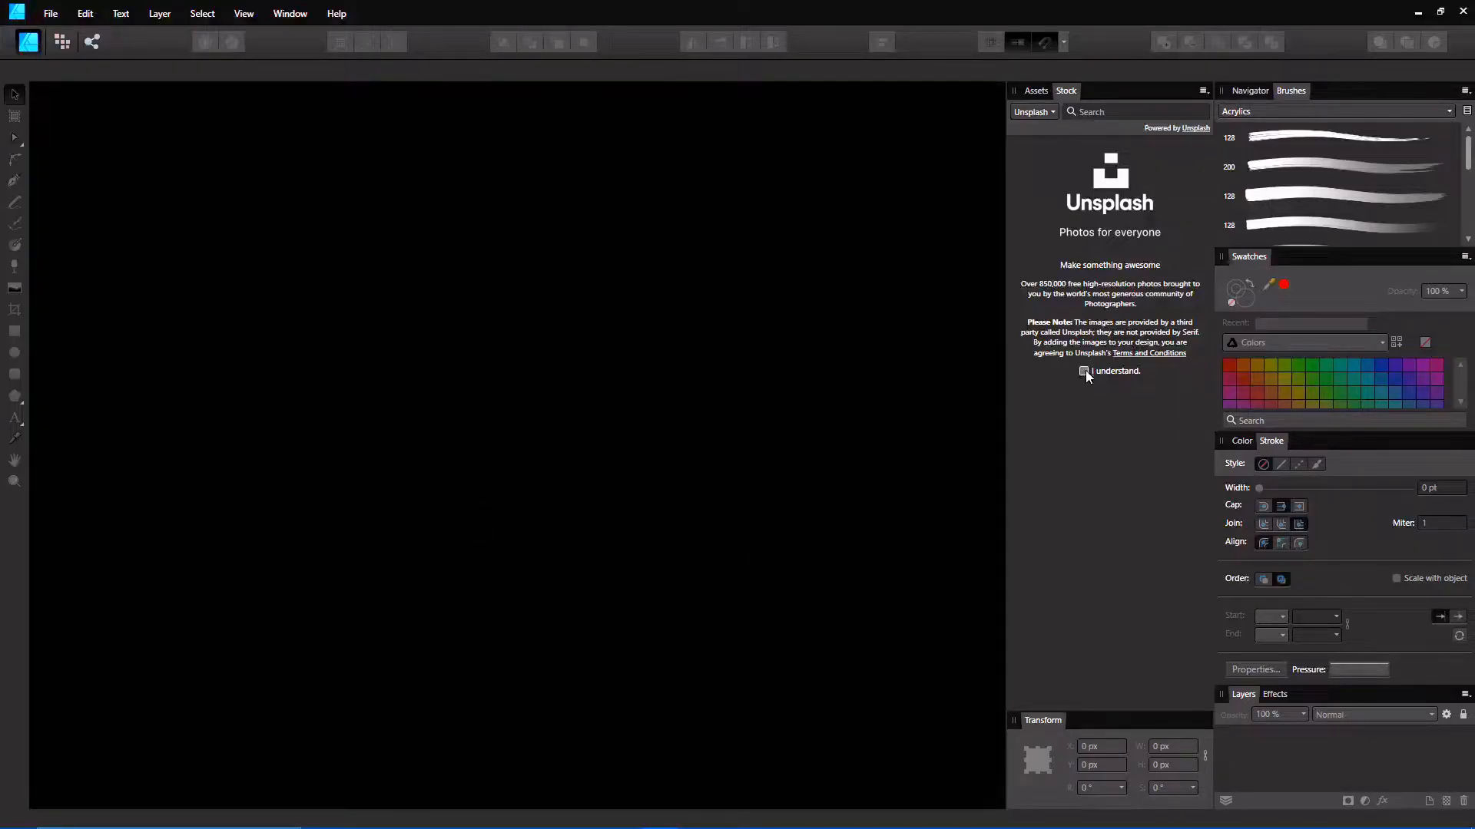
Step: Accept the Unsplash terms in the Stock panel, glance at the Assets library, and return to Stock
{"action": "left_click", "coordinate": [1083, 370]}
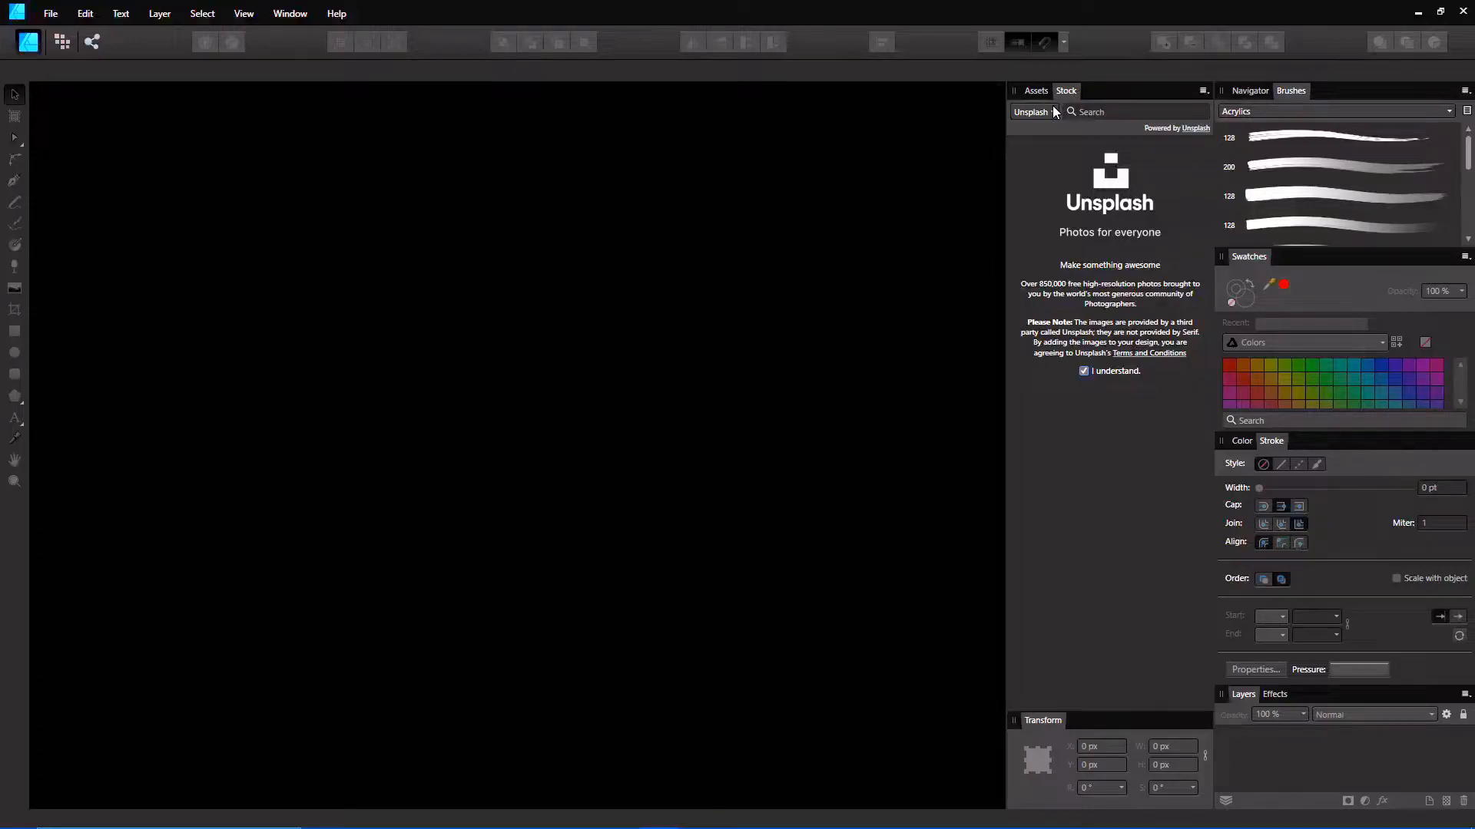
{"action": "mouse_move", "coordinate": [956, 283]}
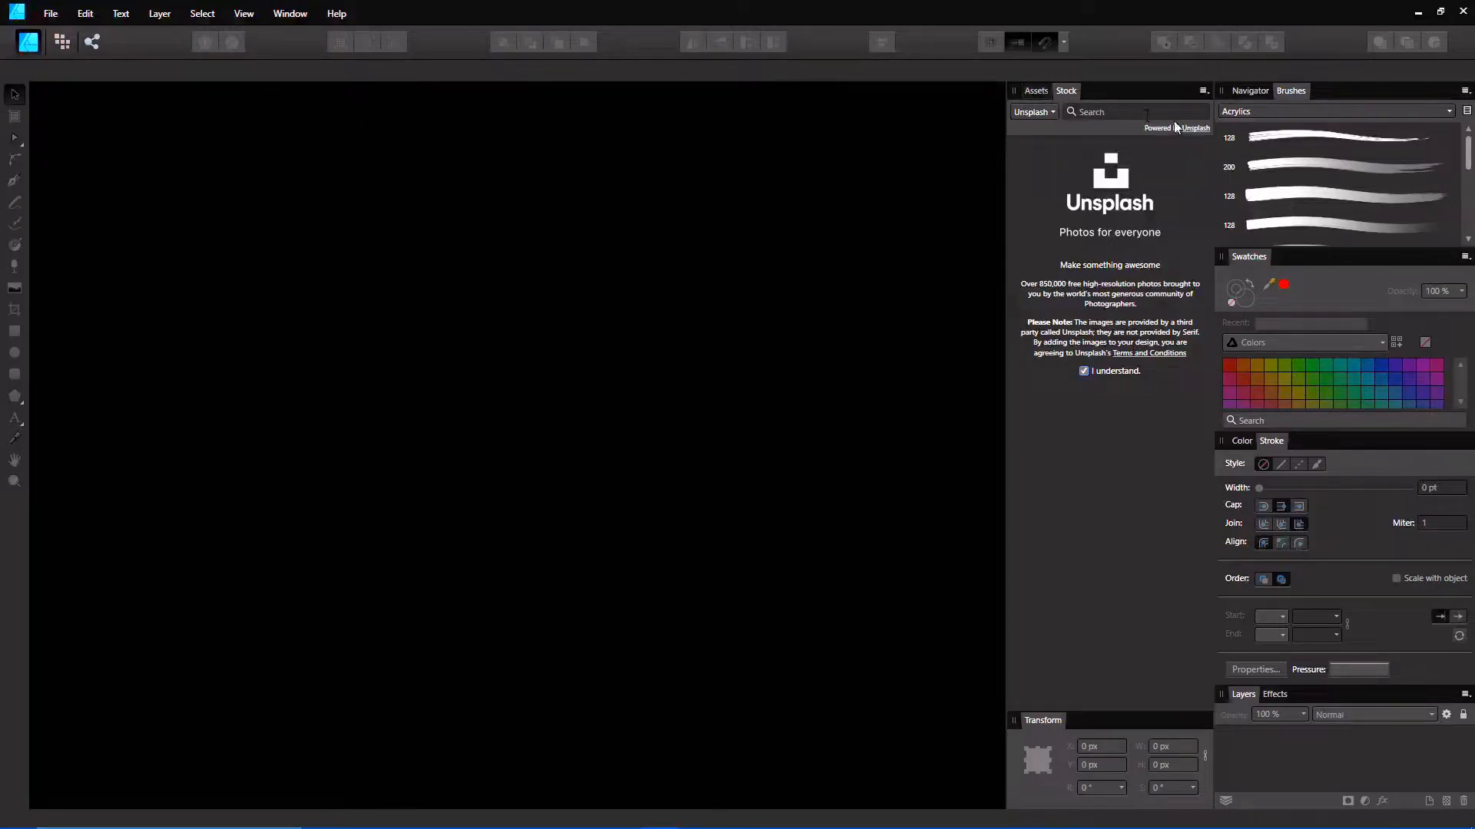
{"action": "left_click", "coordinate": [1034, 91]}
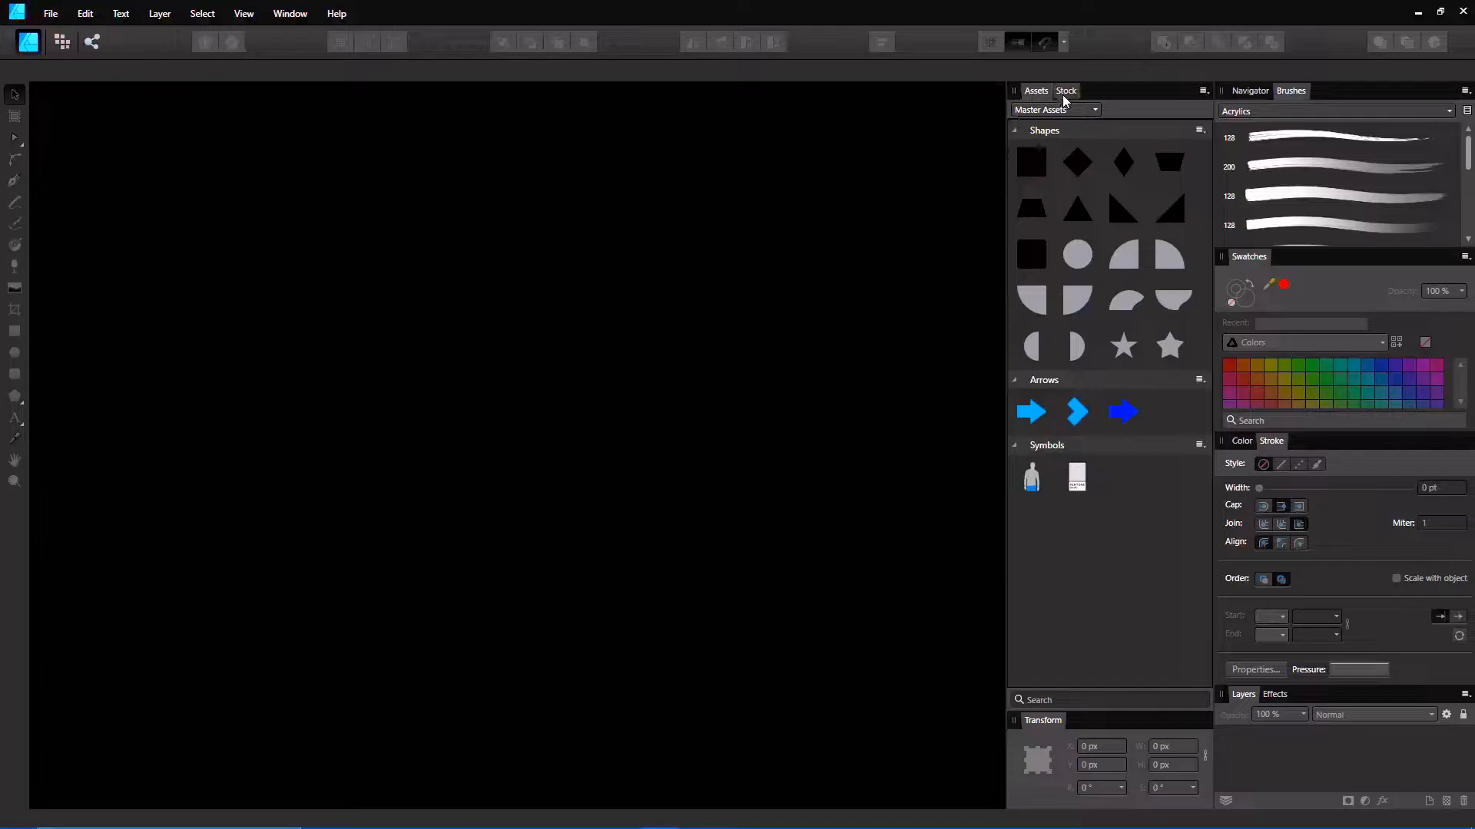
{"action": "left_click", "coordinate": [1066, 90]}
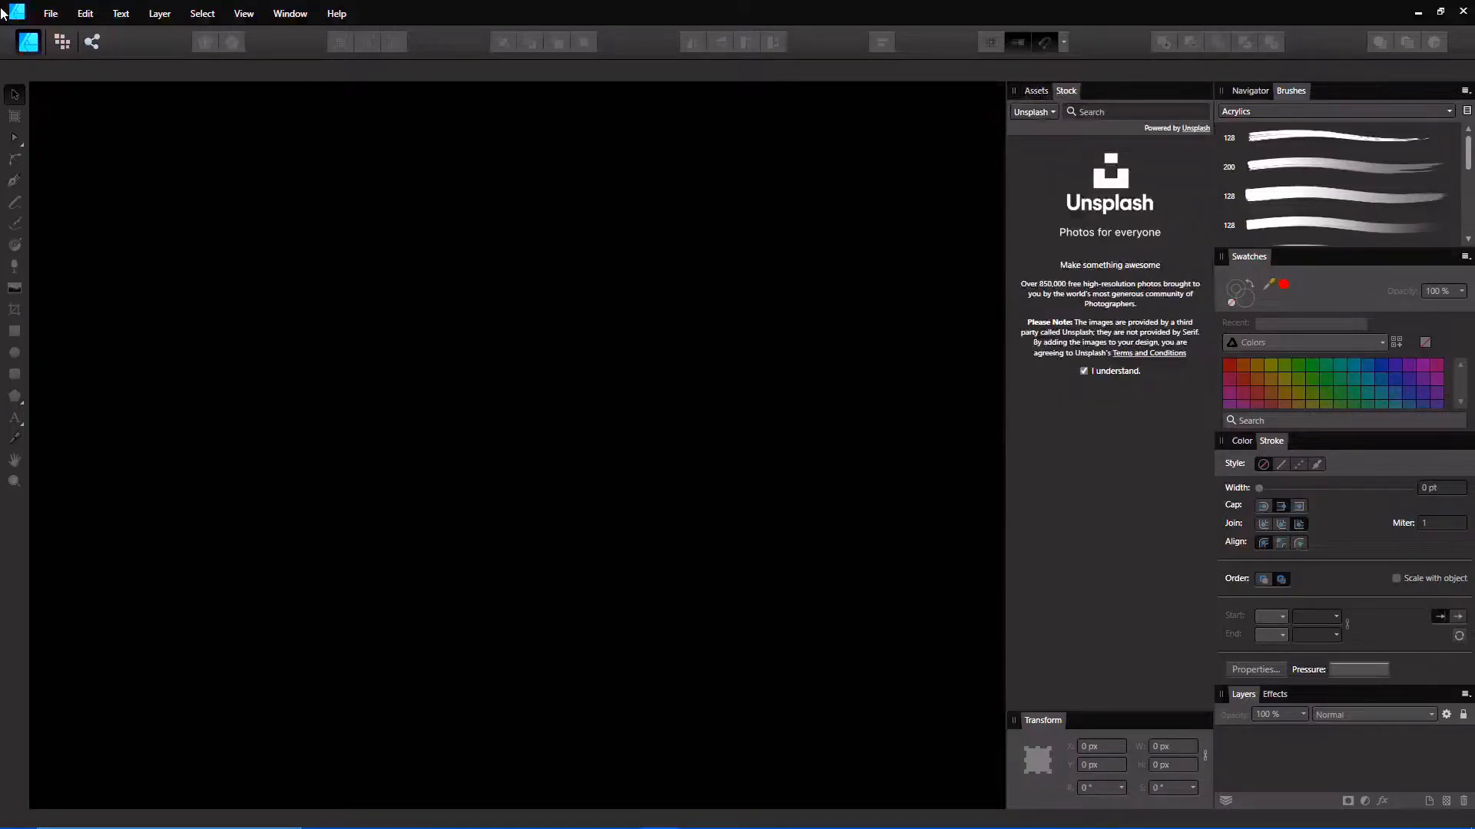
Step: Start a new document from File > New and choose the A5 print preset (148 × 210 mm)
{"action": "left_click", "coordinate": [49, 14]}
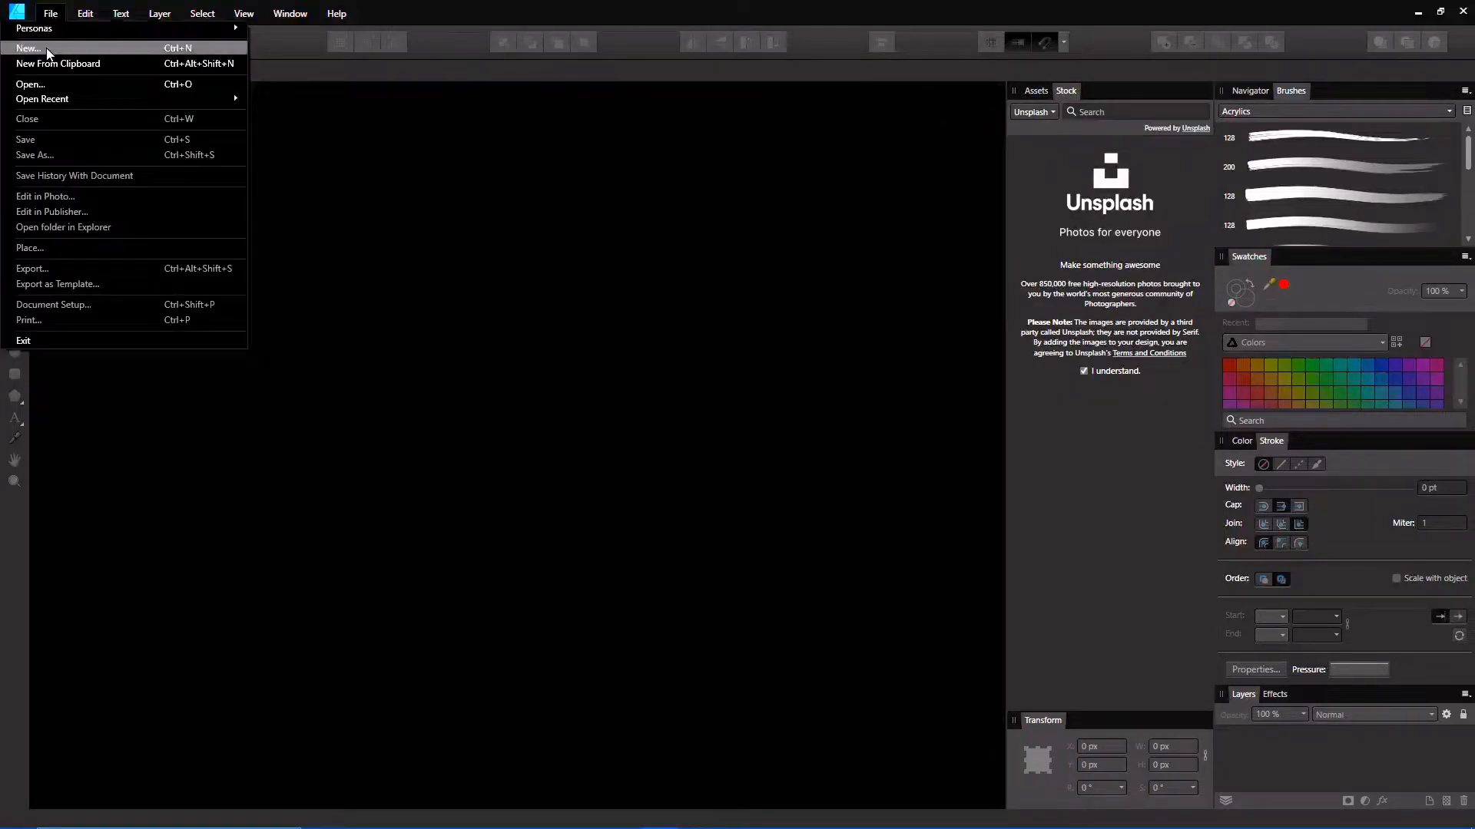
{"action": "left_click", "coordinate": [27, 48]}
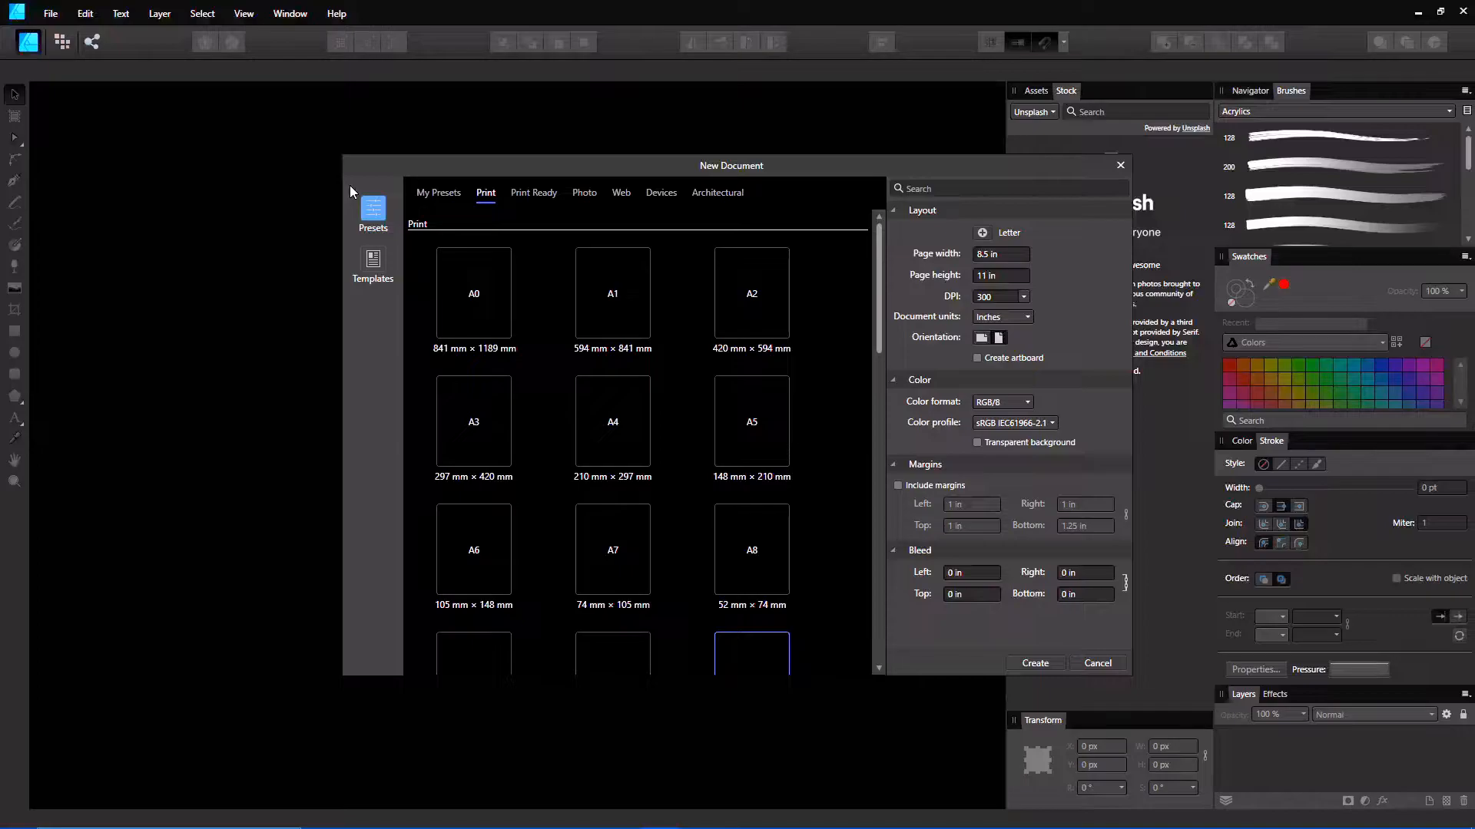
{"action": "mouse_move", "coordinate": [171, 313]}
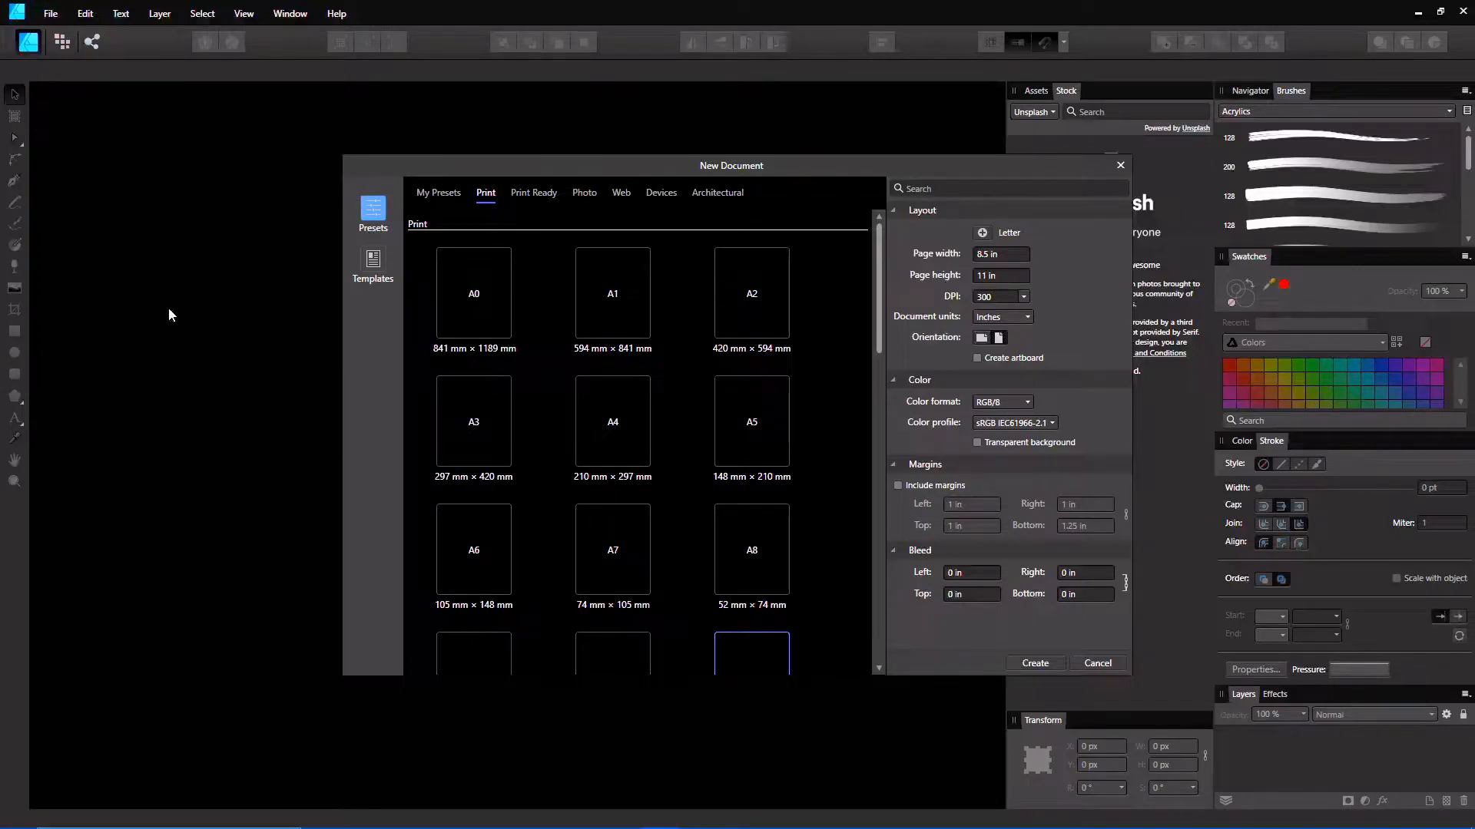
{"action": "scroll", "scroll_direction": "down", "scroll_amount": 3}
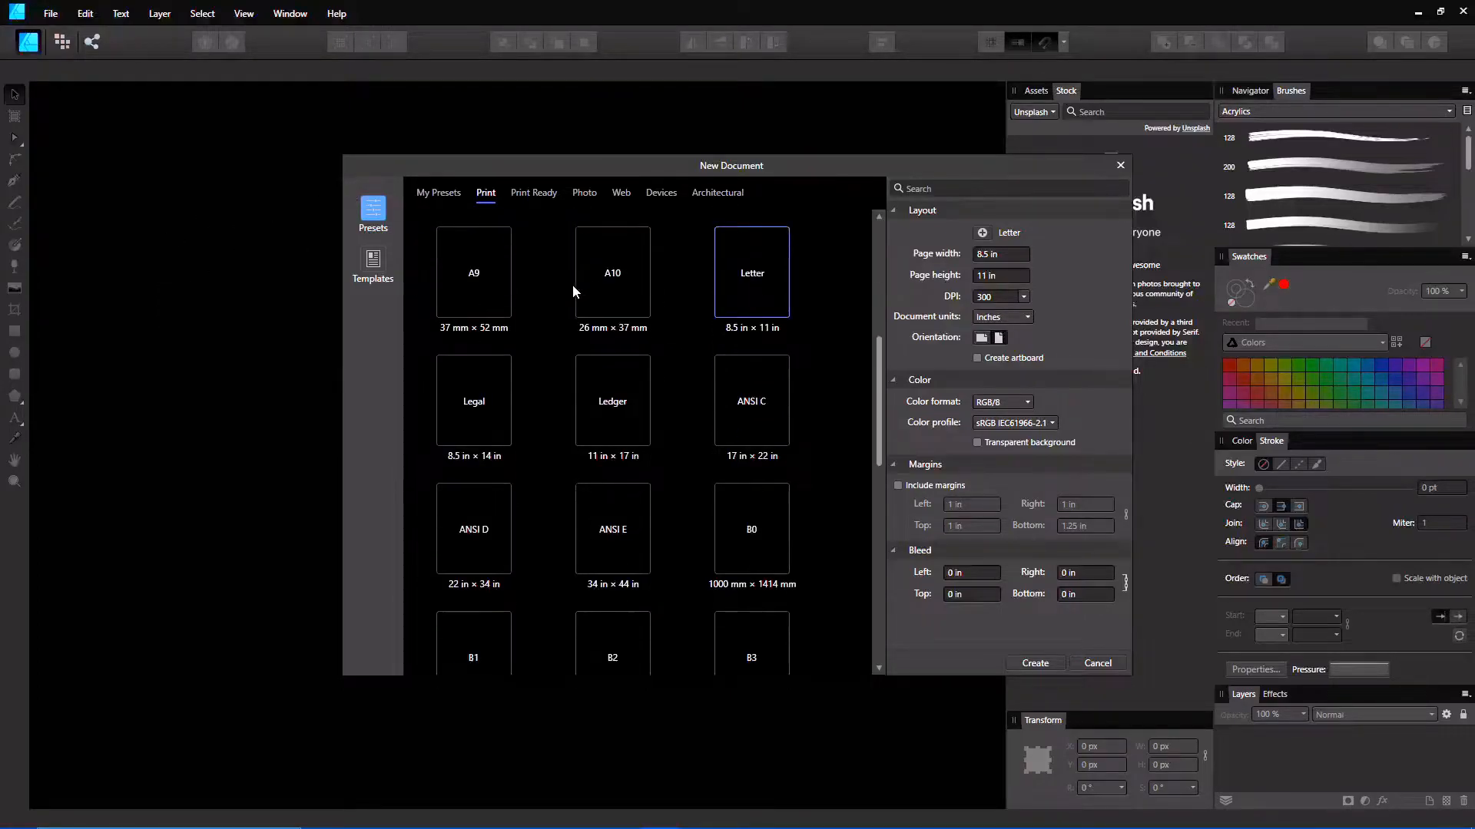
{"action": "scroll", "scroll_direction": "down", "scroll_amount": 3}
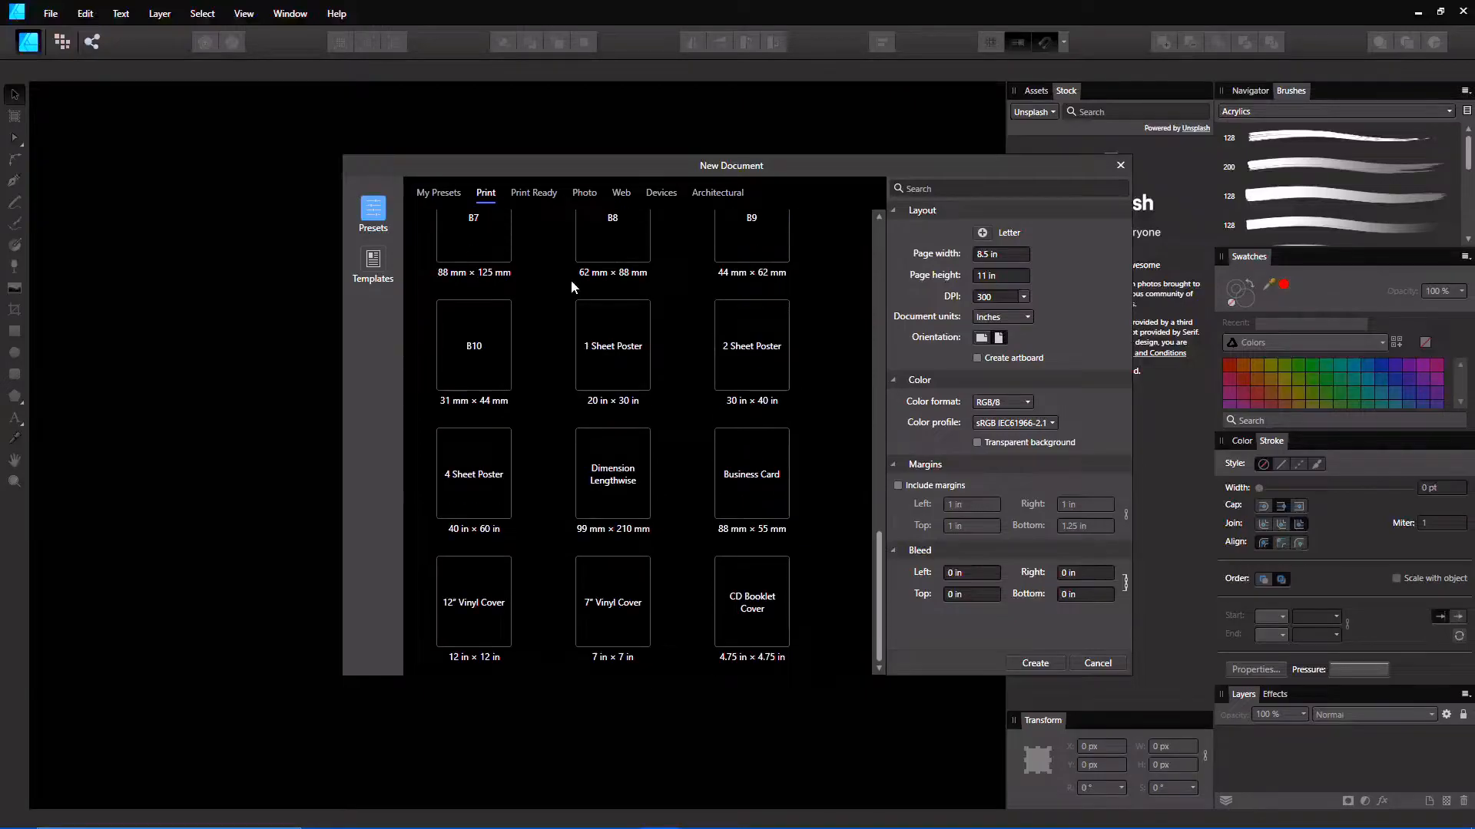
{"action": "scroll", "scroll_direction": "down", "scroll_amount": 3}
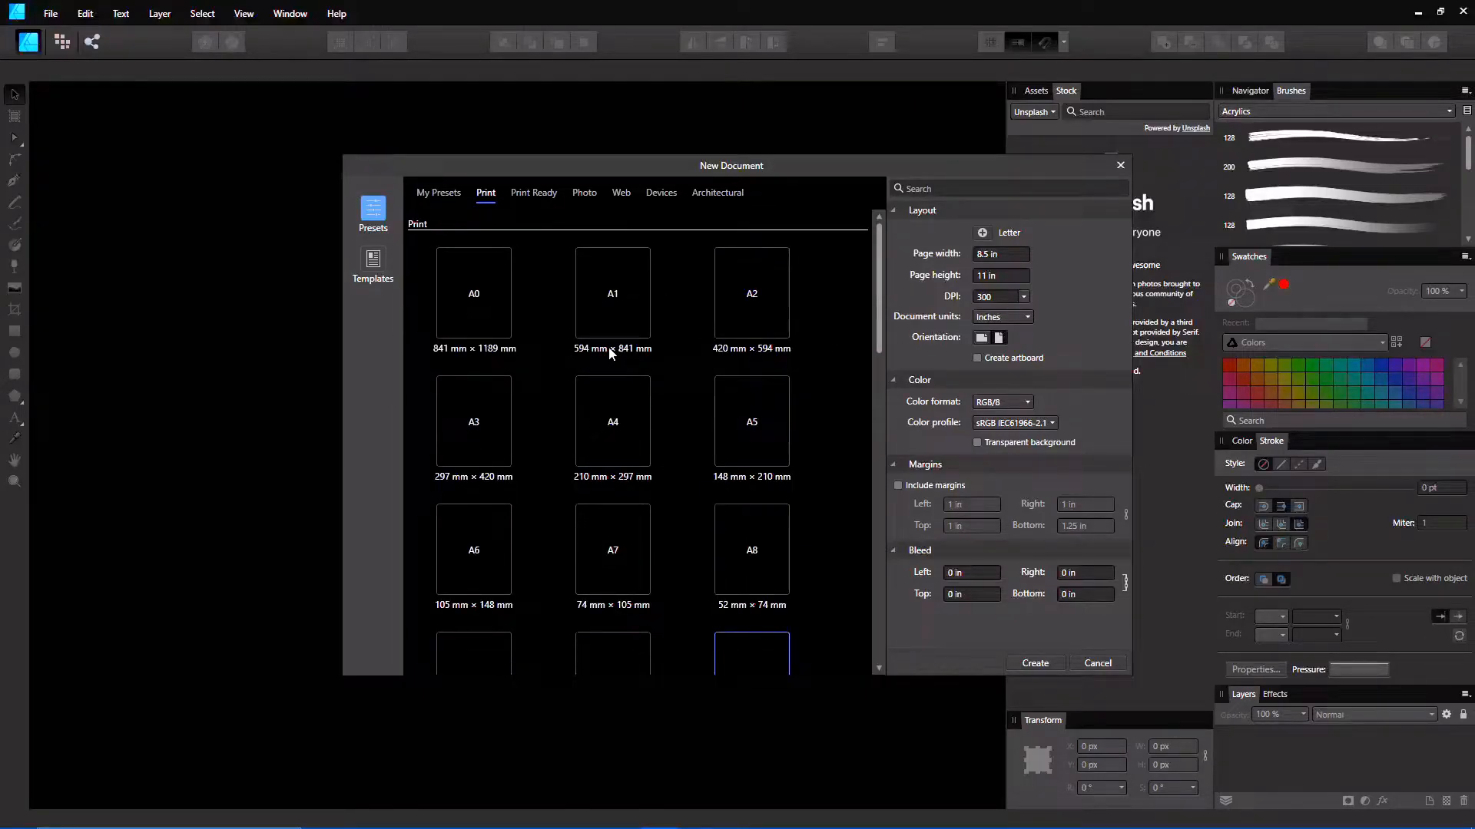
{"action": "mouse_move", "coordinate": [458, 352]}
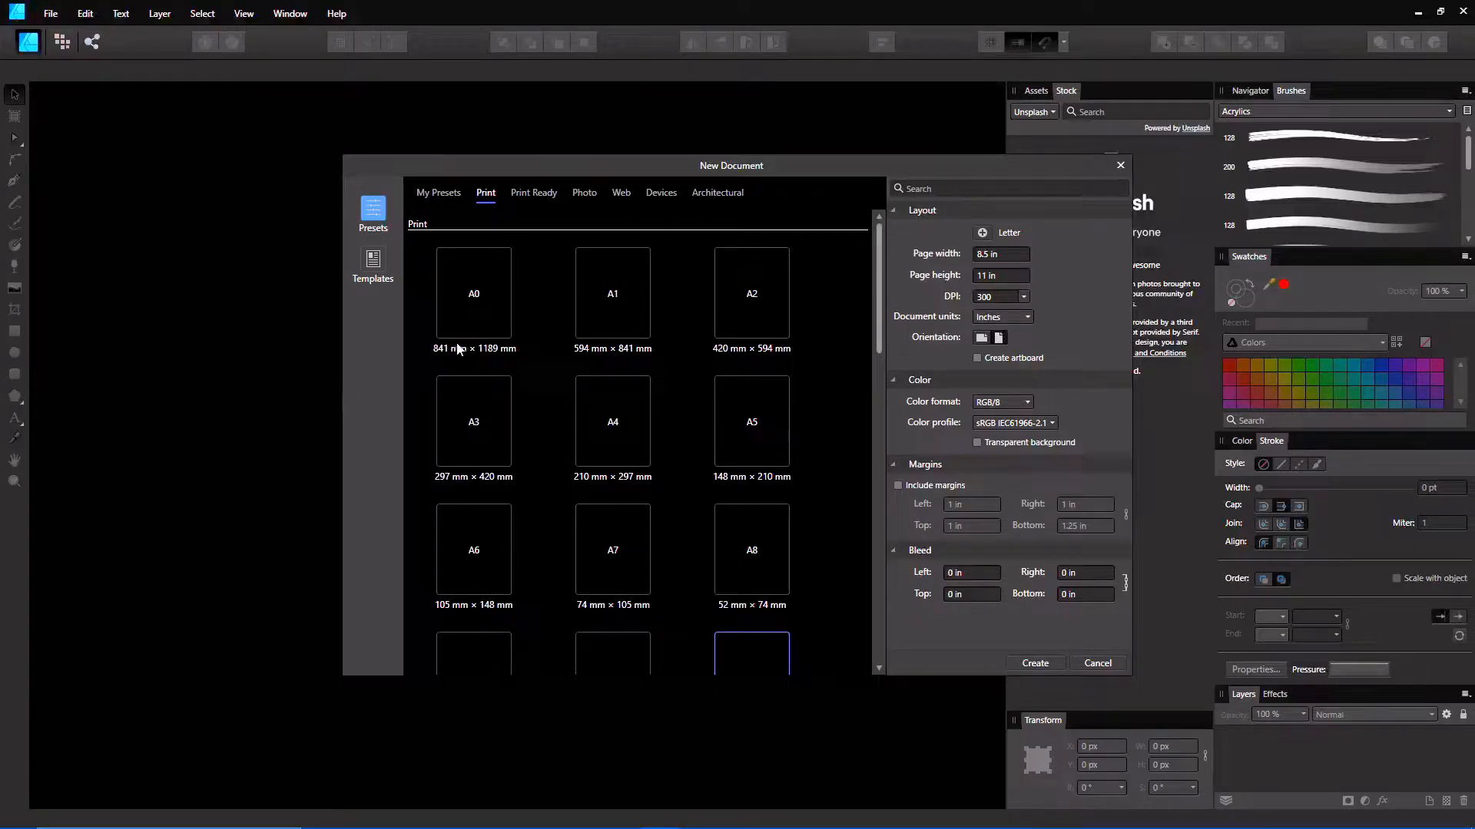
{"action": "left_click", "coordinate": [751, 420]}
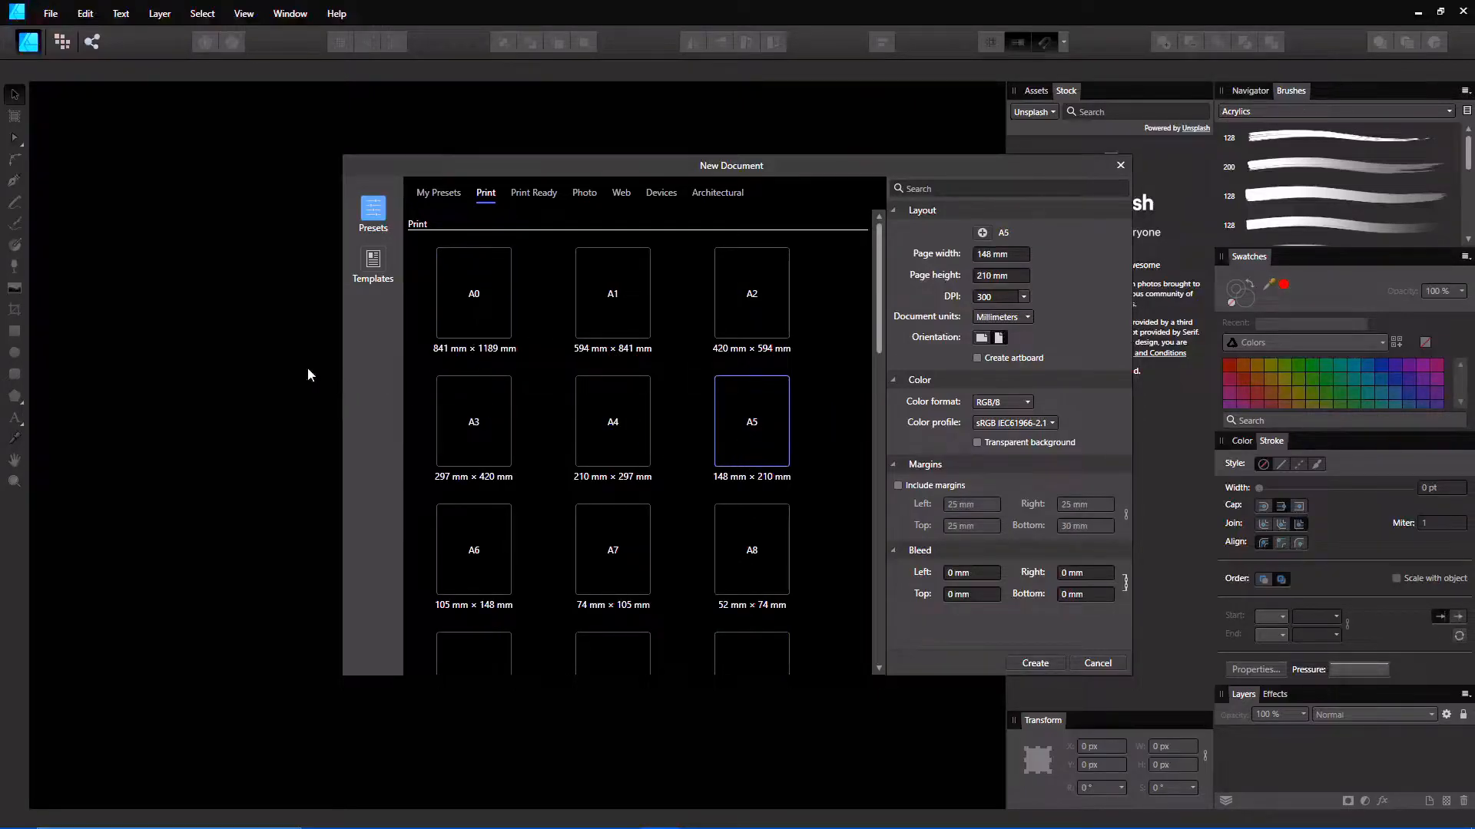
Step: Browse the Print Ready preset collection in the New Document dialog
{"action": "left_click", "coordinate": [533, 194]}
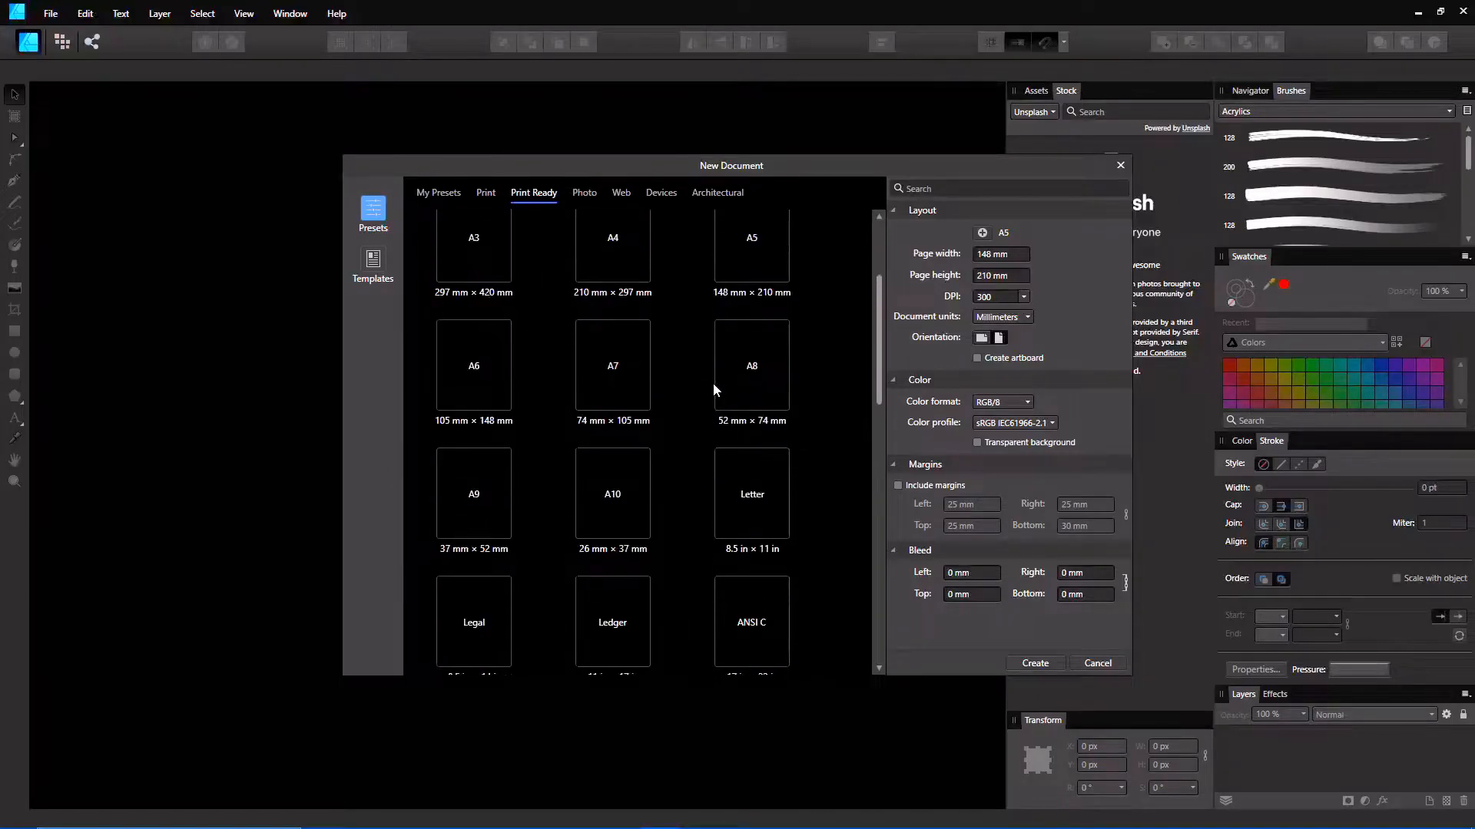
{"action": "scroll", "scroll_direction": "down", "scroll_amount": 3}
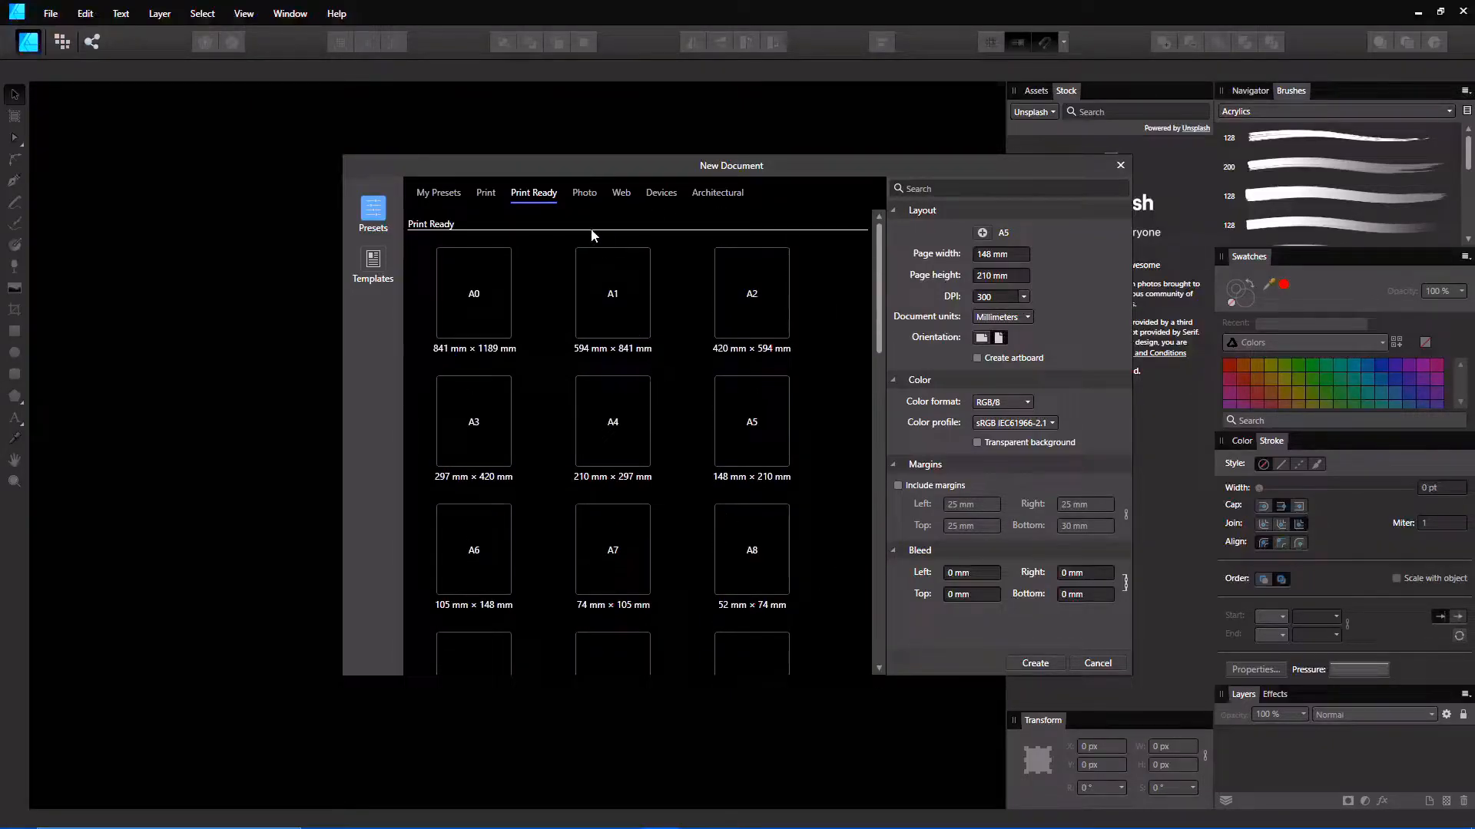
Step: Browse the Photo, Web, Devices and Architectural presets, then switch to the Templates section
{"action": "left_click", "coordinate": [584, 192]}
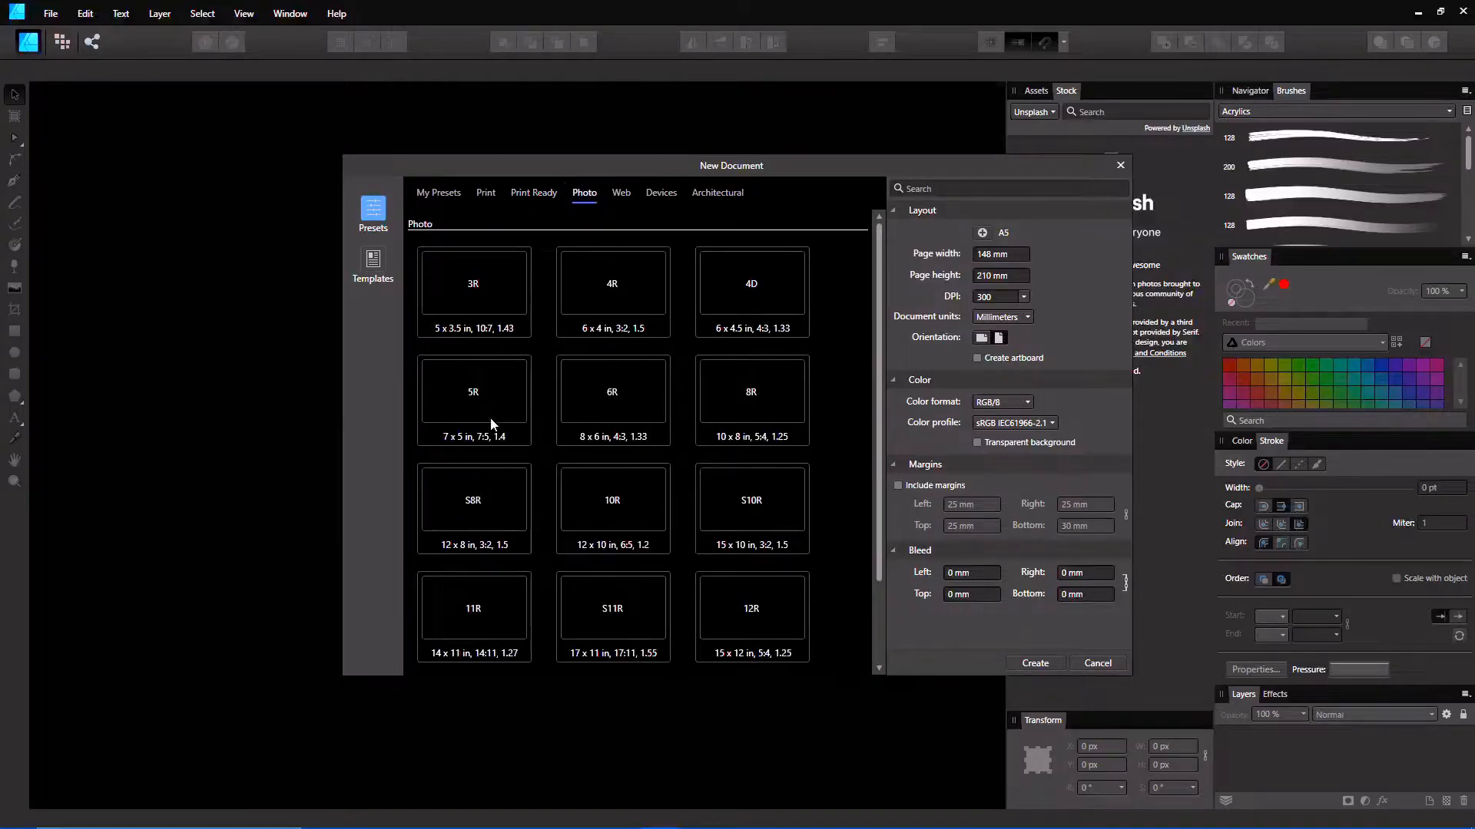
{"action": "mouse_move", "coordinate": [619, 415]}
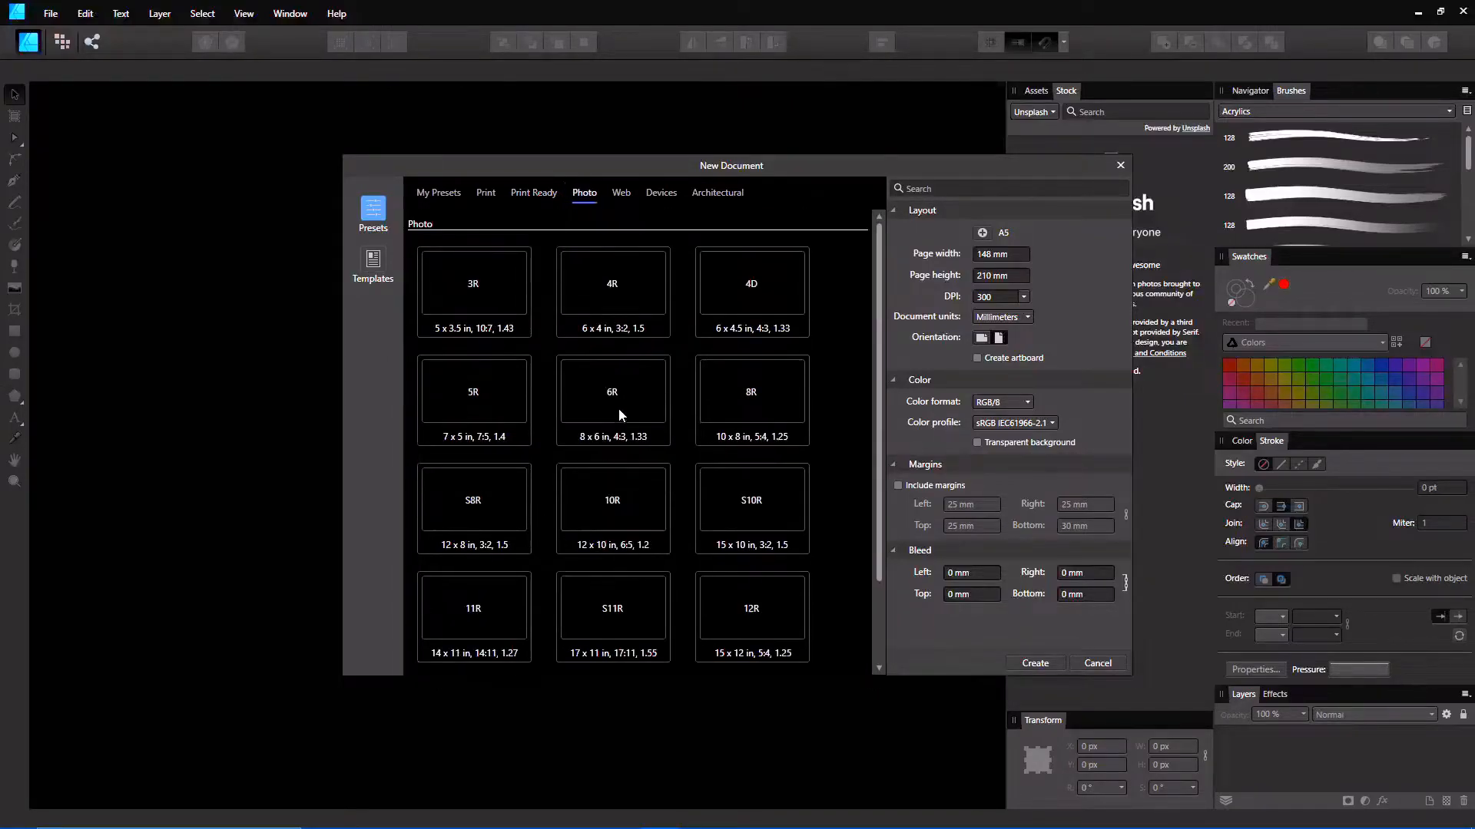
{"action": "left_click", "coordinate": [621, 195]}
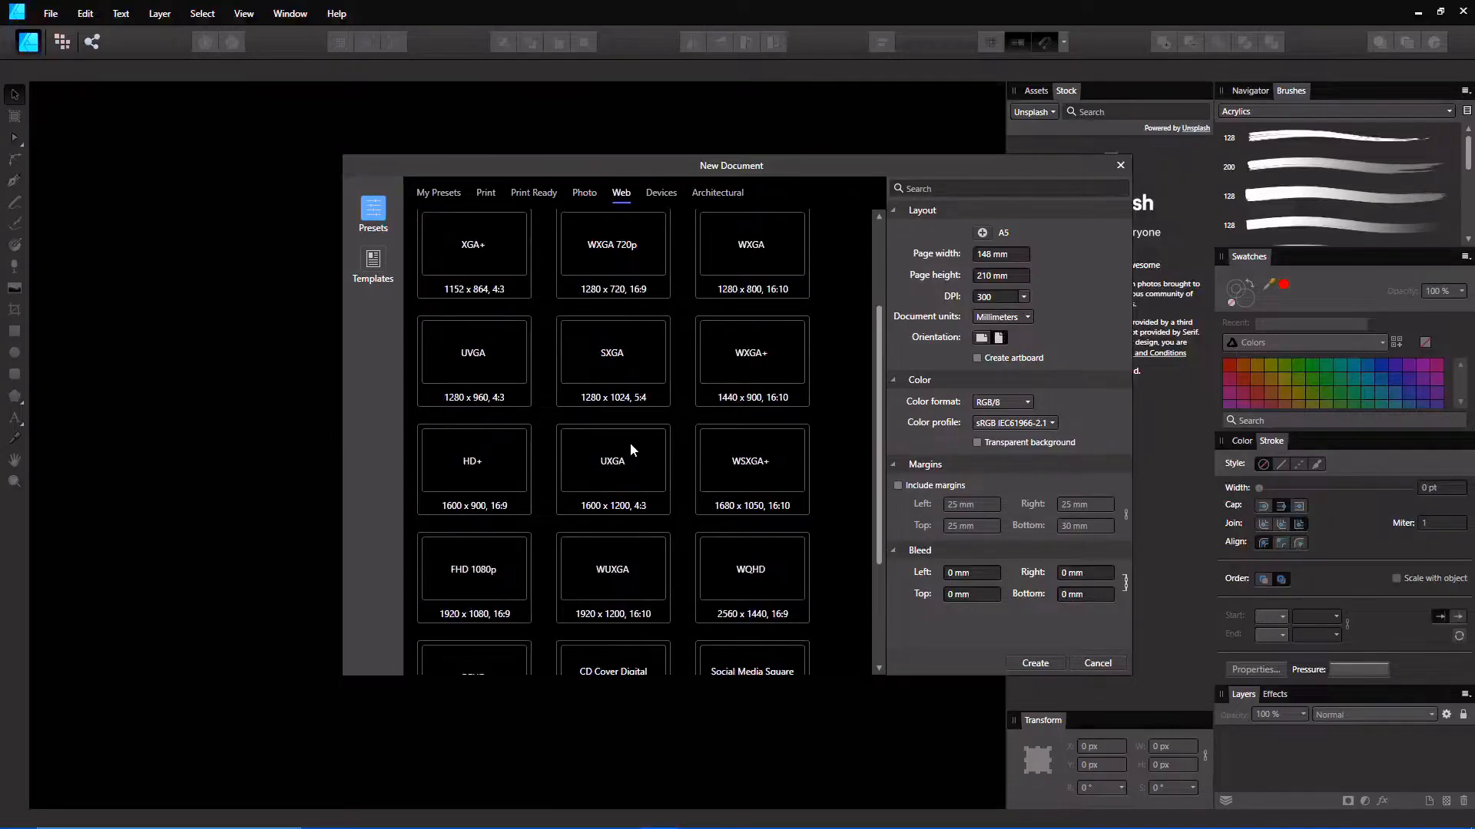
{"action": "scroll", "scroll_direction": "down", "scroll_amount": 3}
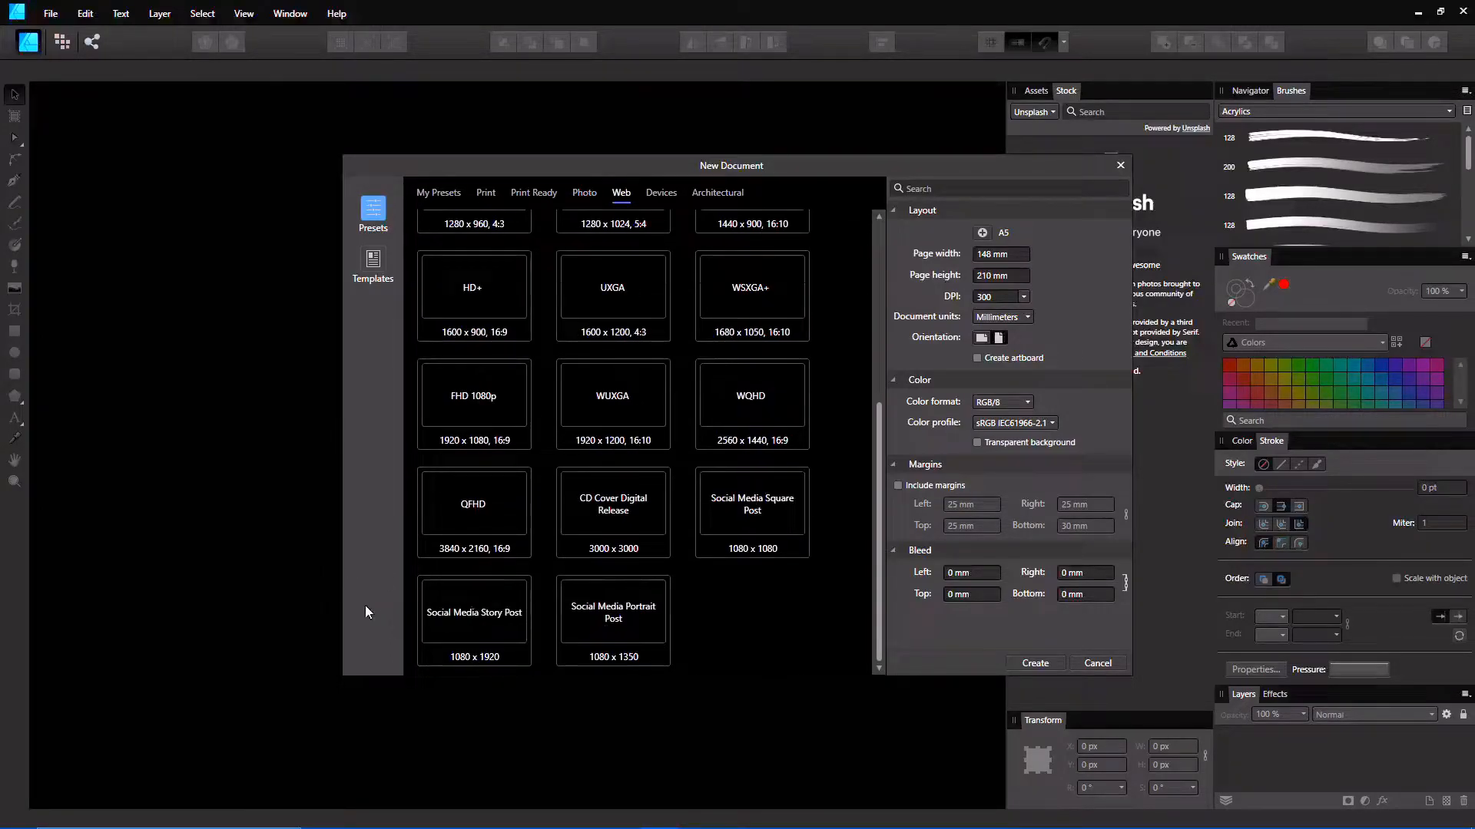
{"action": "mouse_move", "coordinate": [522, 578]}
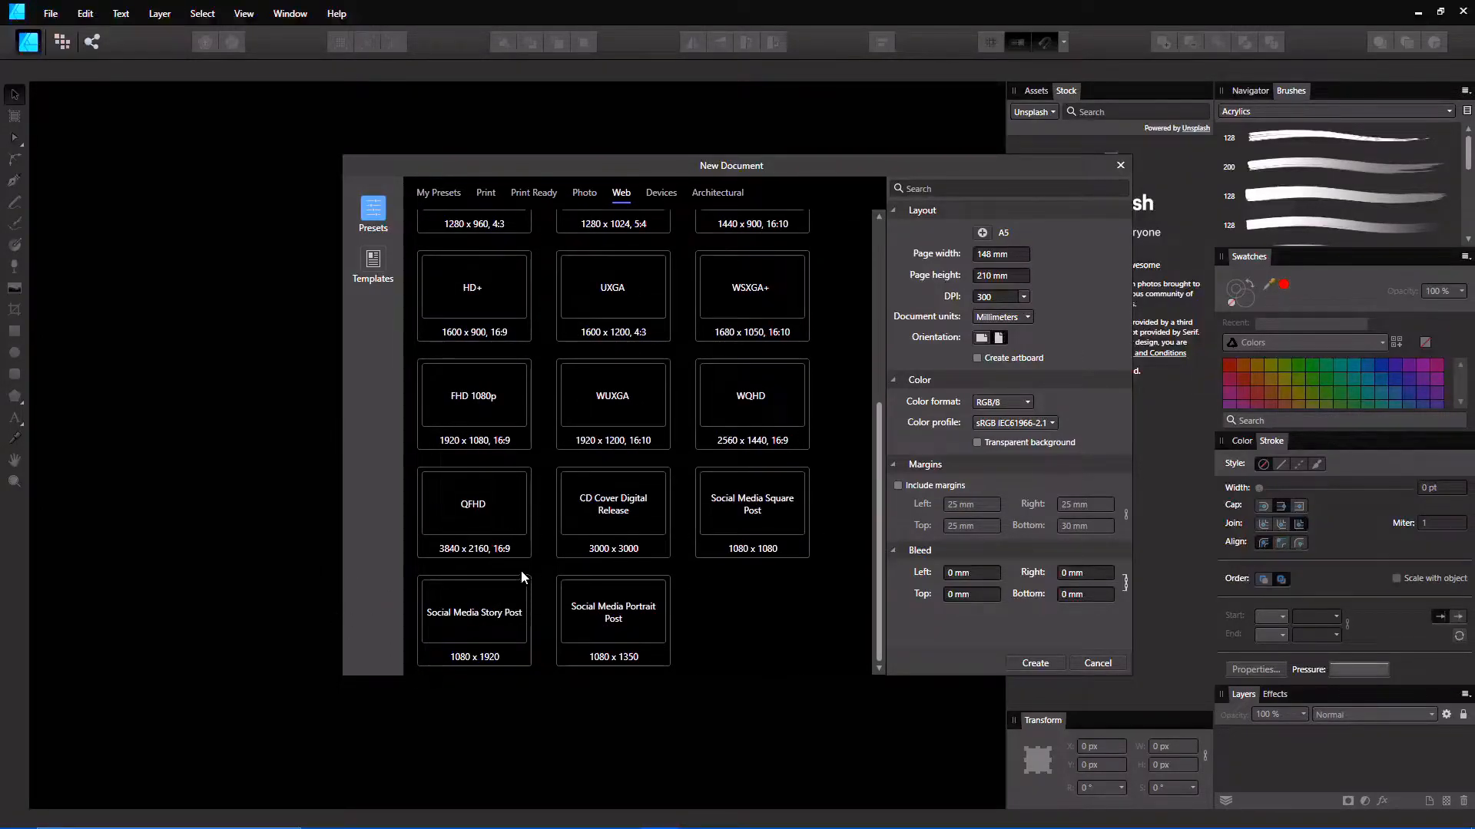
{"action": "mouse_move", "coordinate": [707, 521]}
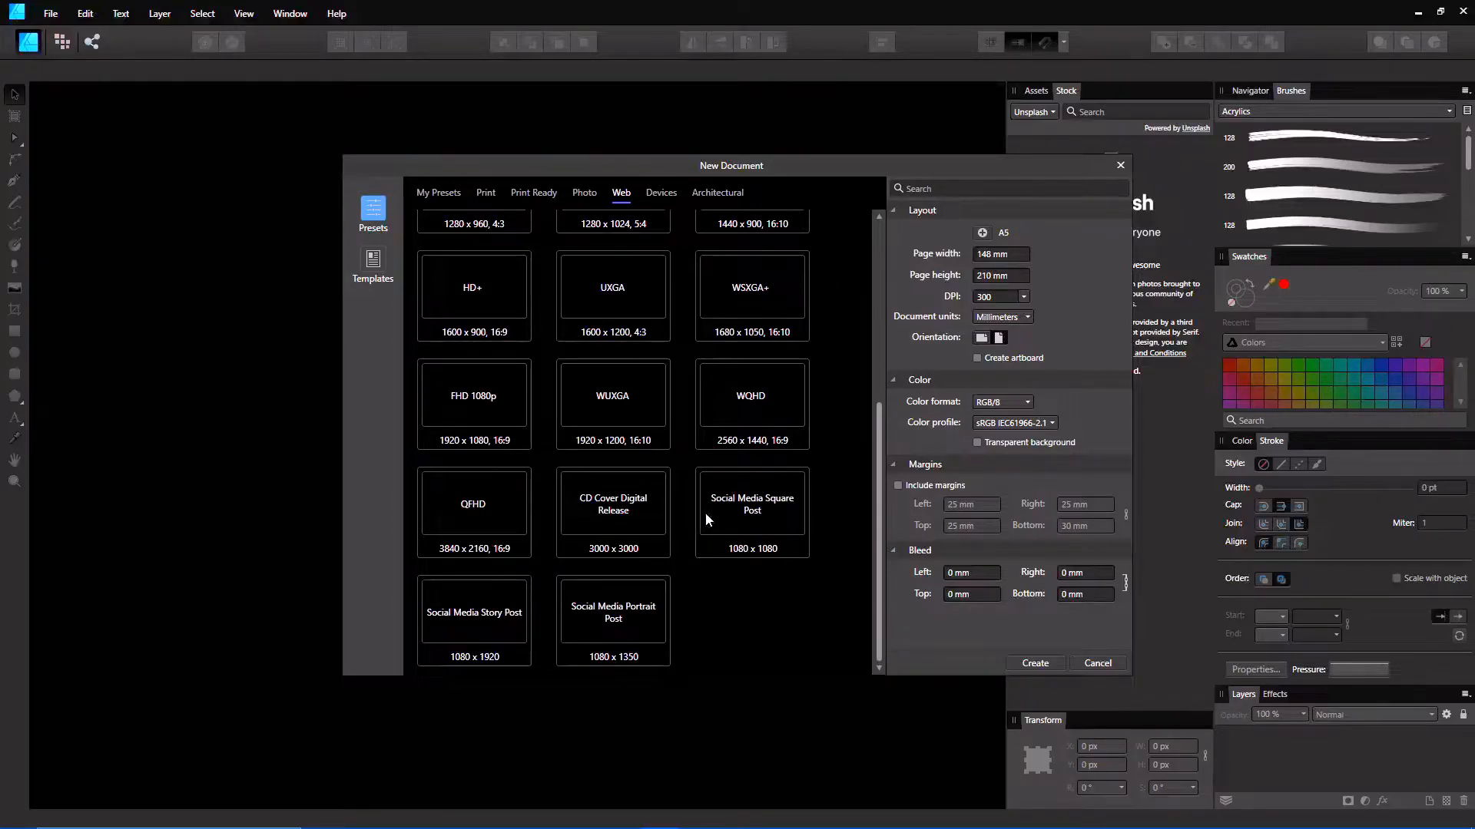
{"action": "mouse_move", "coordinate": [316, 645]}
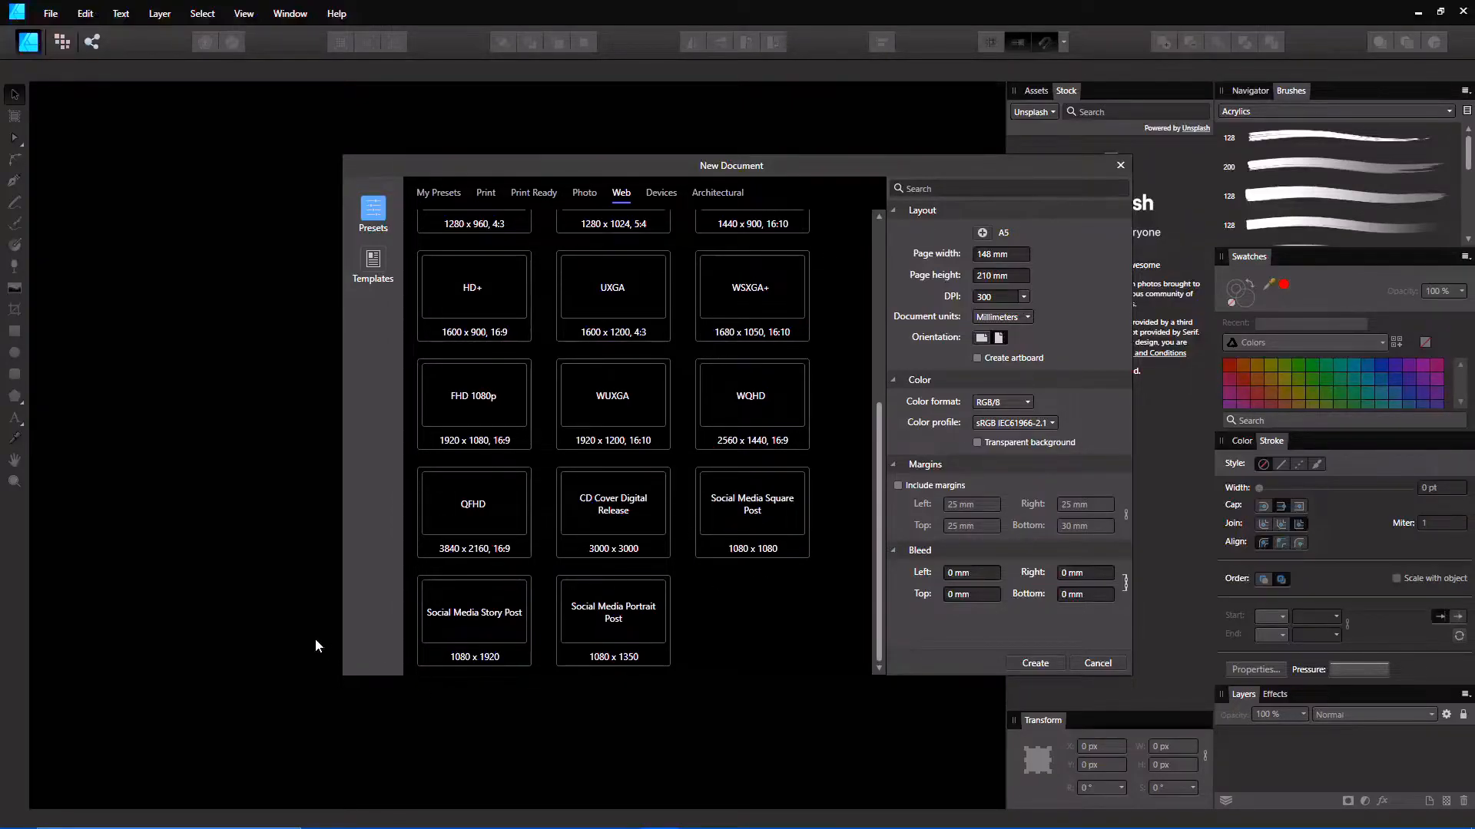
{"action": "mouse_move", "coordinate": [433, 556]}
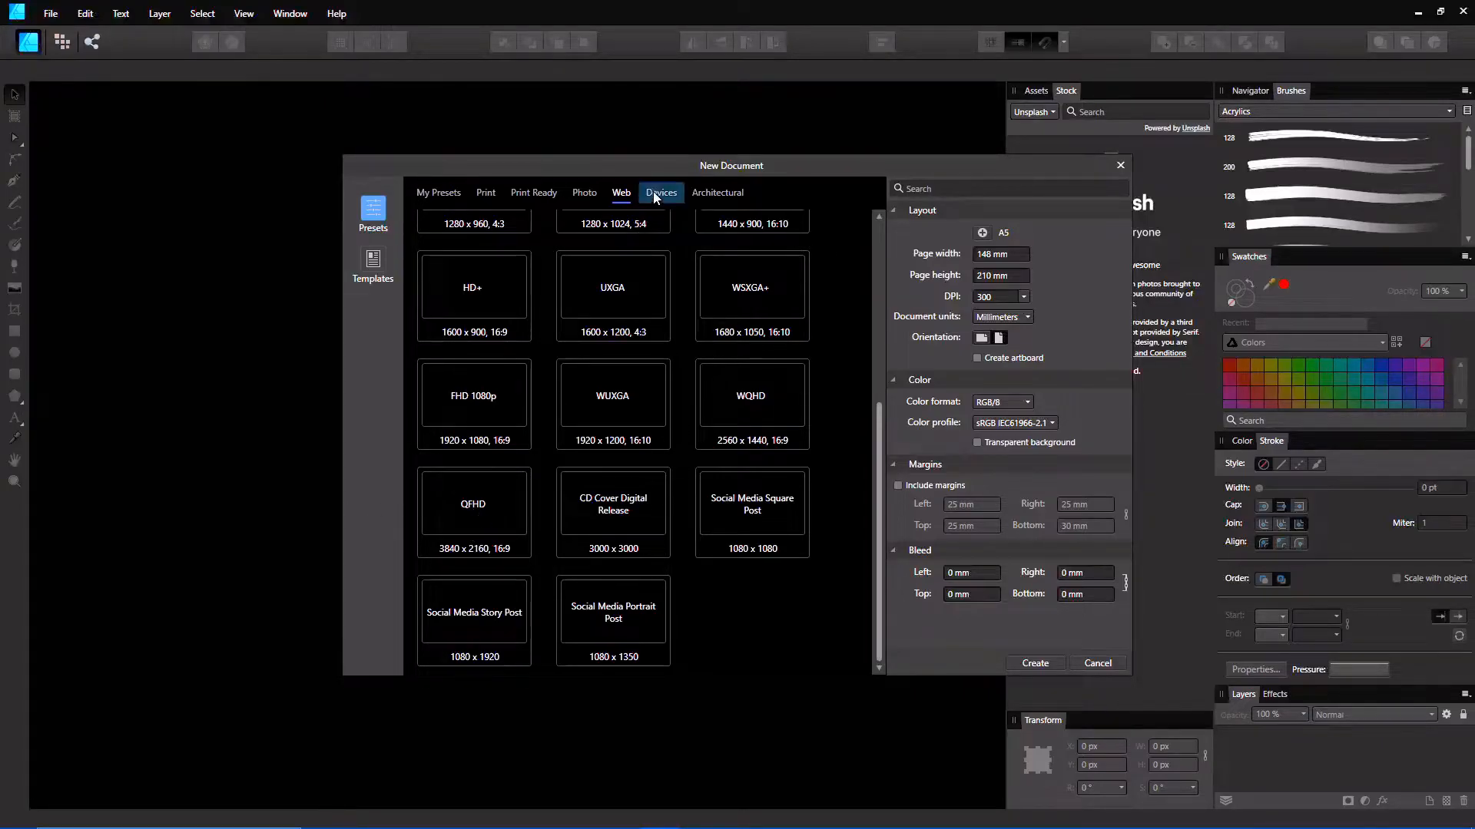
{"action": "left_click", "coordinate": [660, 193]}
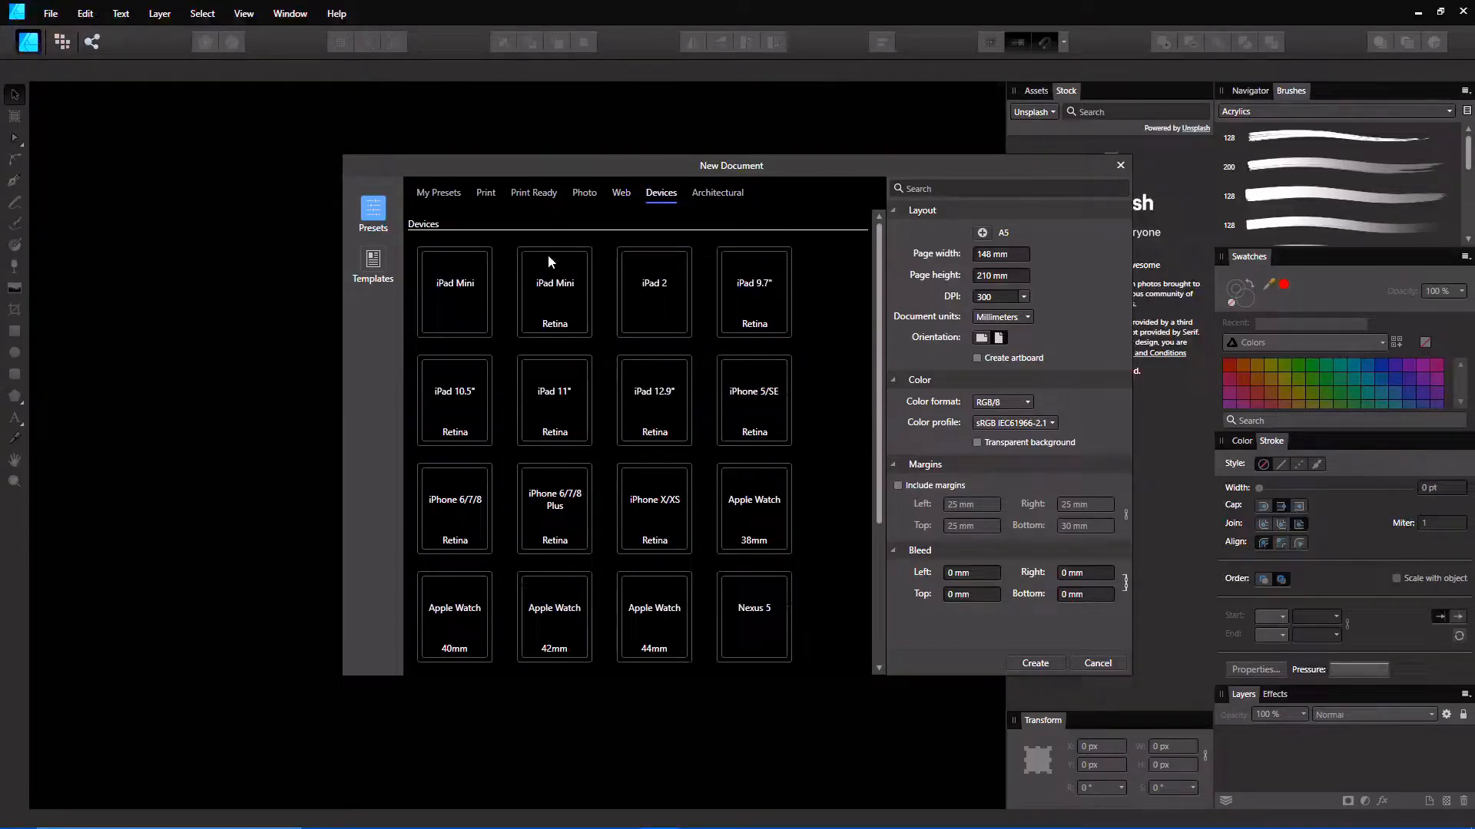
{"action": "scroll", "scroll_direction": "down", "scroll_amount": 3}
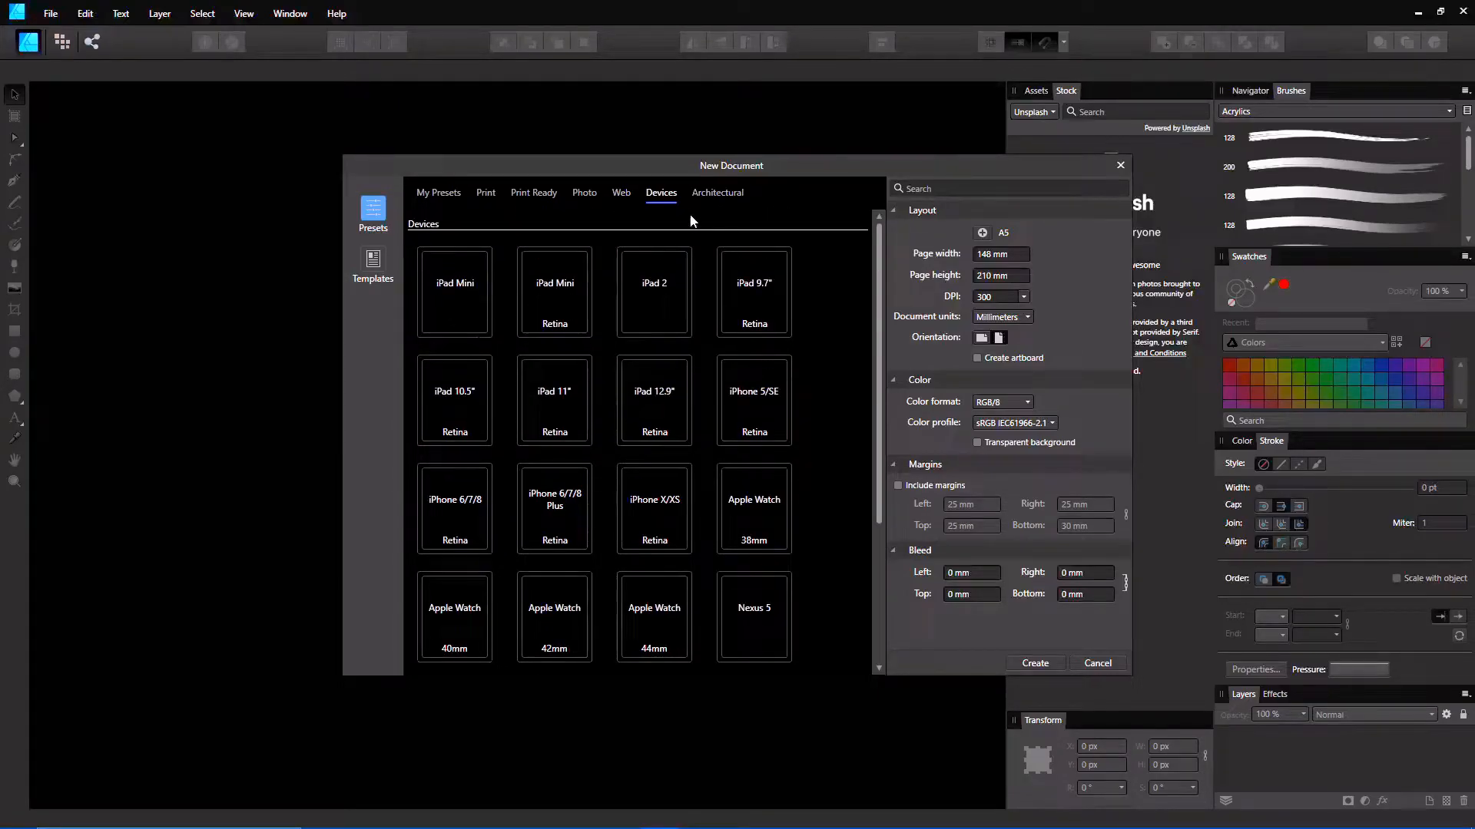
{"action": "left_click", "coordinate": [717, 194]}
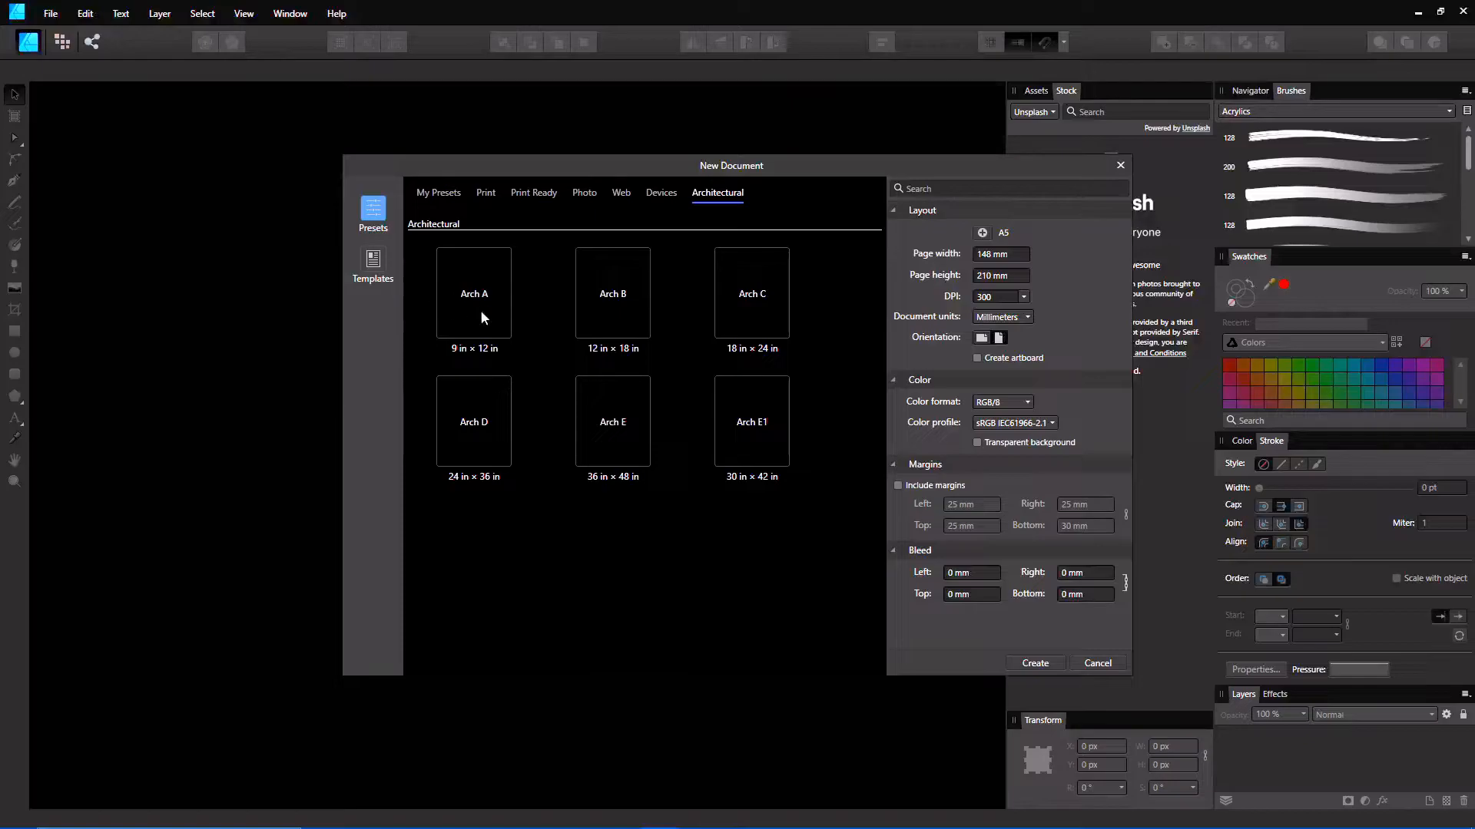
{"action": "mouse_move", "coordinate": [499, 290]}
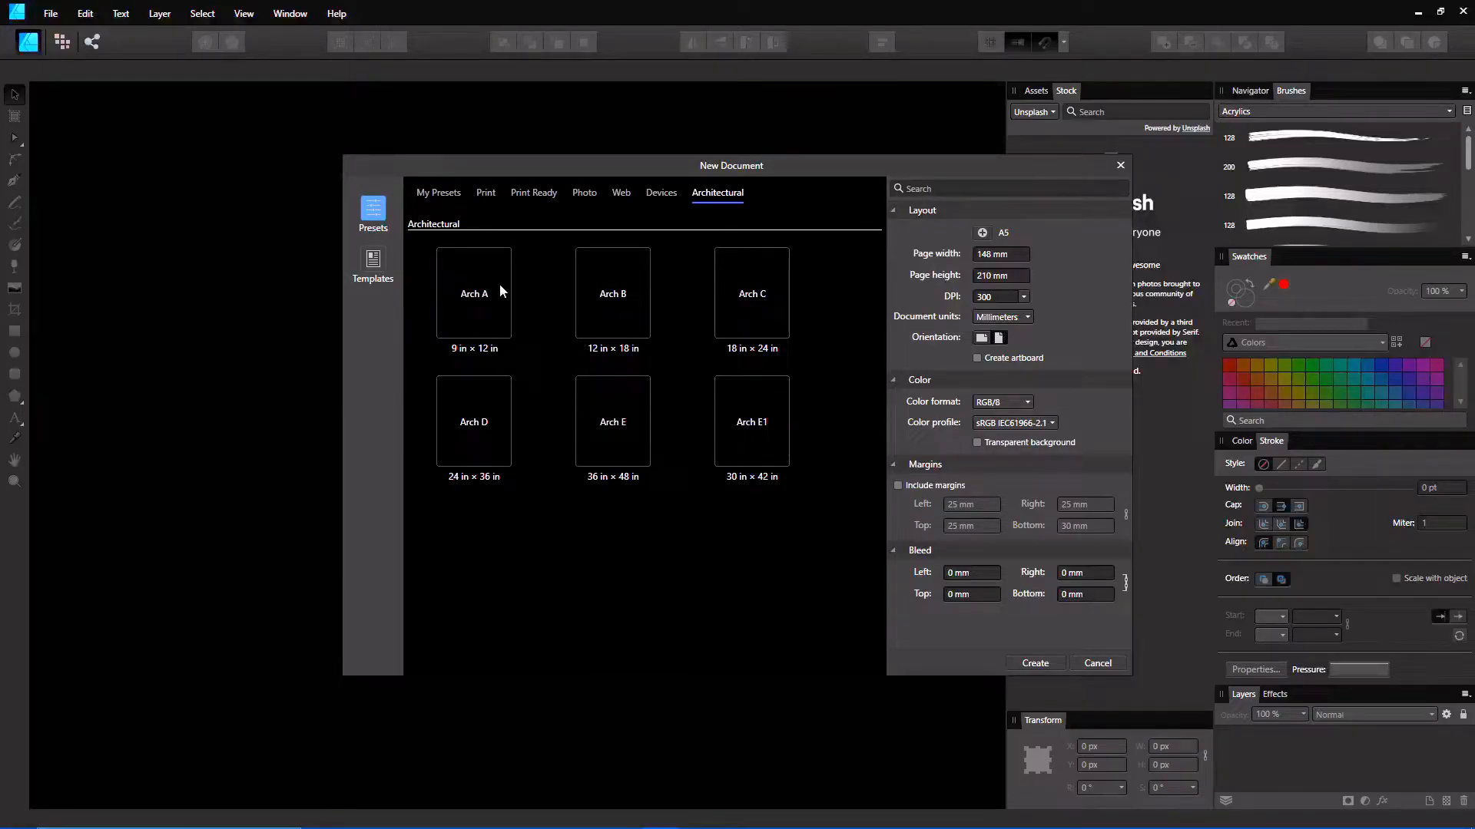
{"action": "left_click", "coordinate": [371, 263]}
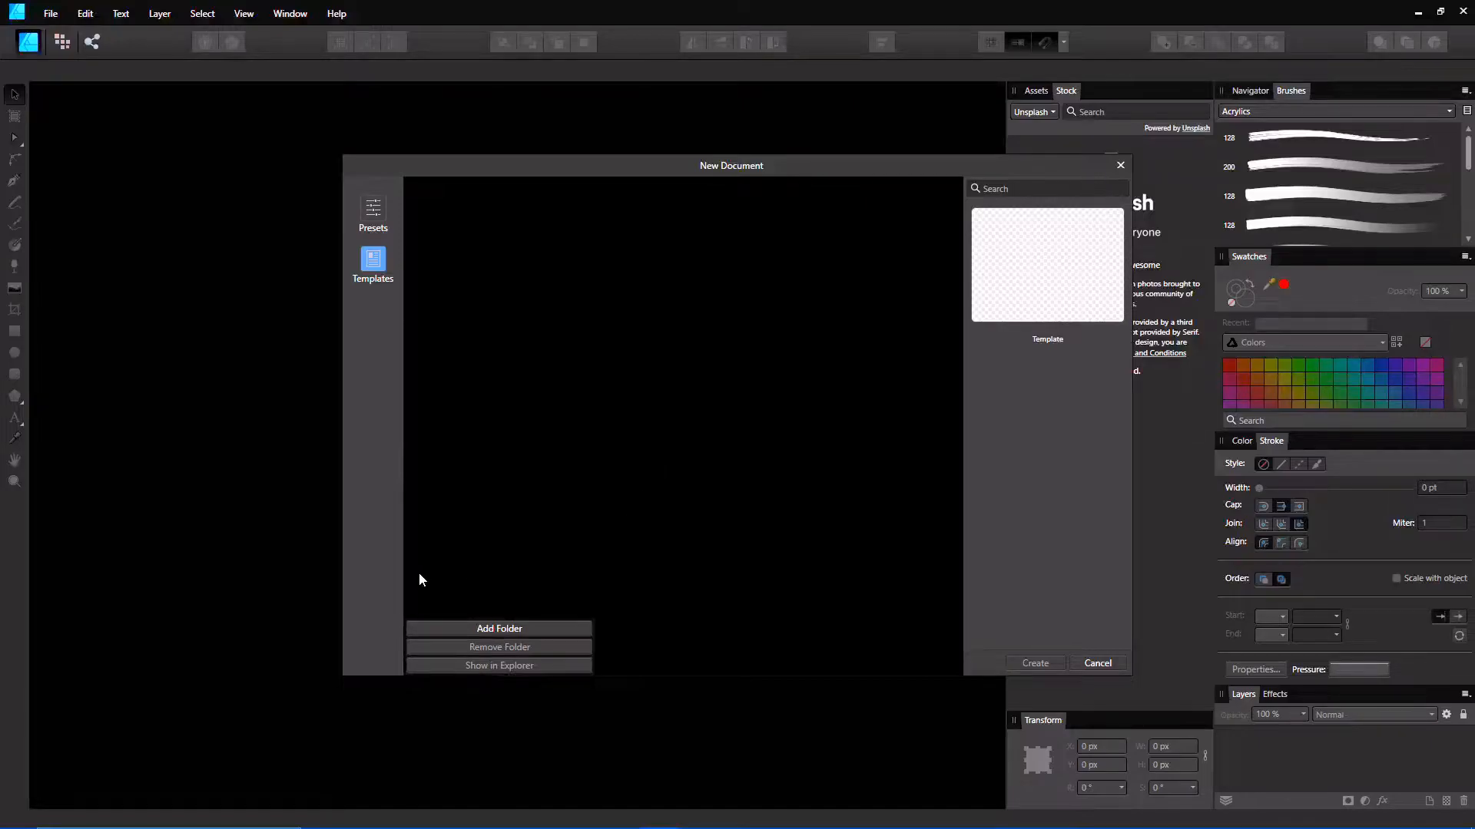
{"action": "mouse_move", "coordinate": [506, 628]}
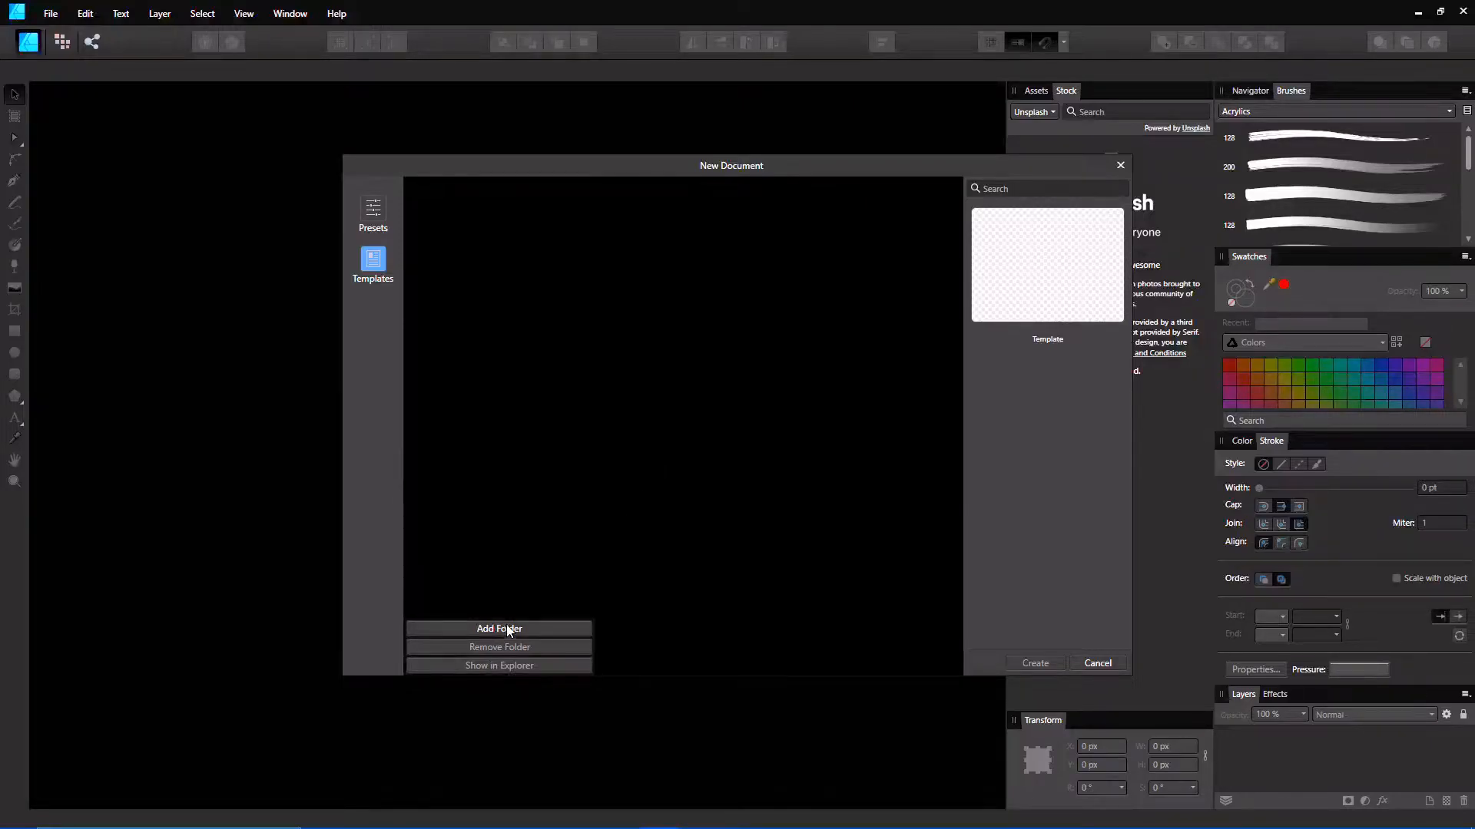
Step: Dismiss the template folder picker and cancel the New Document dialog without creating anything
{"action": "left_click", "coordinate": [498, 628]}
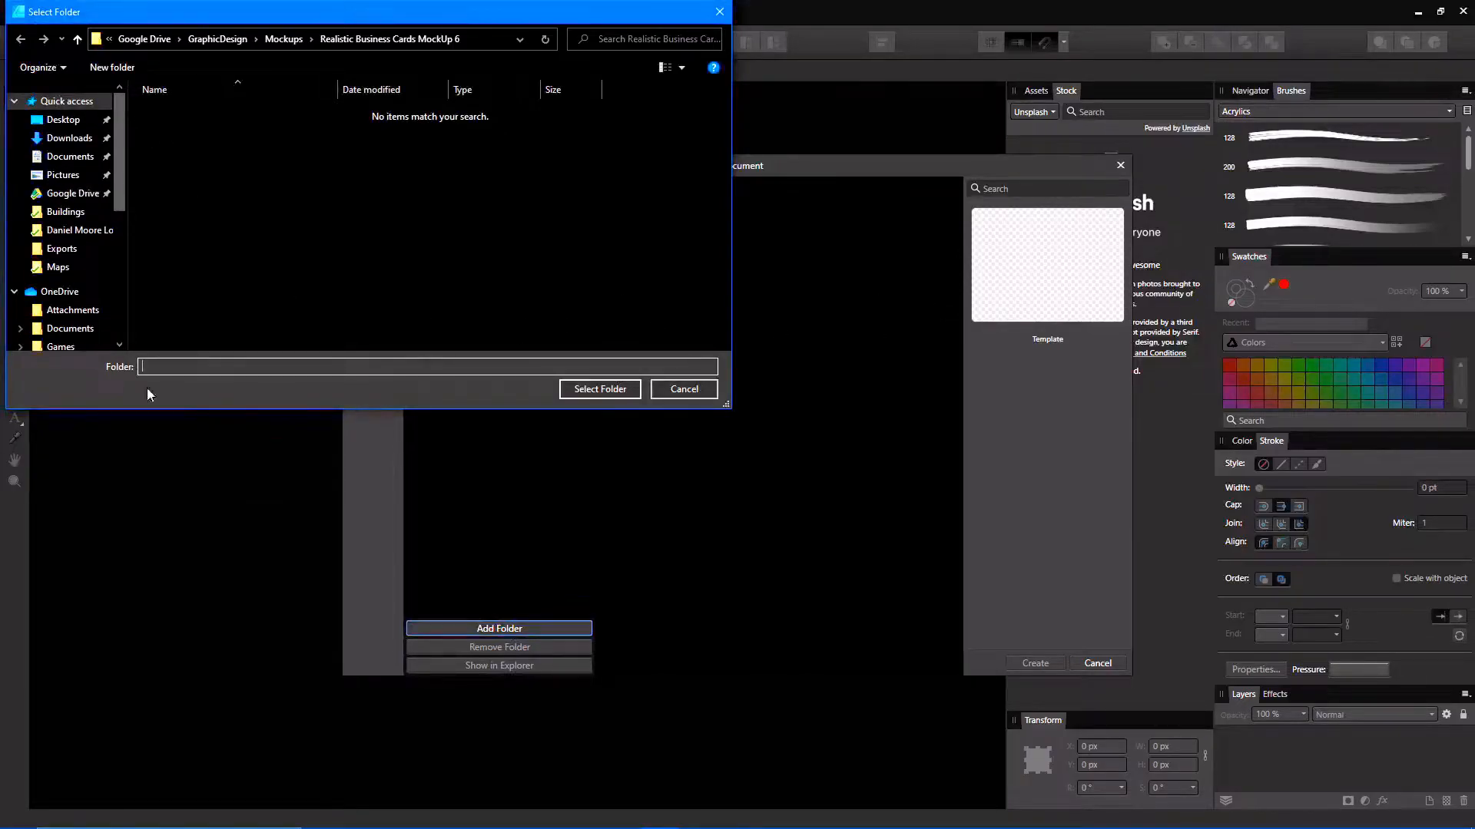
{"action": "left_click", "coordinate": [682, 389]}
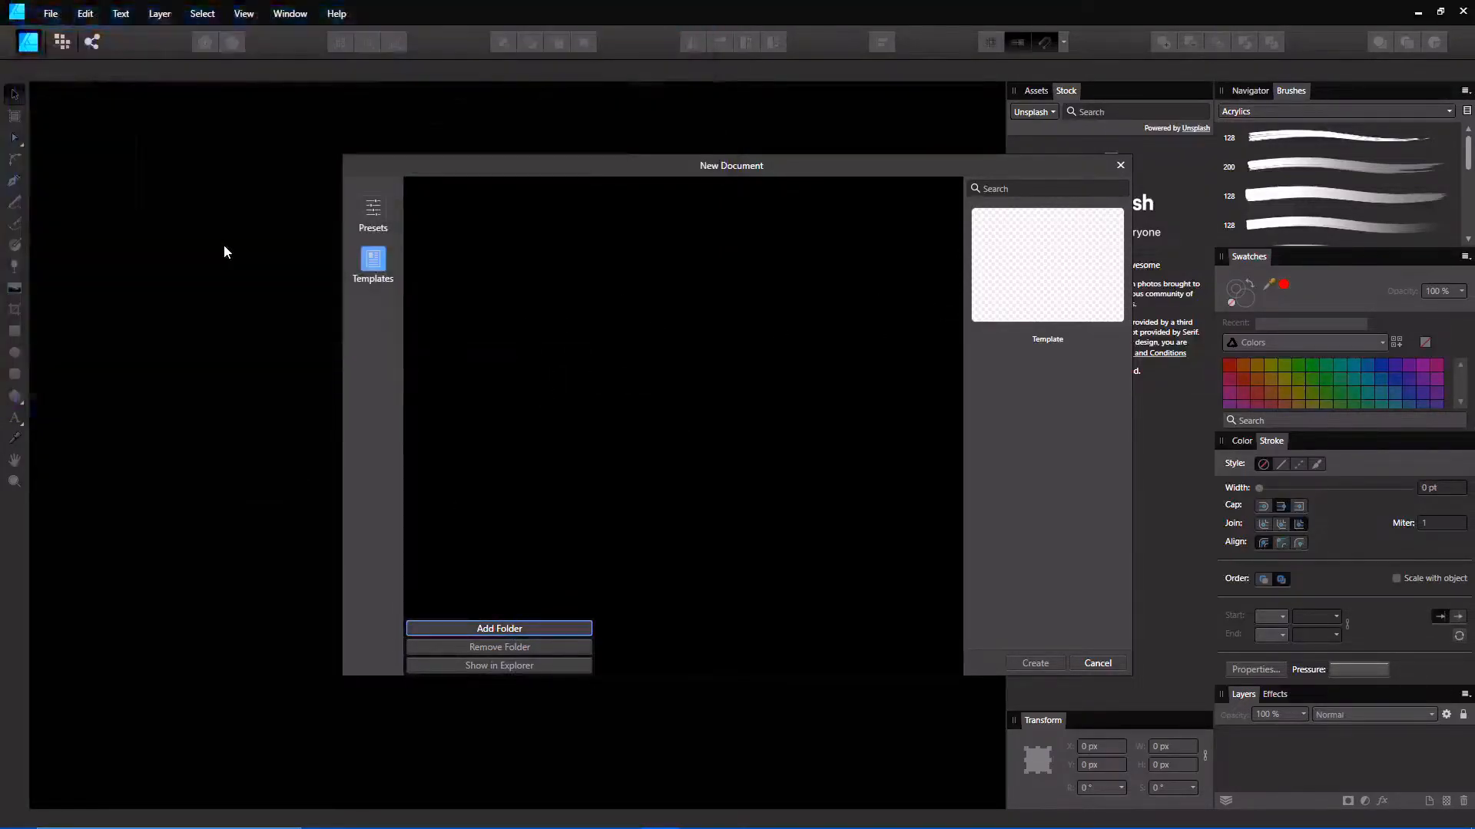
{"action": "mouse_move", "coordinate": [817, 395]}
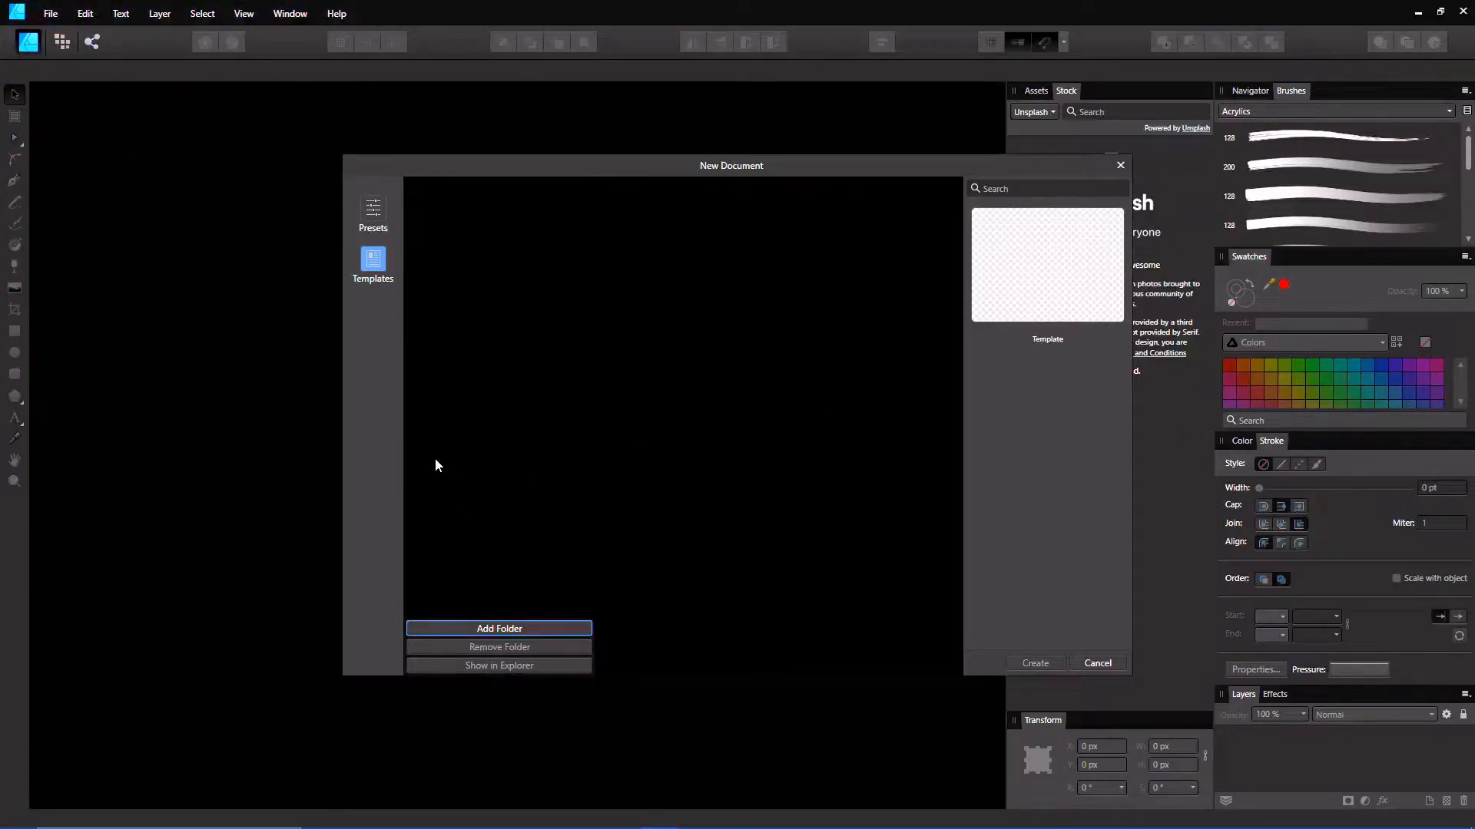
{"action": "mouse_move", "coordinate": [623, 534]}
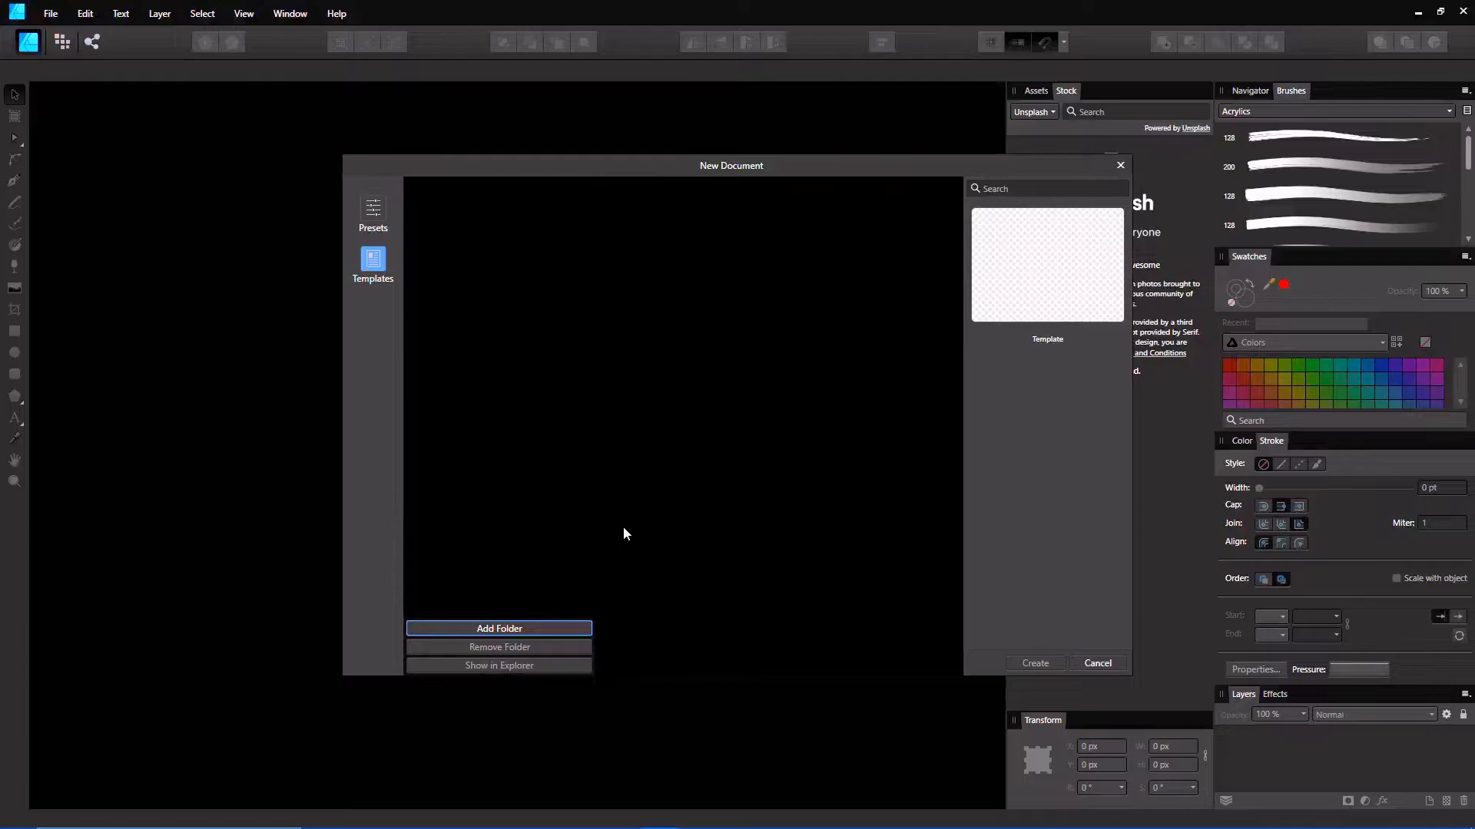
{"action": "mouse_move", "coordinate": [349, 596]}
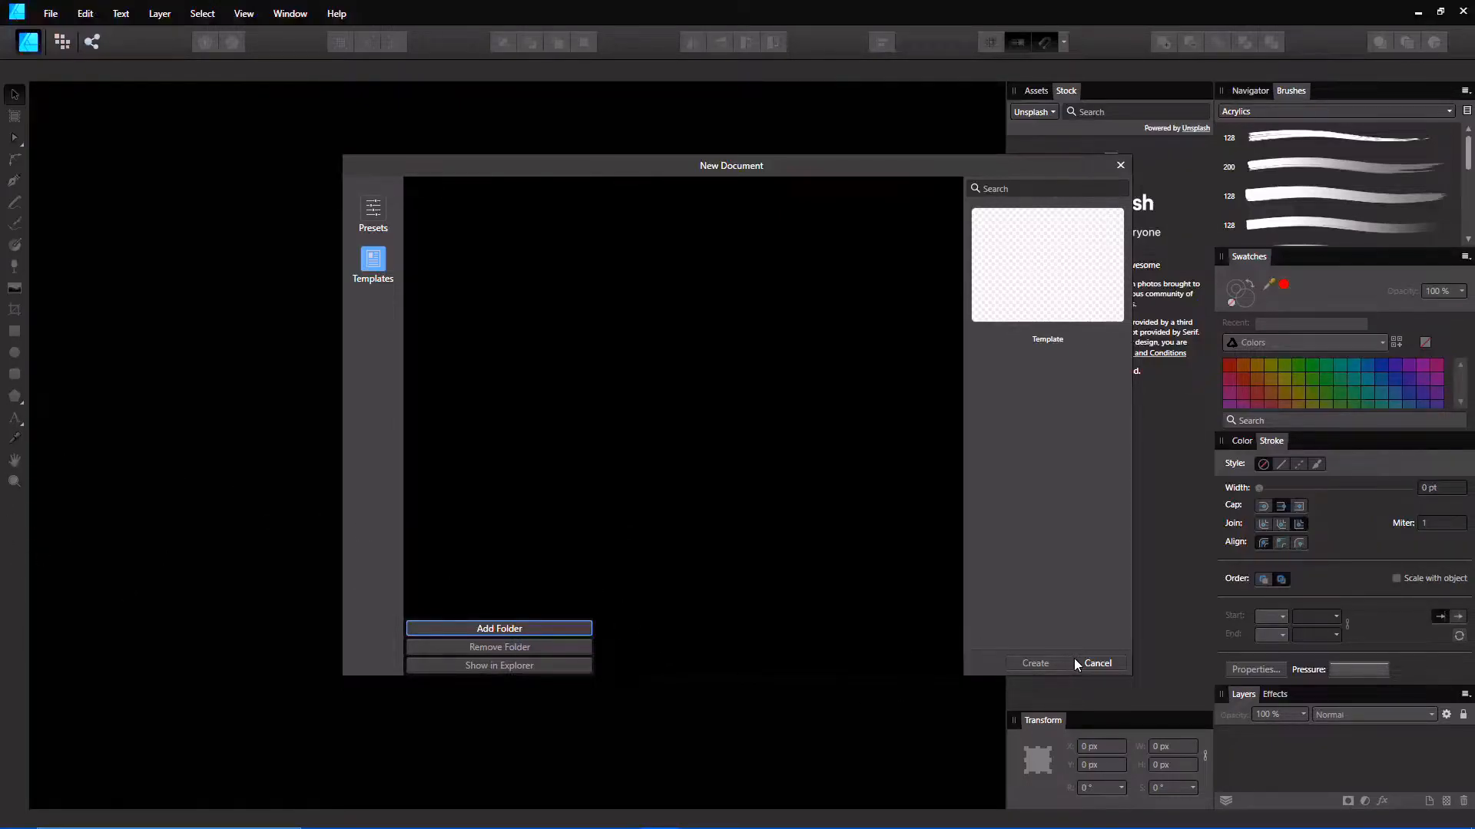
{"action": "left_click", "coordinate": [1096, 664]}
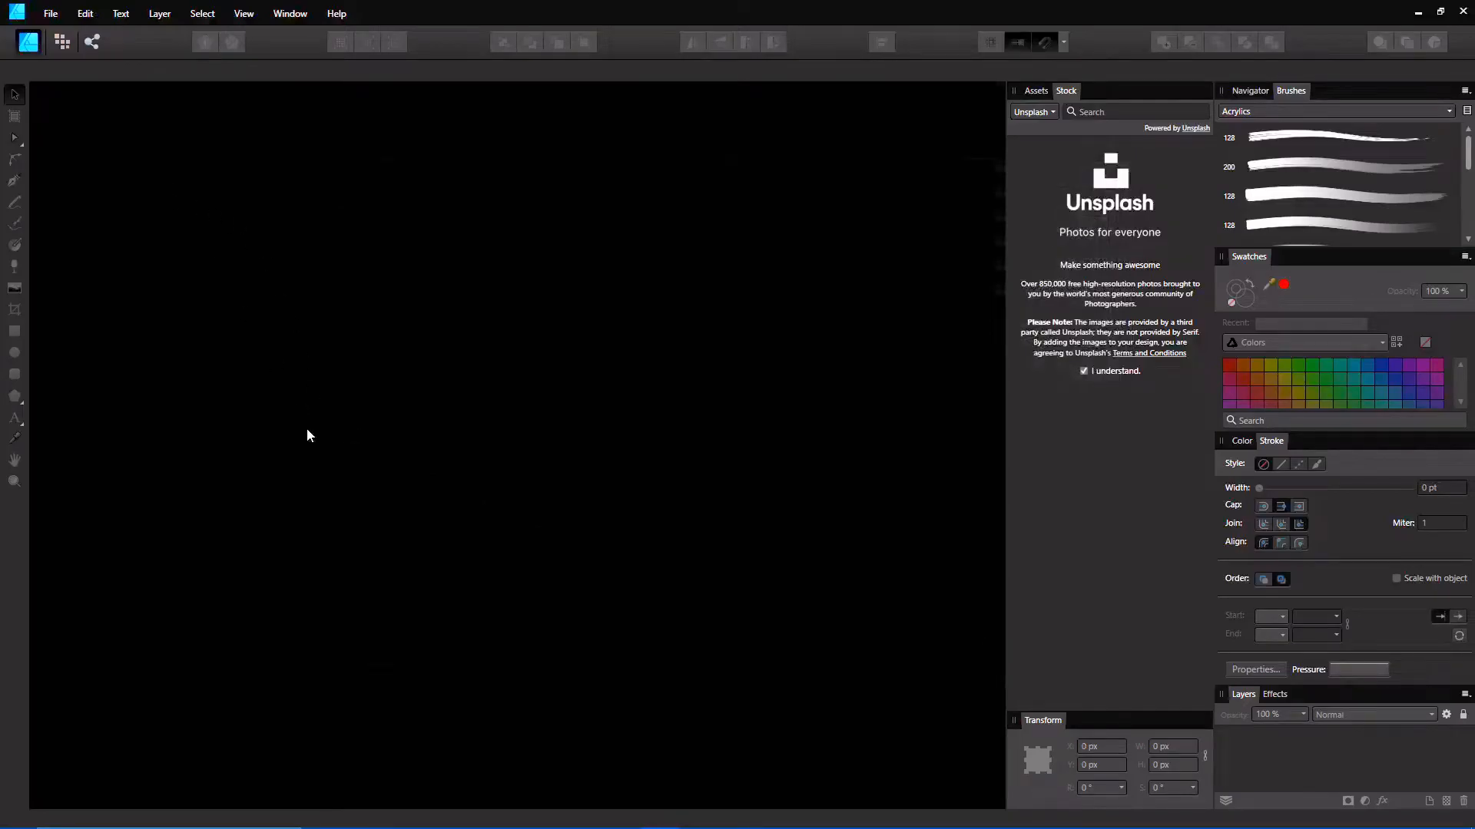
Step: Create a 100 × 100 inch CMYK/8 document with an artboard from the Presets section
{"action": "left_click", "coordinate": [51, 14]}
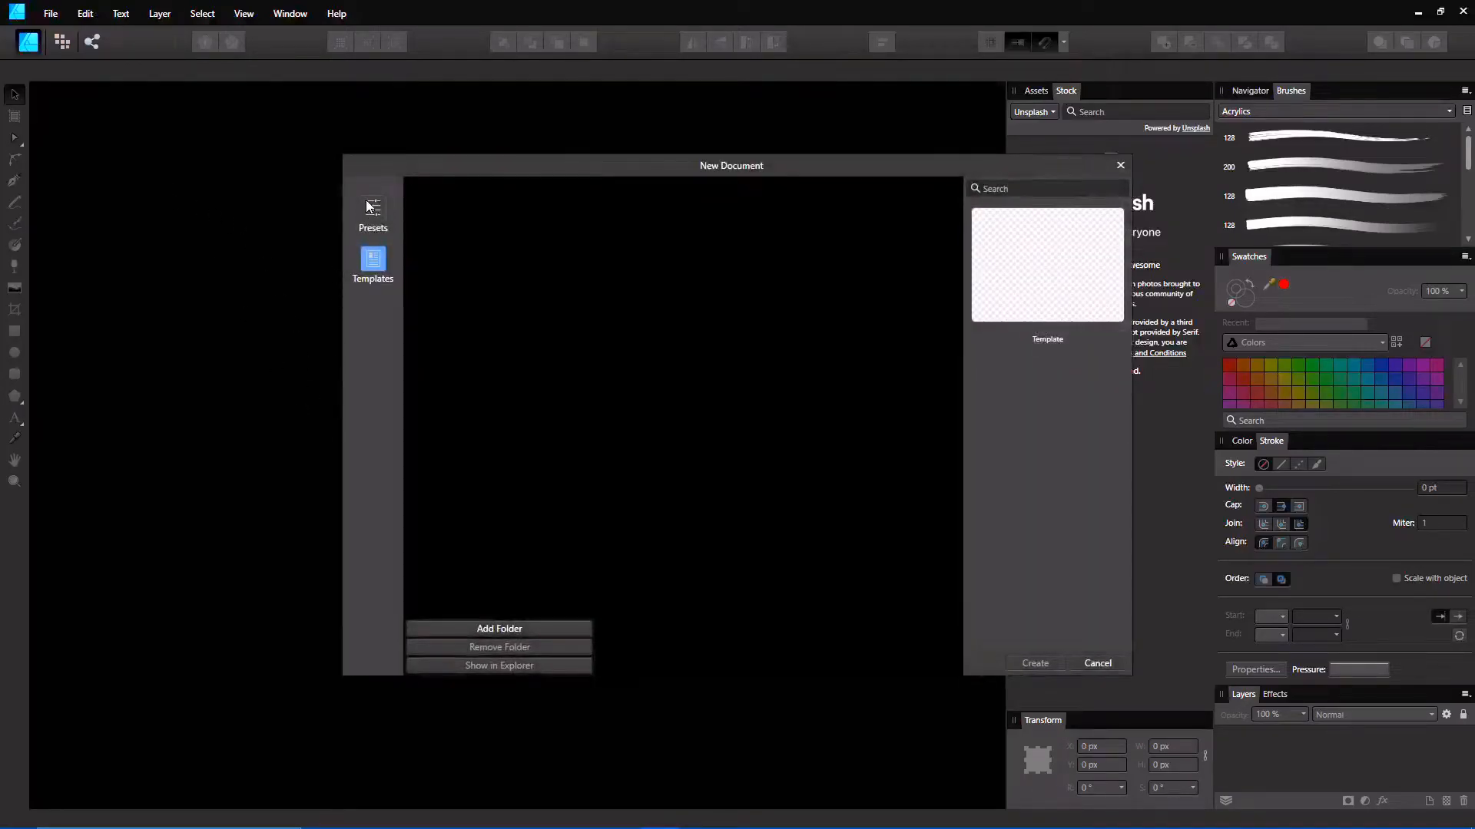
{"action": "left_click", "coordinate": [372, 212]}
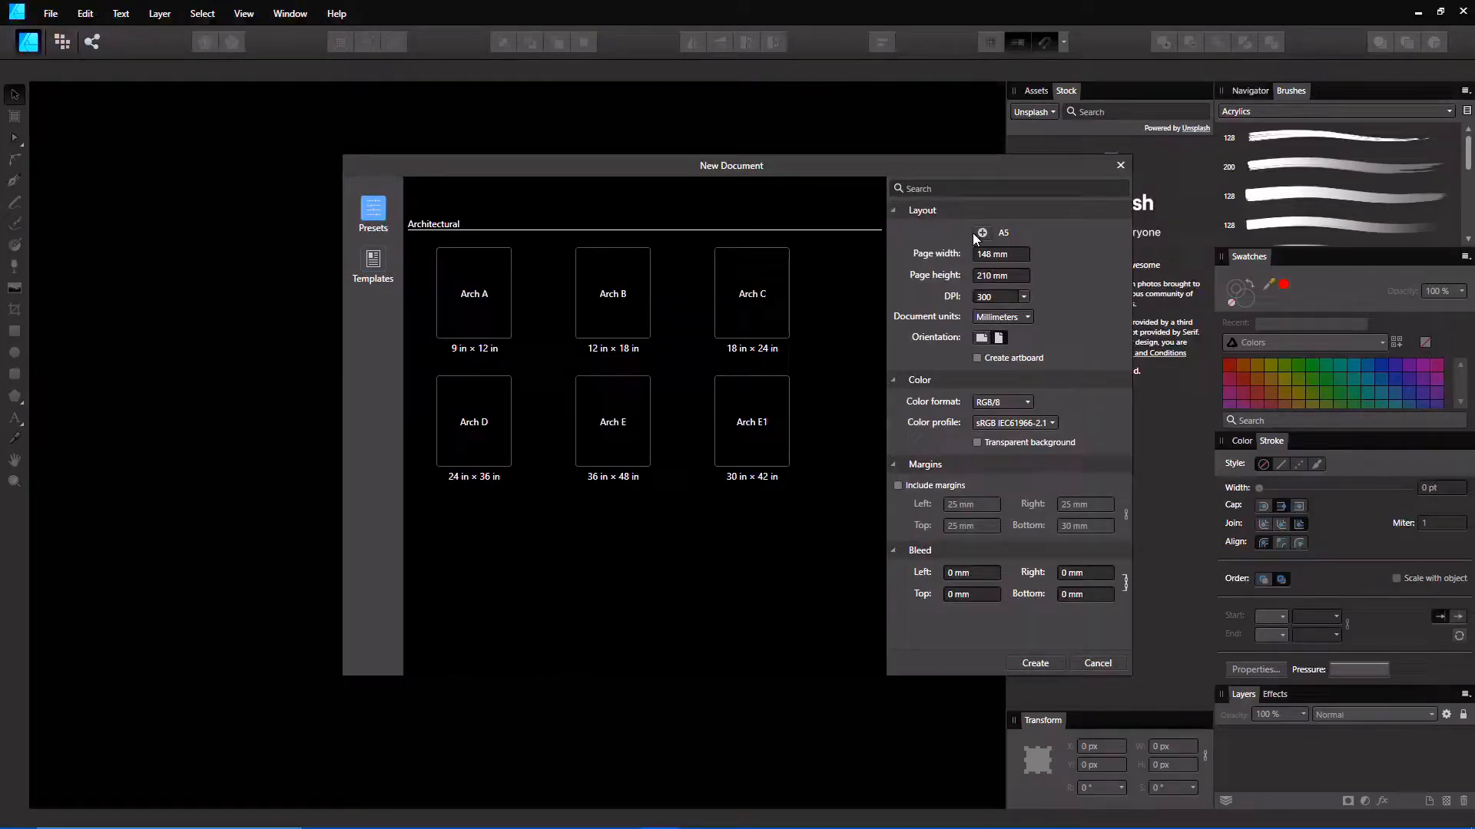
{"action": "left_click", "coordinate": [1000, 317]}
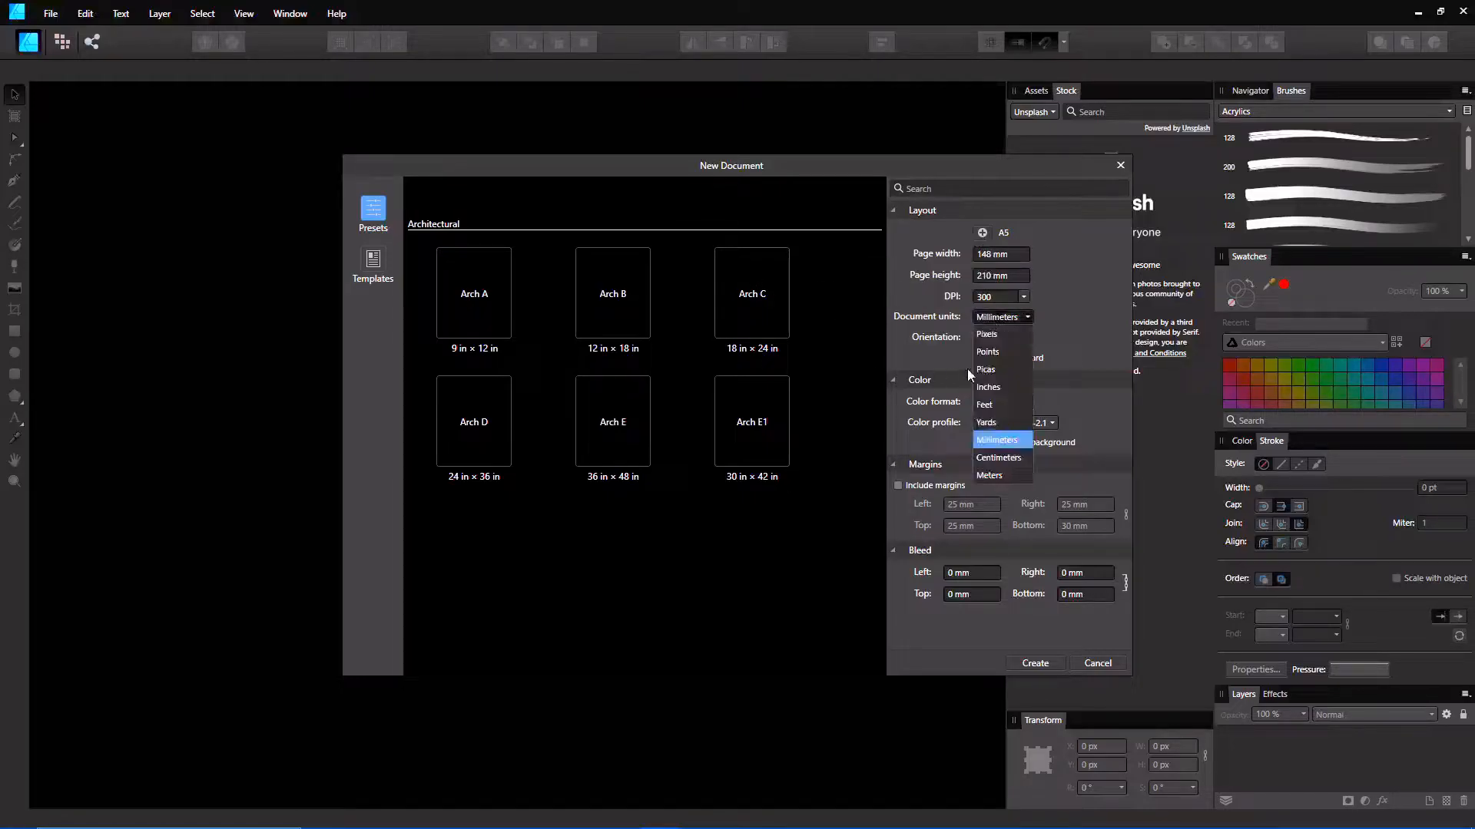
{"action": "left_click", "coordinate": [988, 387]}
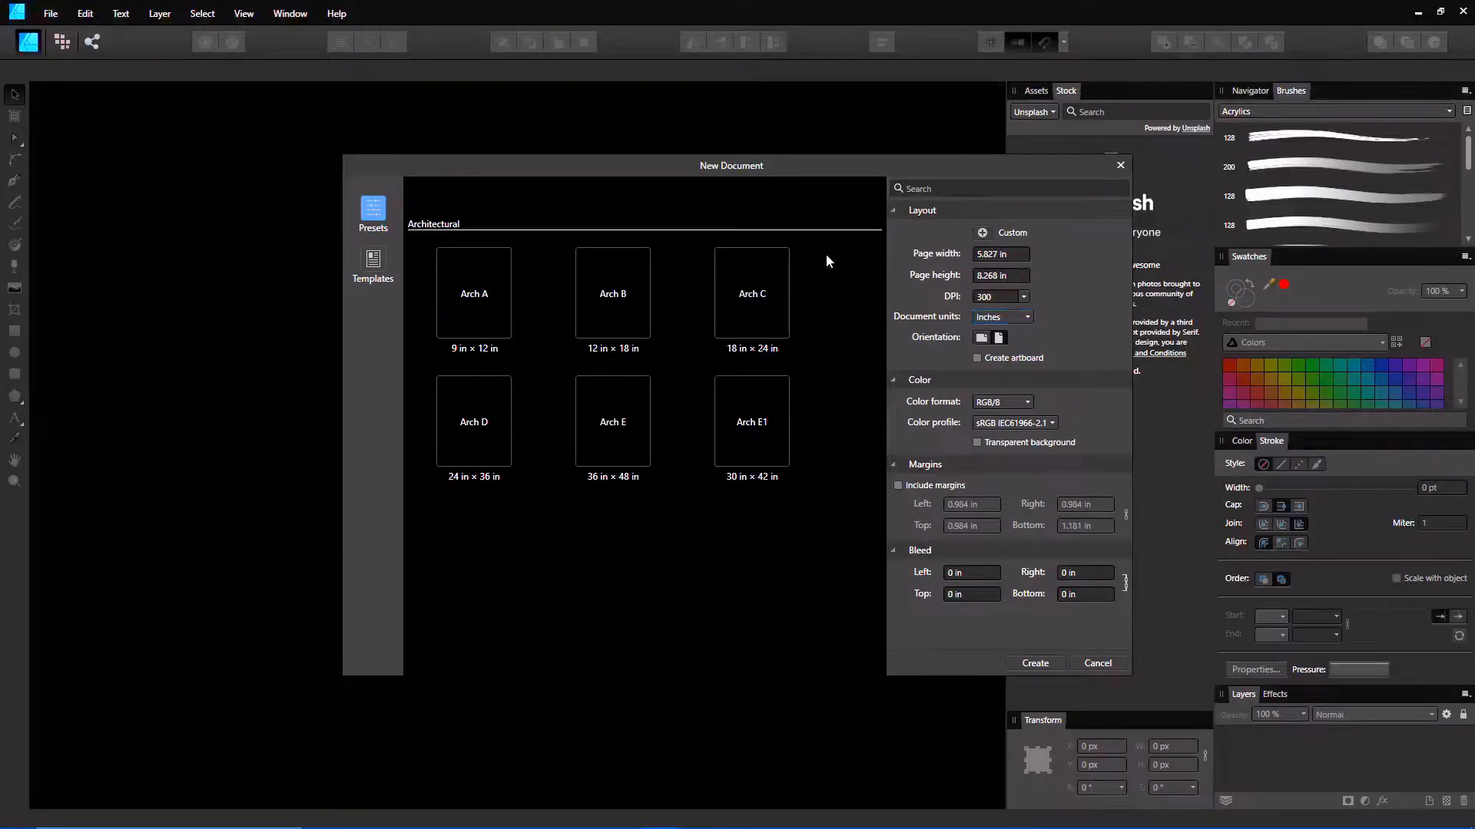
{"action": "left_click", "coordinate": [1000, 253]}
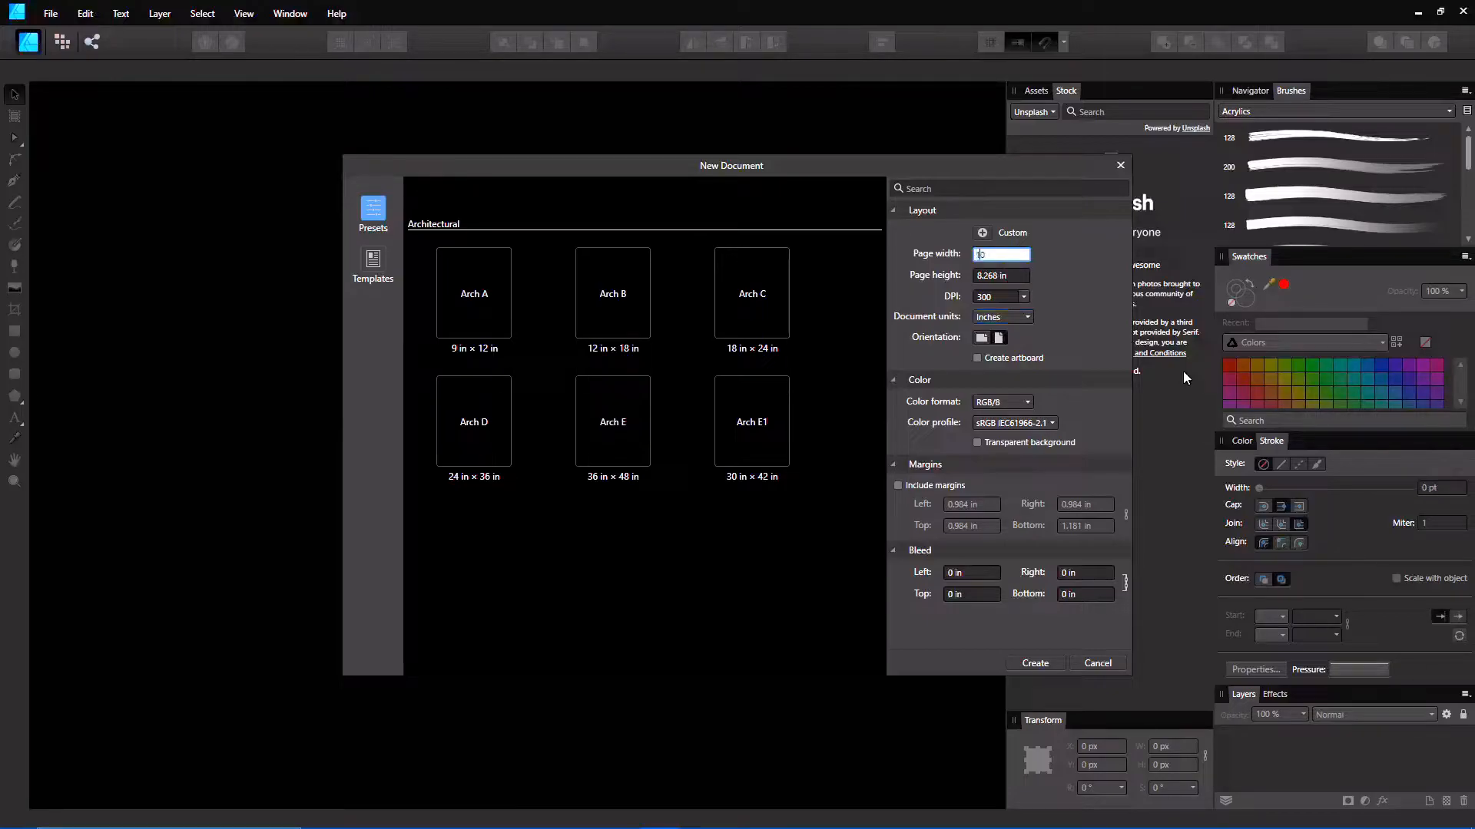
{"action": "type", "text": "100 in"}
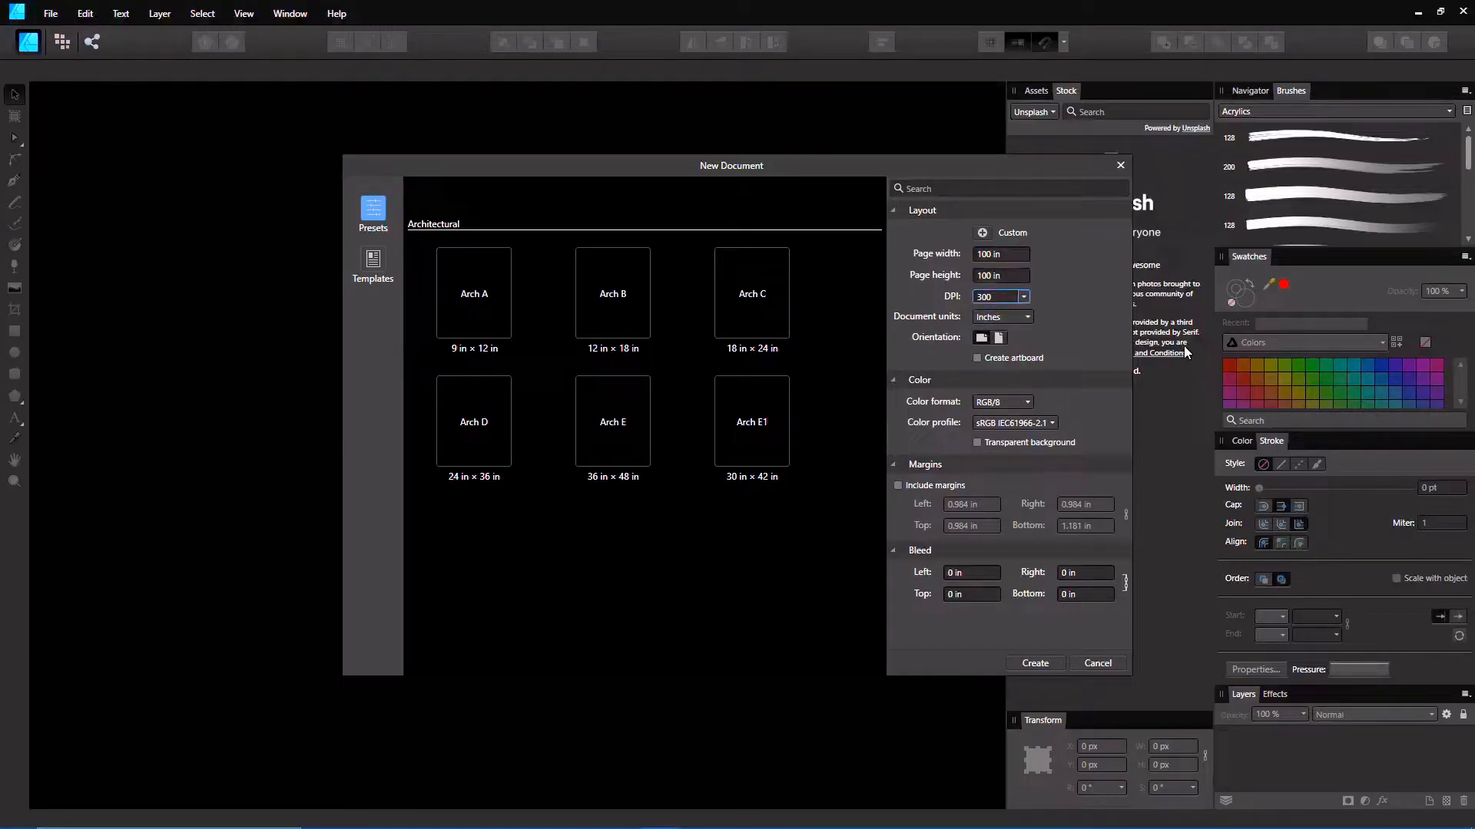
{"action": "left_click", "coordinate": [1002, 401]}
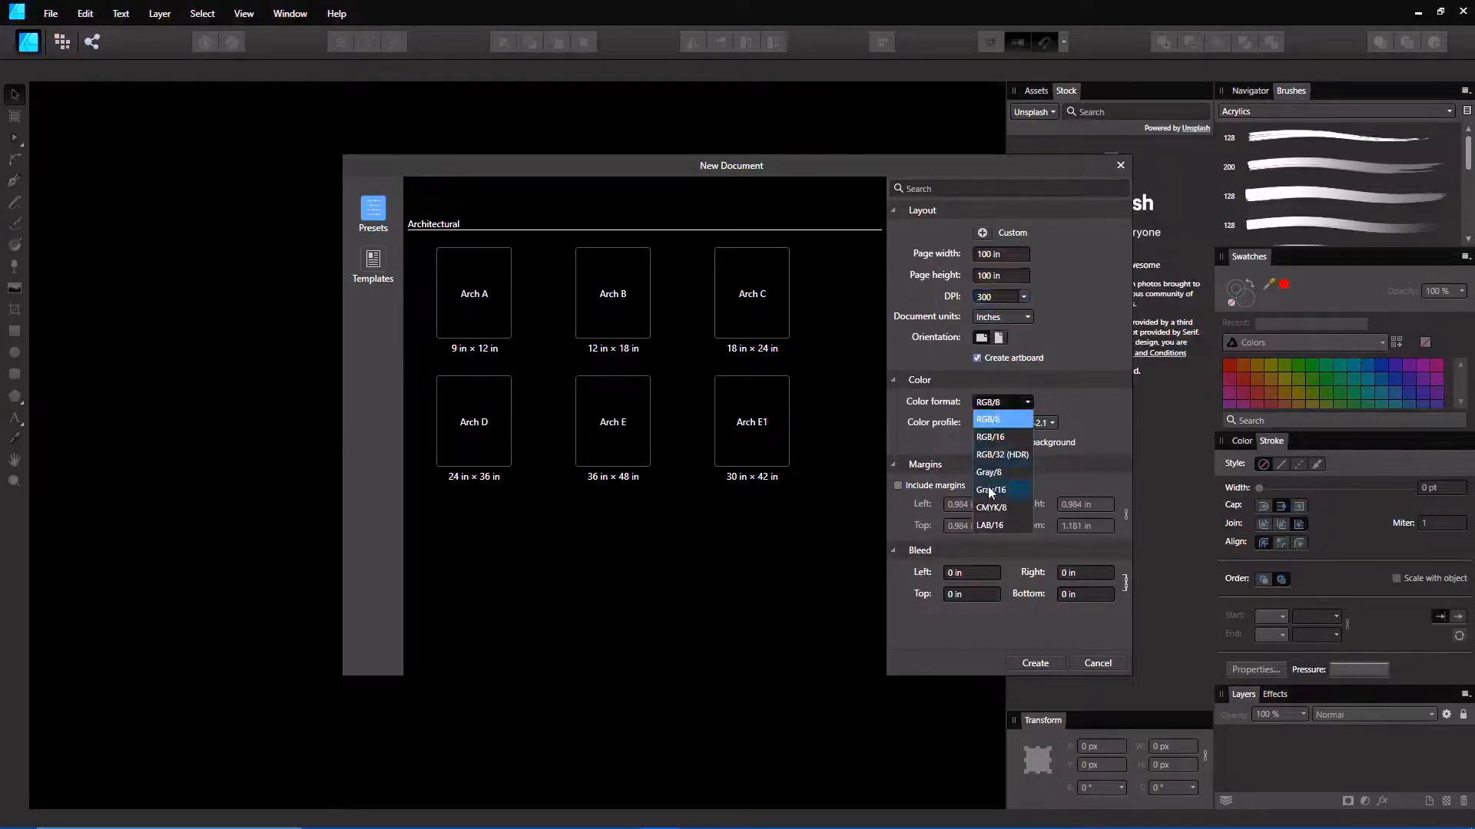
{"action": "left_click", "coordinate": [990, 507]}
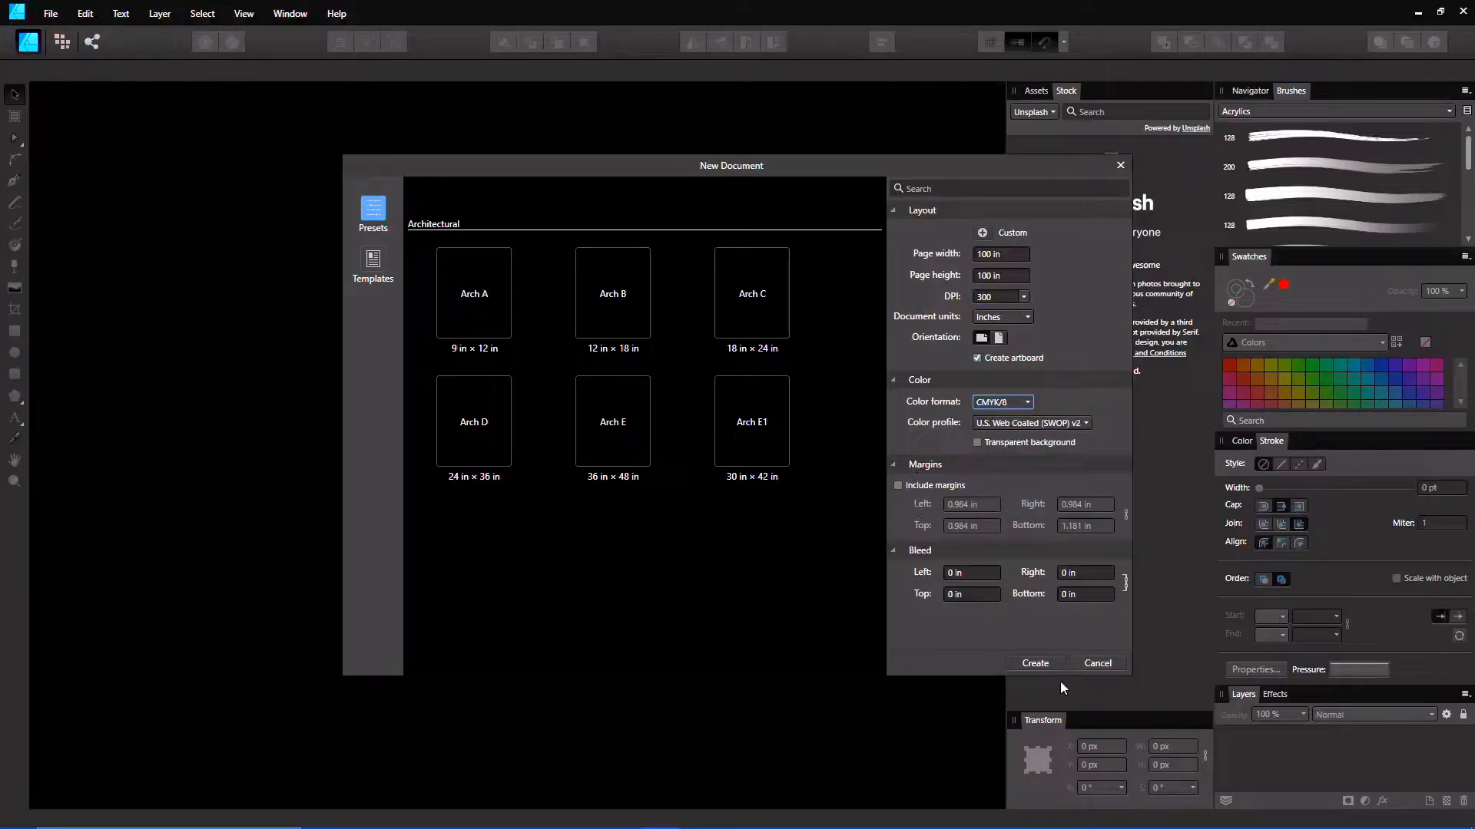
{"action": "left_click", "coordinate": [1034, 664]}
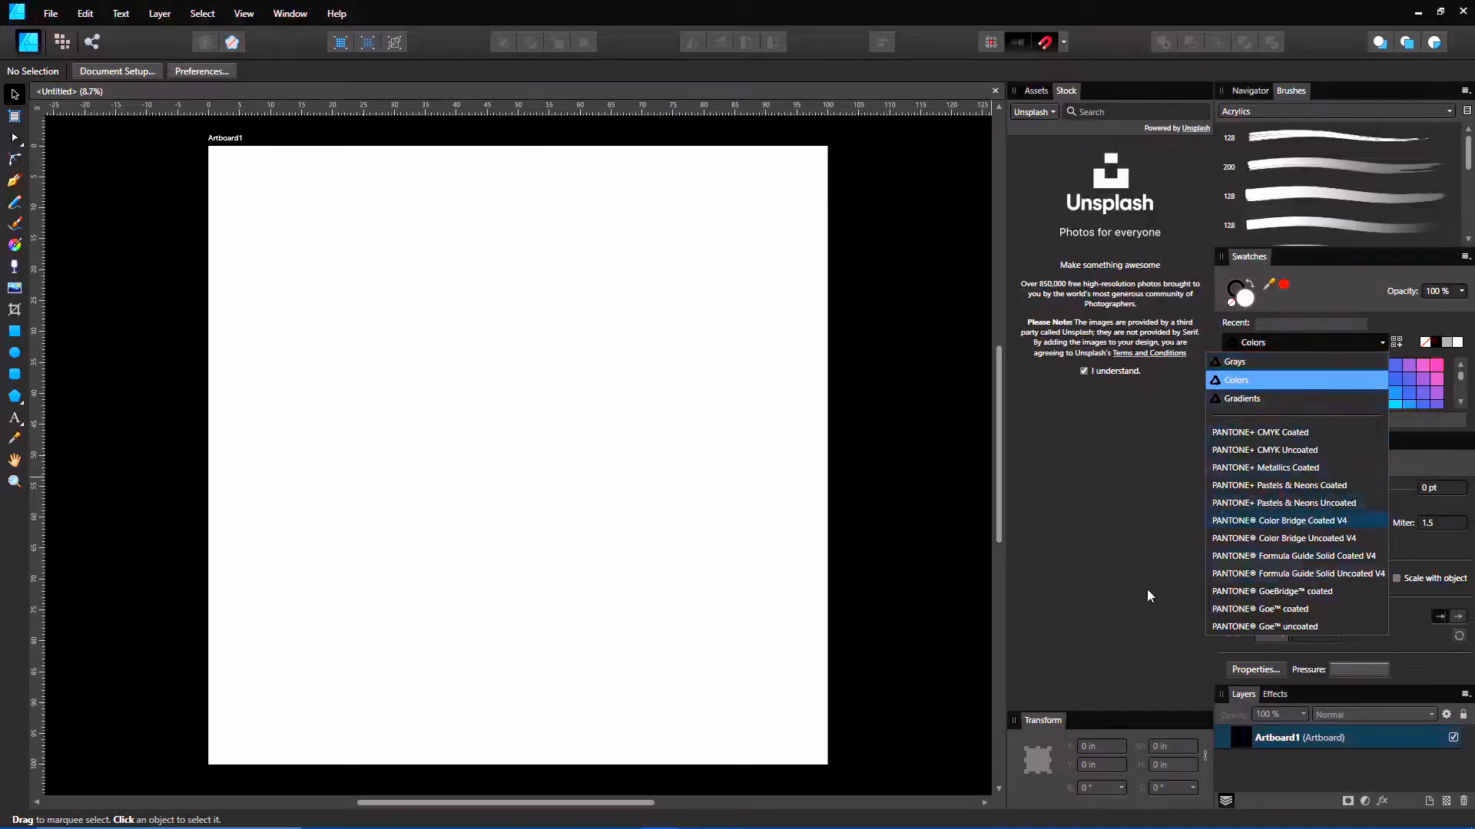
{"action": "mouse_move", "coordinate": [1275, 450]}
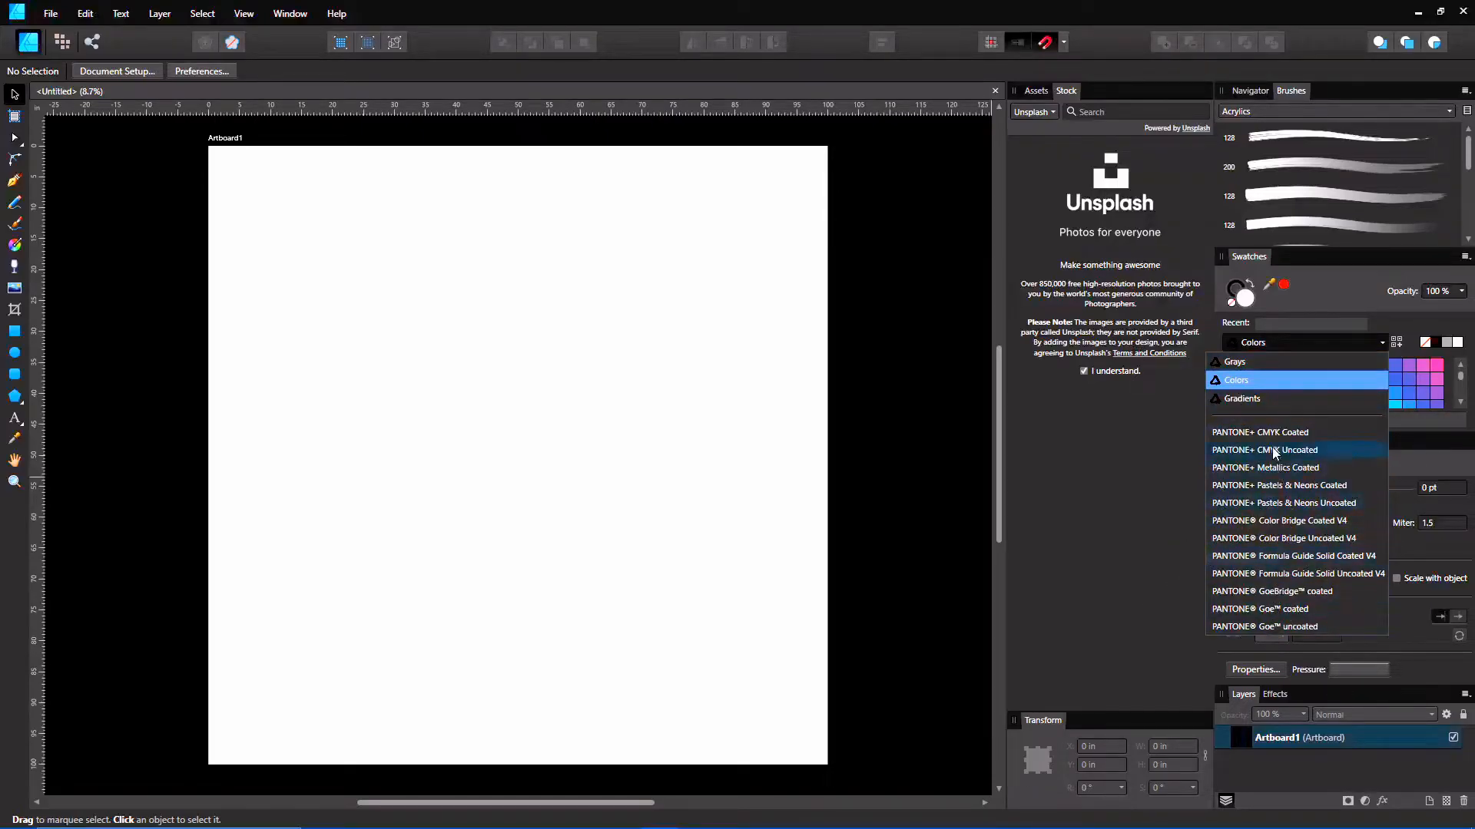
{"action": "mouse_move", "coordinate": [1284, 461]}
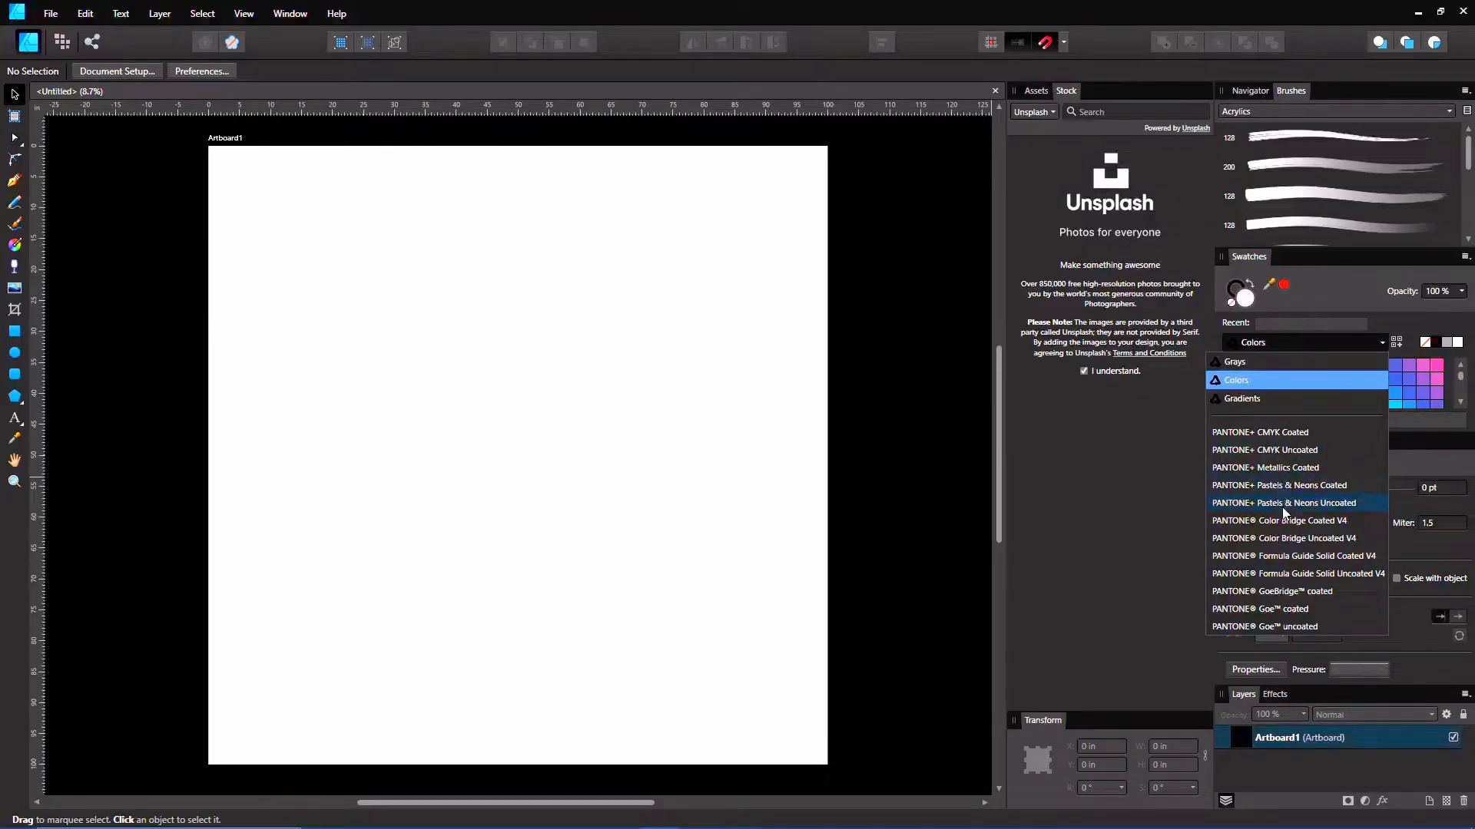
{"action": "mouse_move", "coordinate": [1255, 467]}
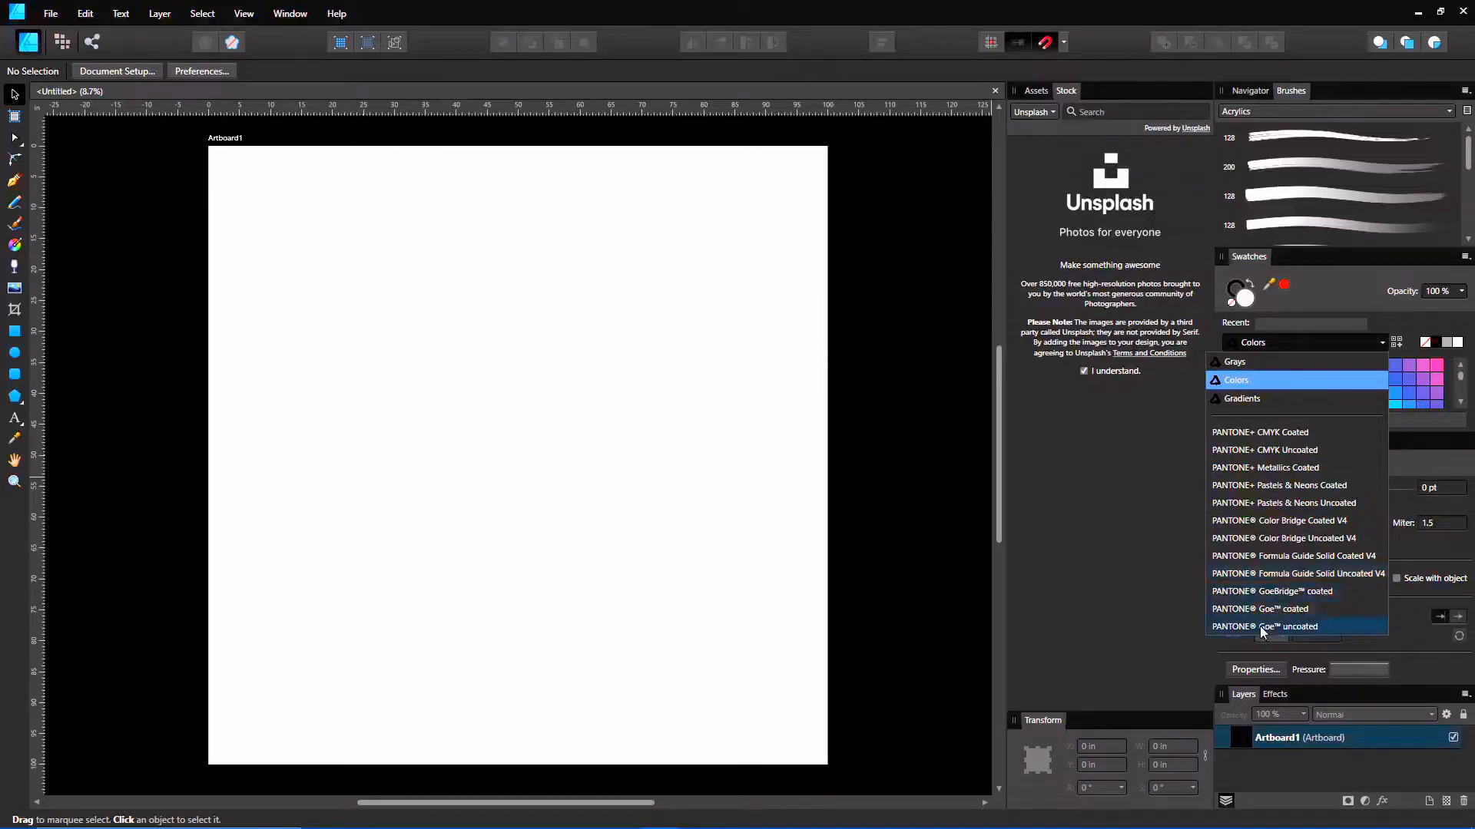
Step: Load several PANTONE Goe swatch libraries, finishing on PANTONE+ Pastels & Neons Uncoated
{"action": "left_click", "coordinate": [1260, 608]}
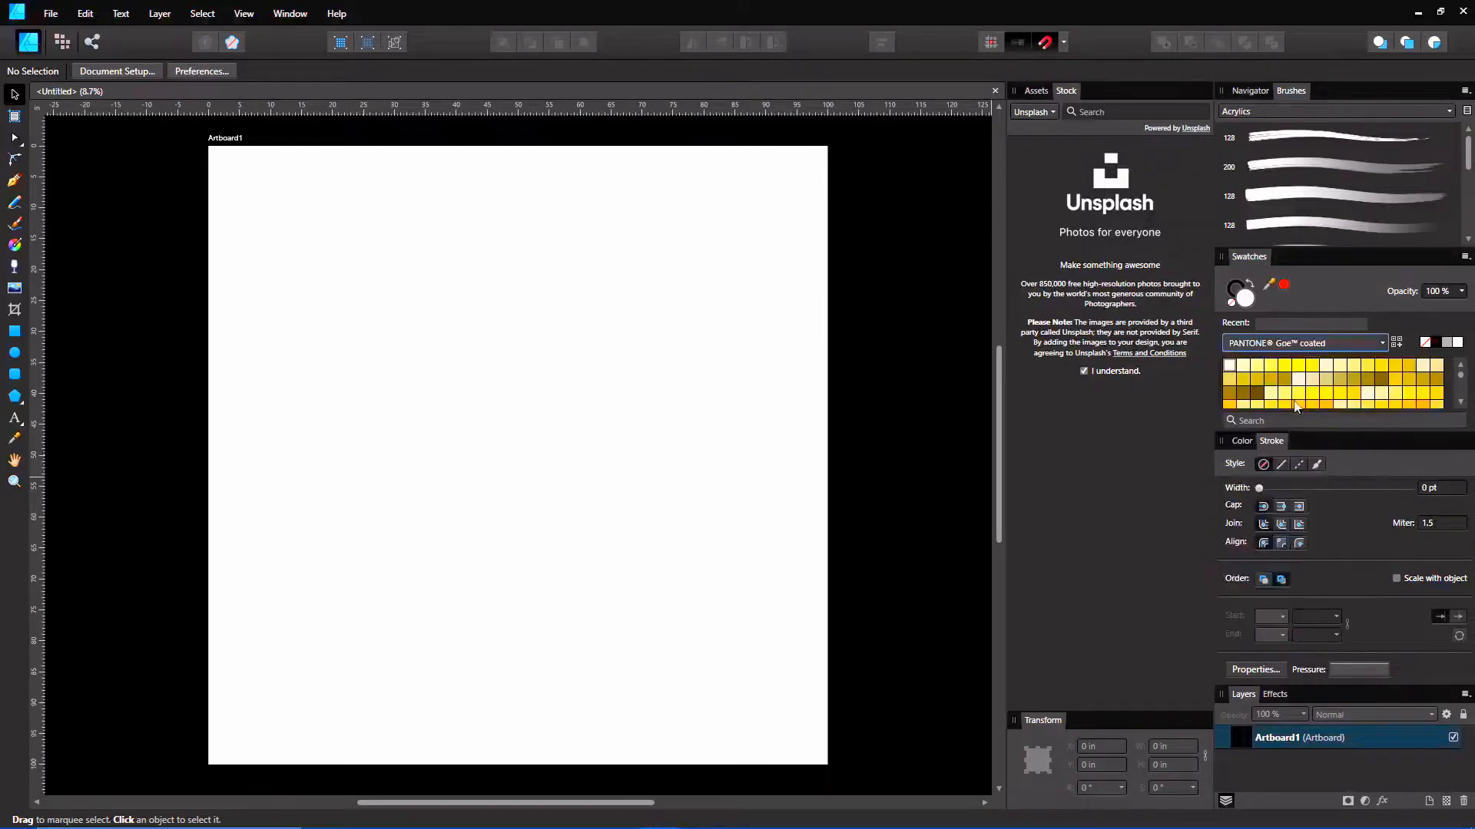
{"action": "left_click", "coordinate": [1383, 343]}
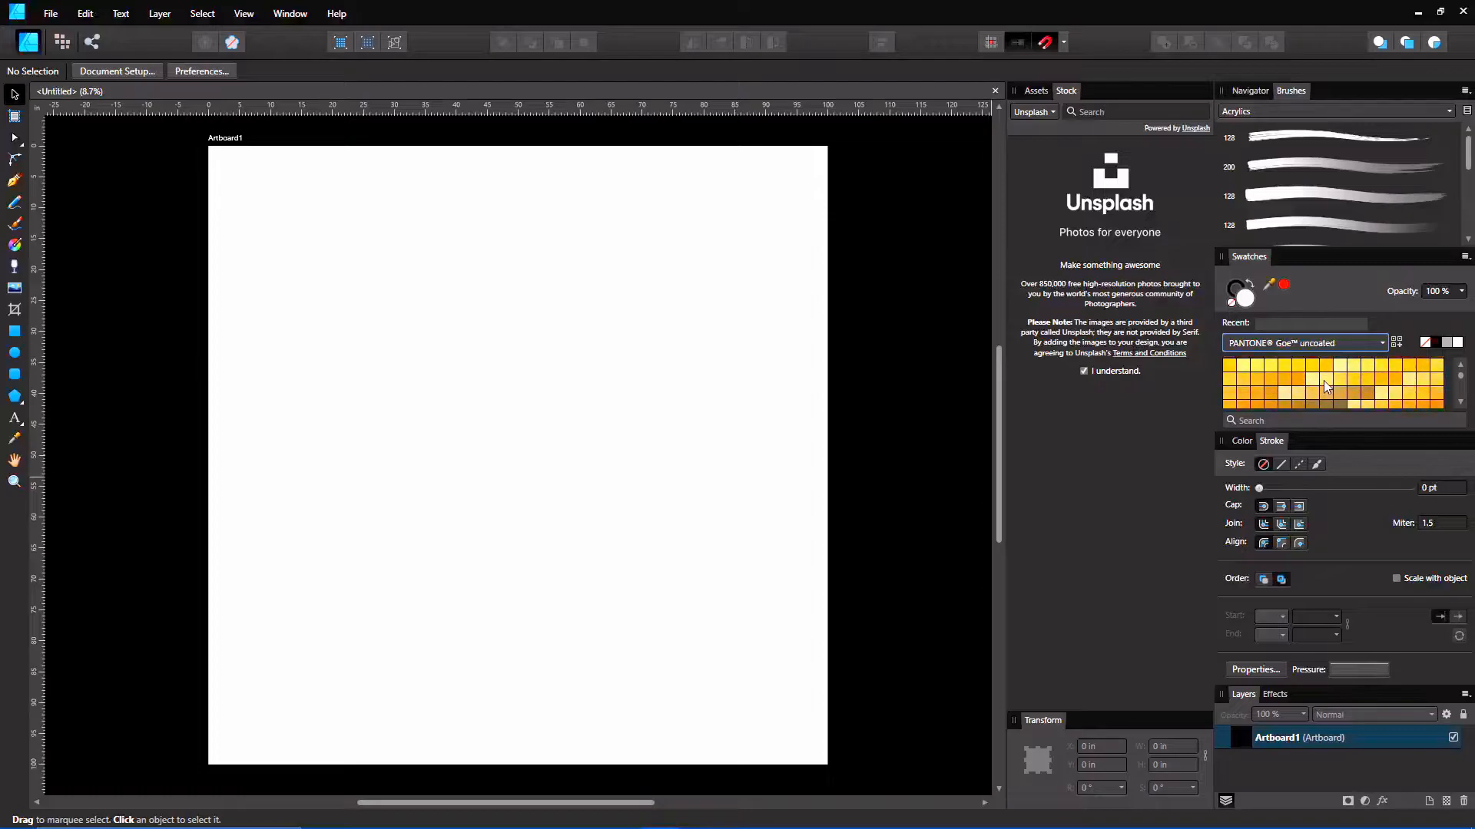
{"action": "mouse_move", "coordinate": [1394, 388]}
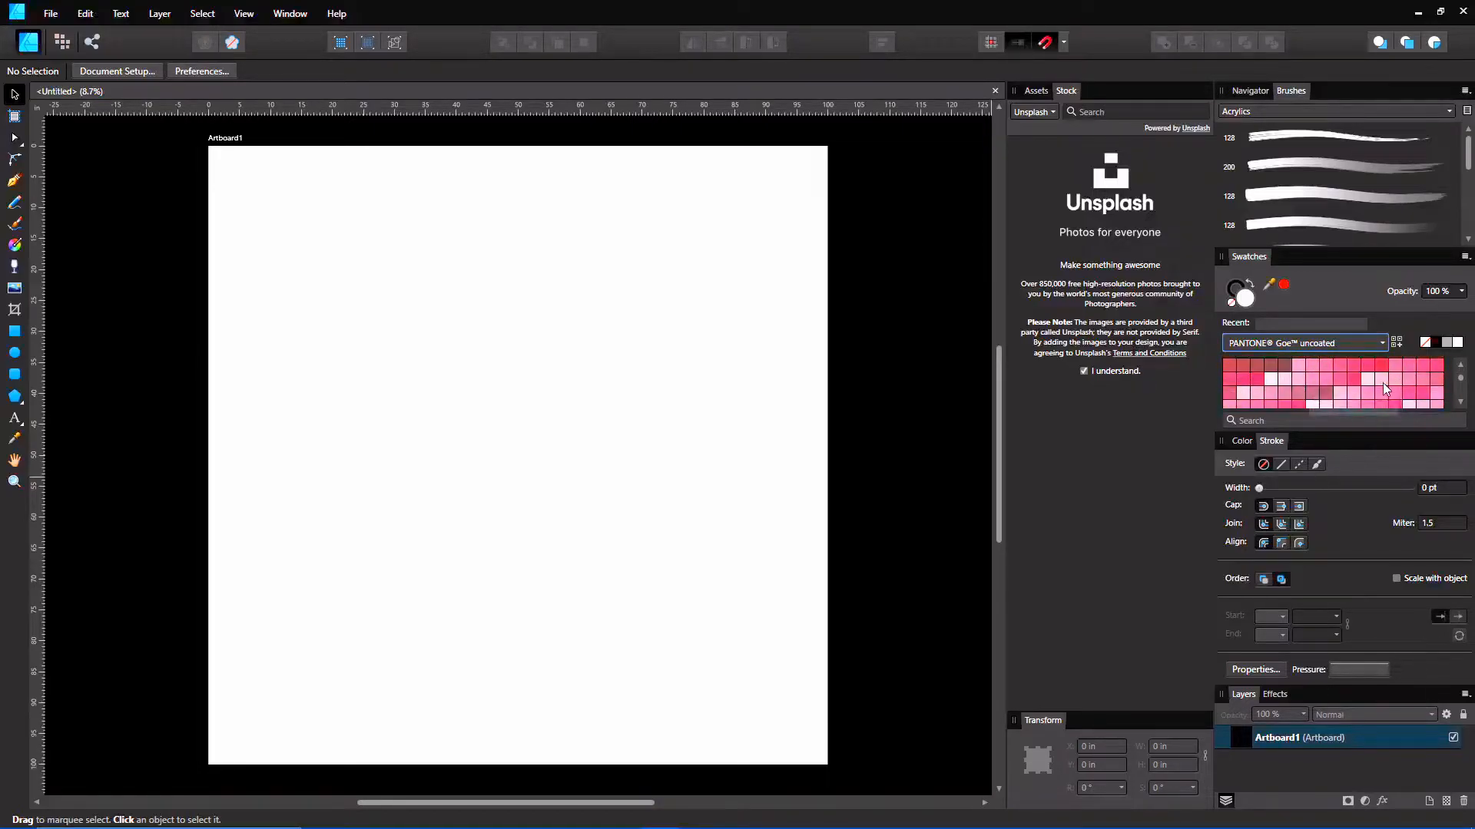
{"action": "left_click", "coordinate": [1377, 342]}
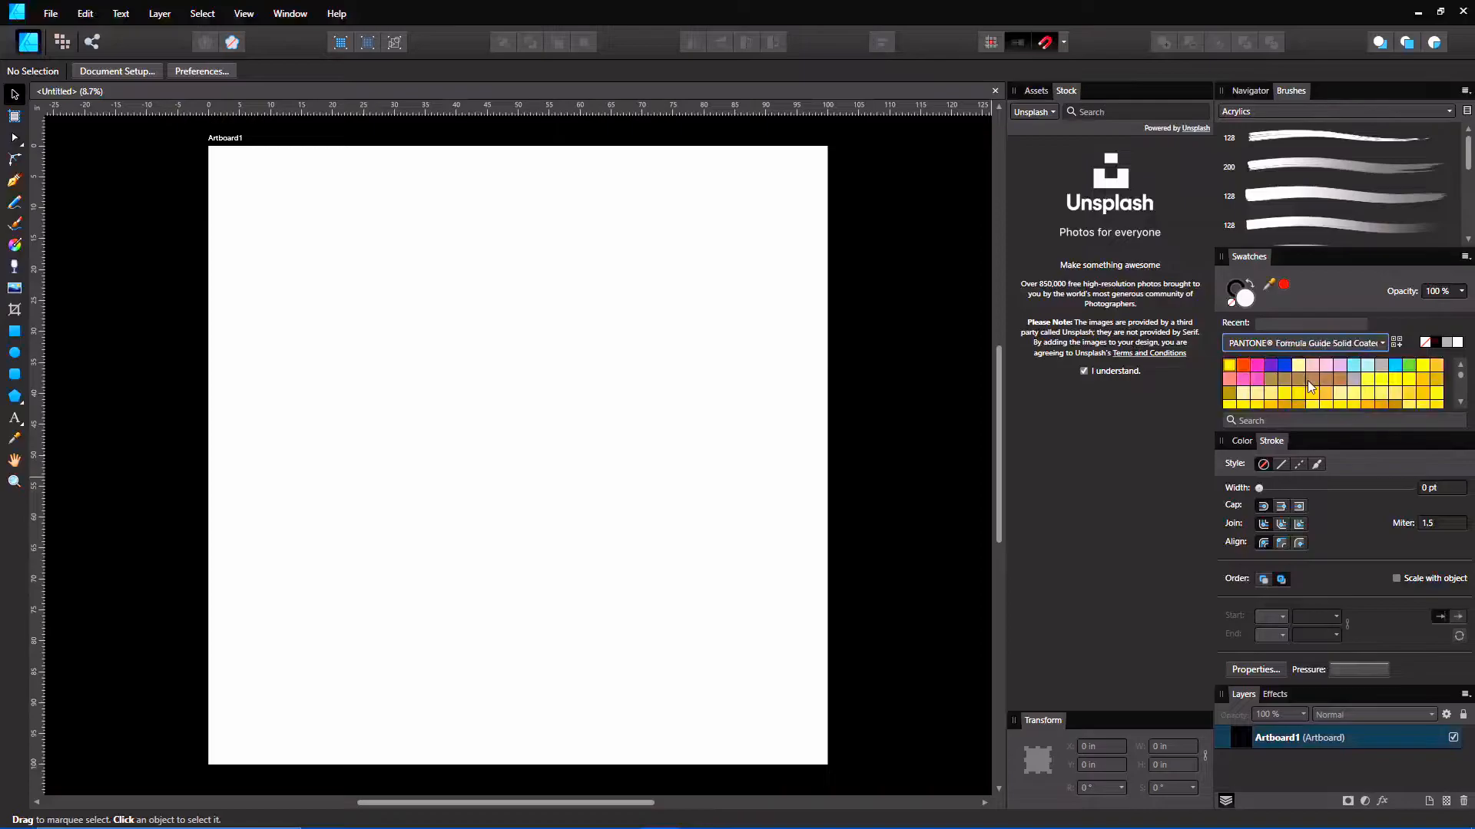
{"action": "left_click", "coordinate": [1383, 342]}
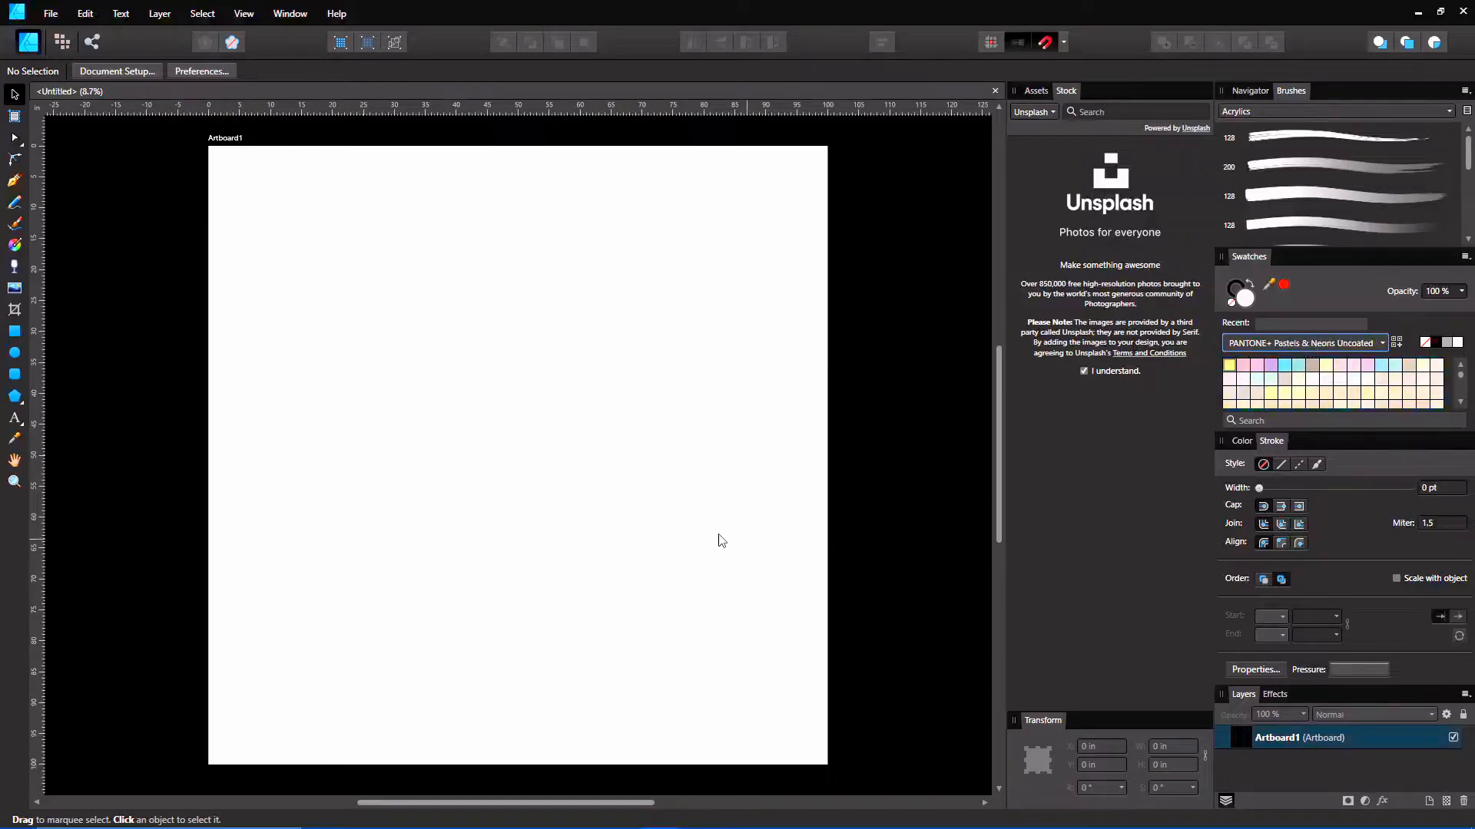
Step: Switch to Color Bridge Coated, draw a square and fill it with PANTONE 2347 C as a global colour
{"action": "left_click", "coordinate": [1306, 343]}
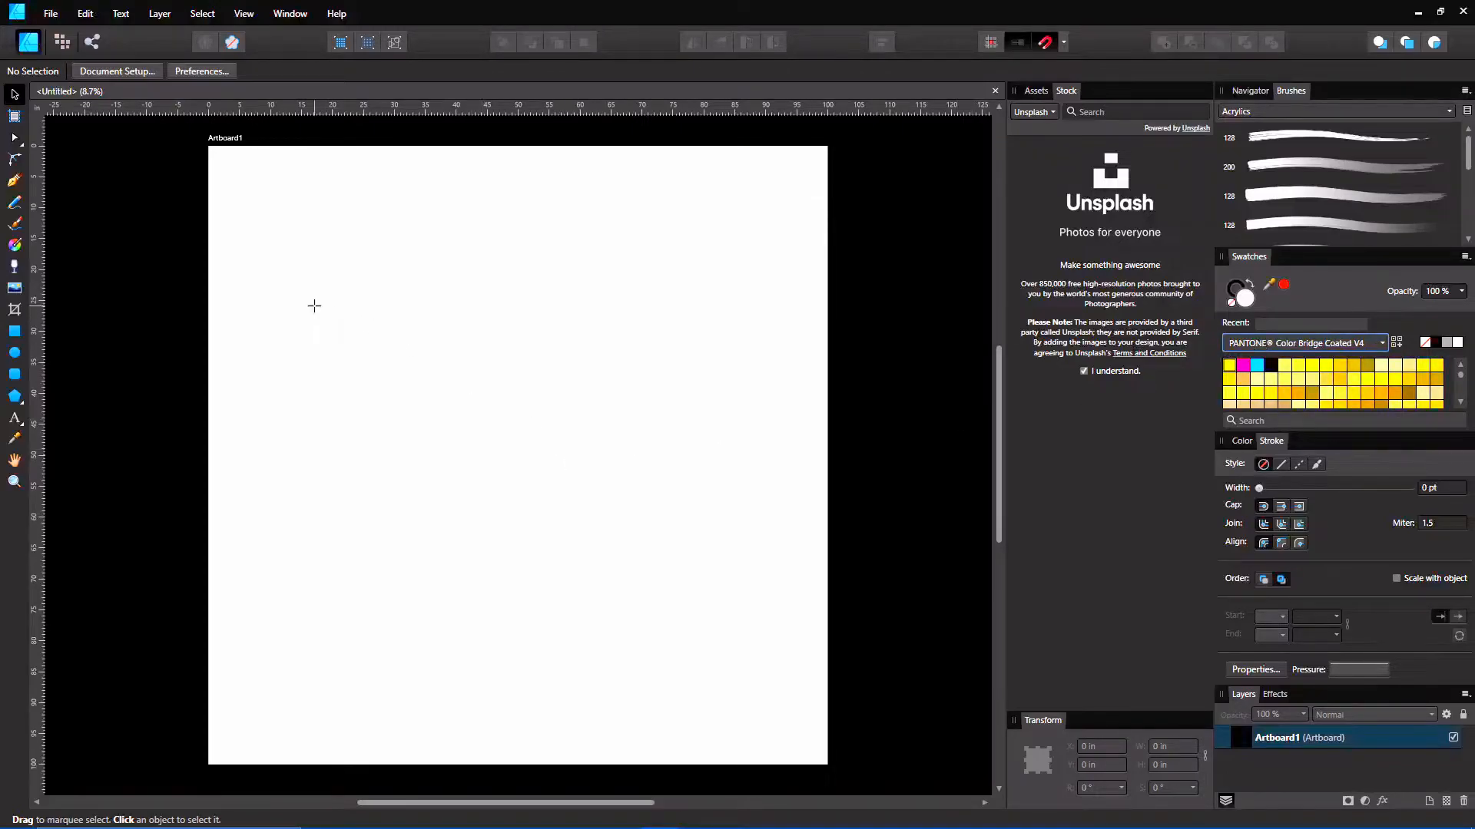
{"action": "left_click_drag", "start_coordinate": [297, 271], "coordinate": [433, 405]}
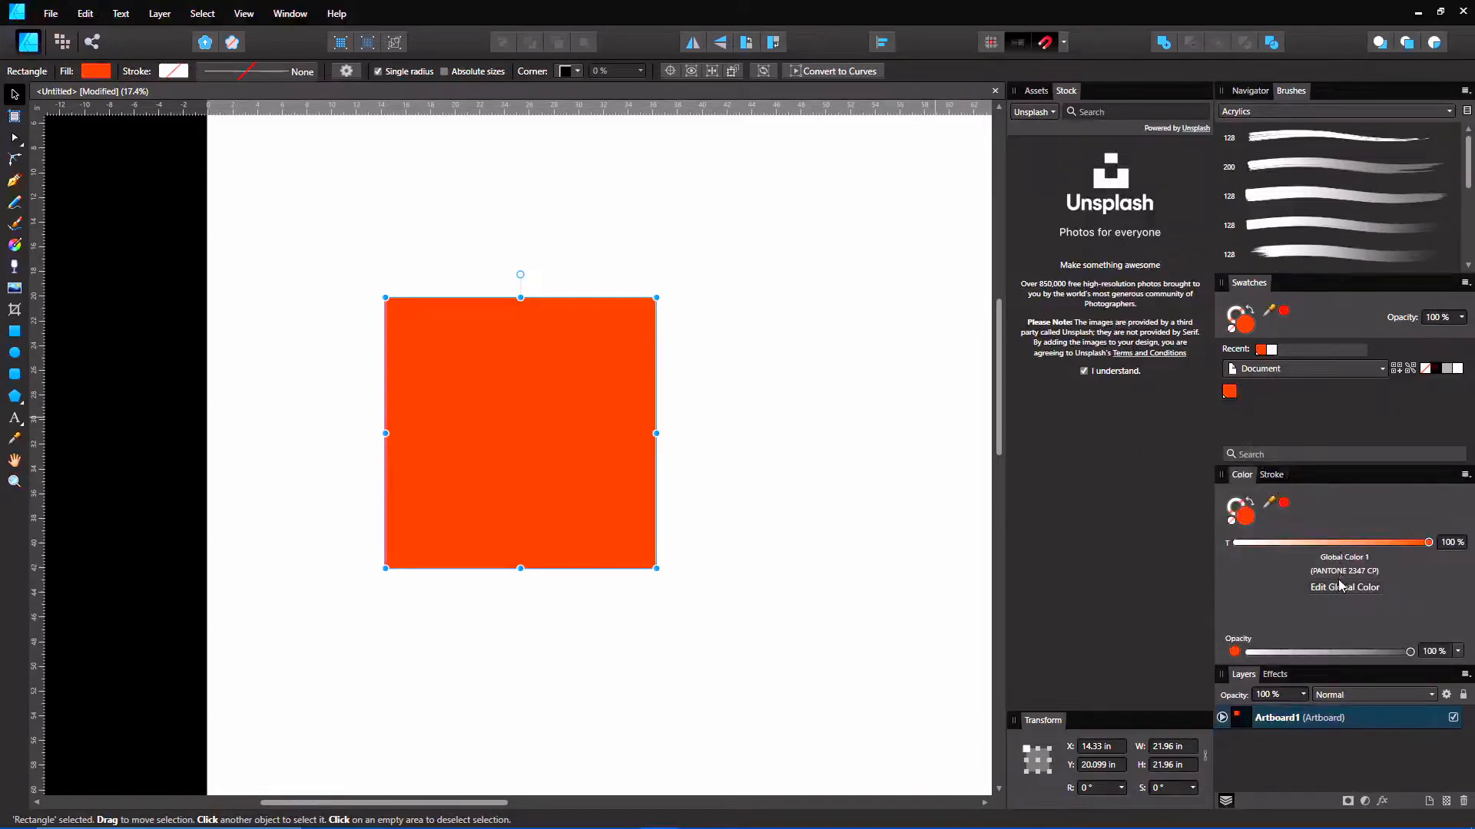
{"action": "mouse_move", "coordinate": [1346, 579]}
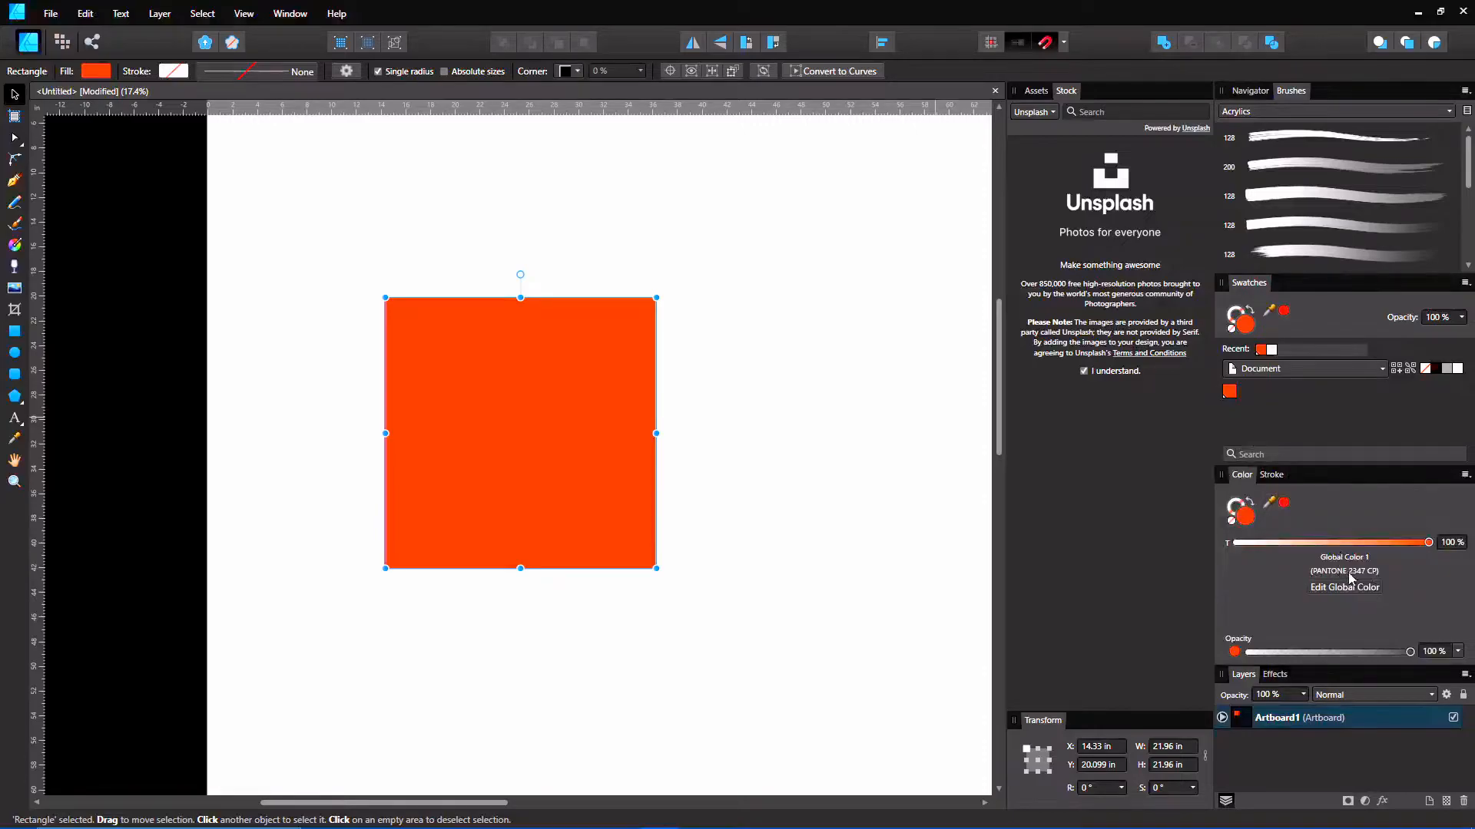
{"action": "mouse_move", "coordinate": [722, 459]}
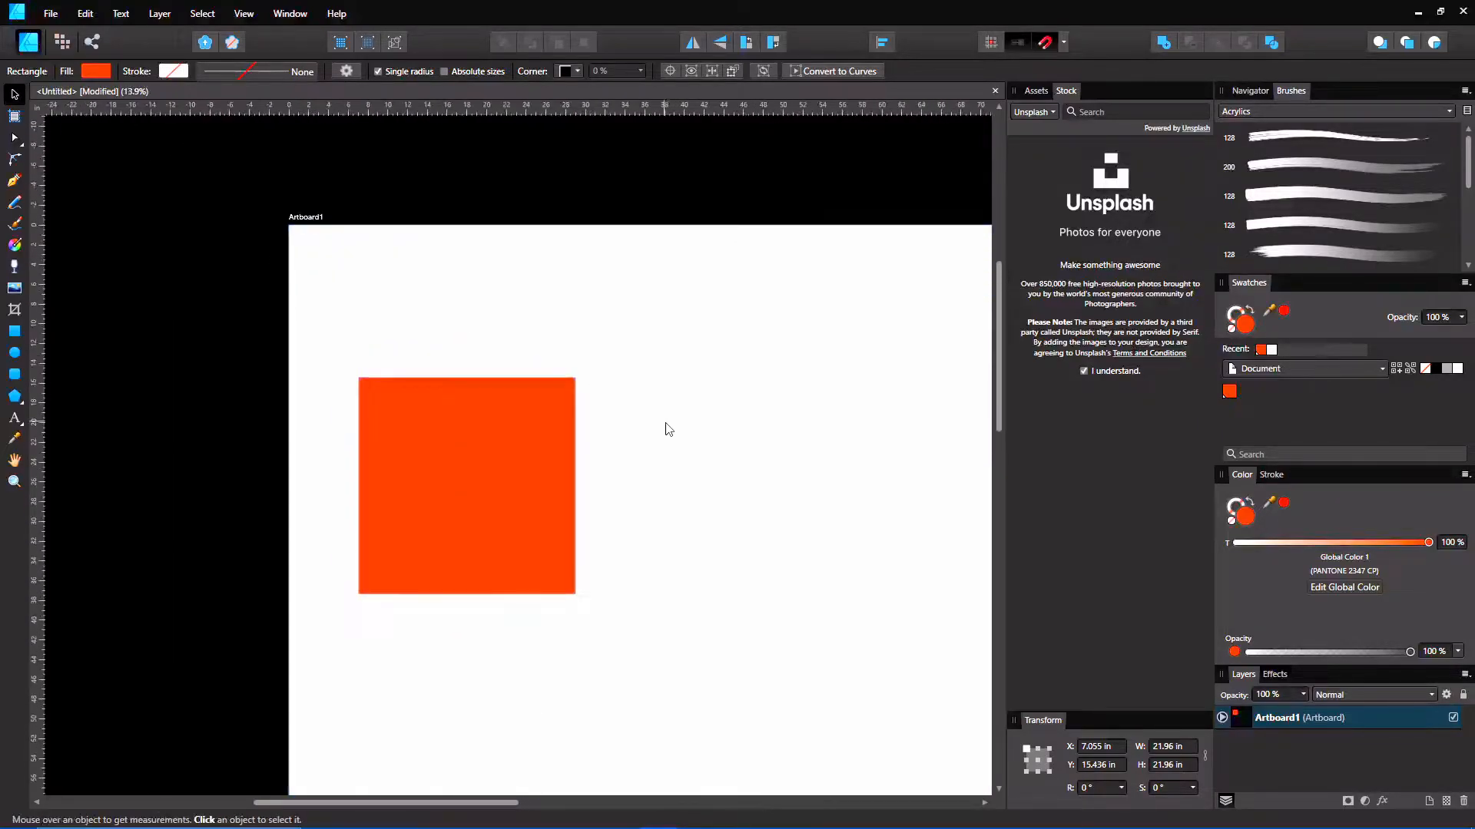
{"action": "left_click", "coordinate": [465, 487]}
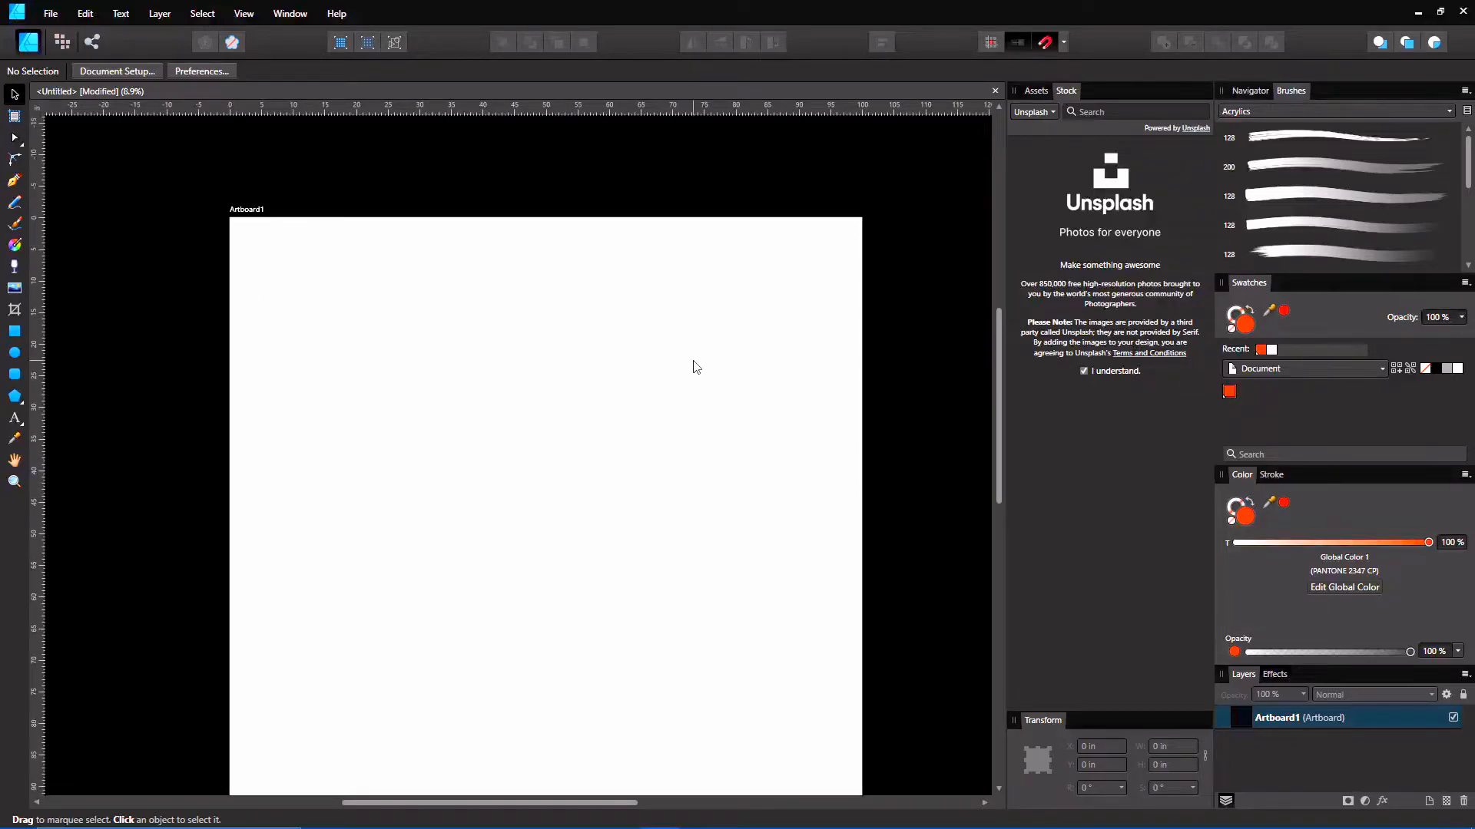
{"action": "scroll", "scroll_direction": "down", "scroll_amount": 3}
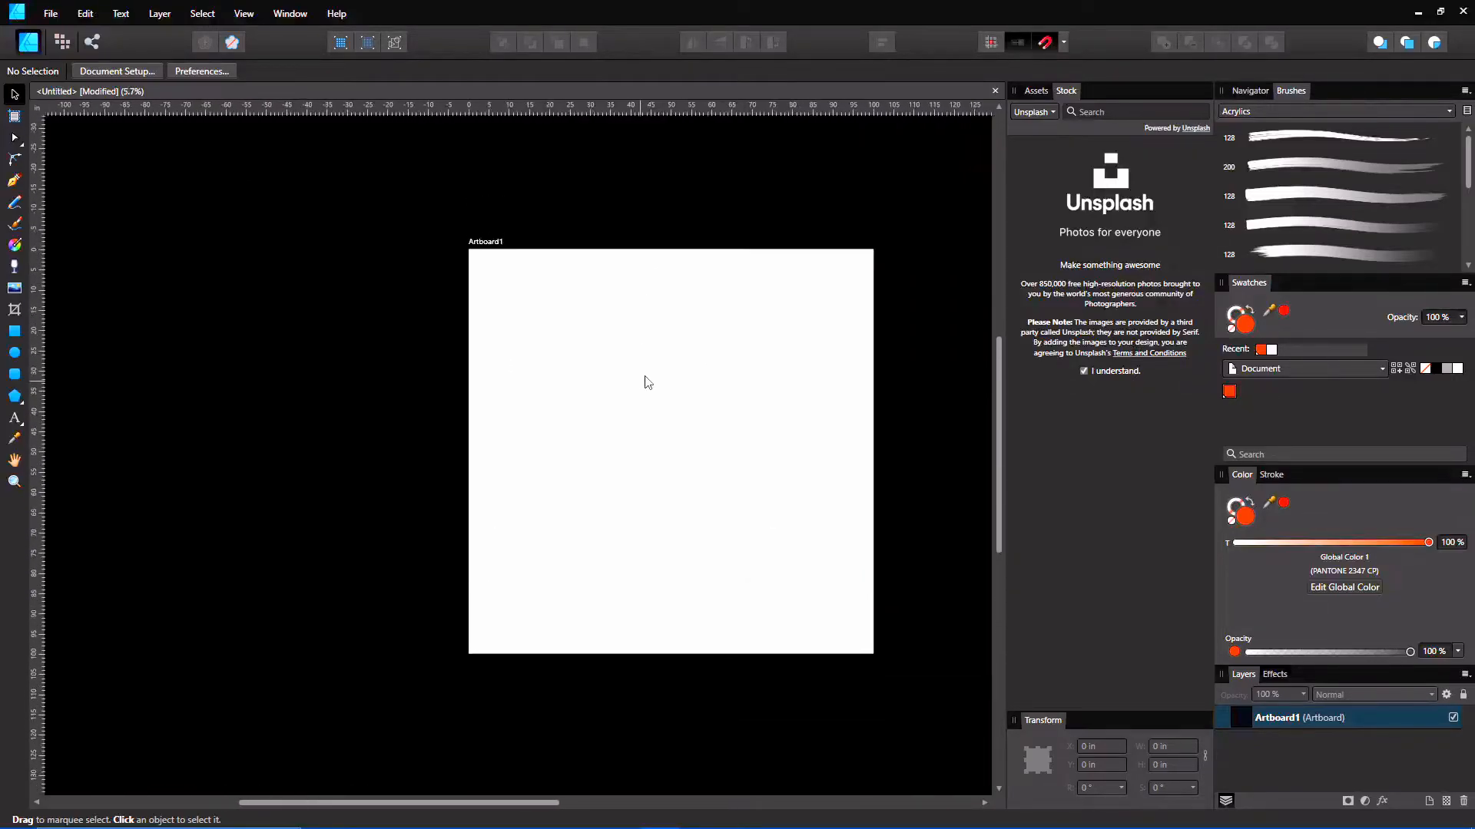
{"action": "scroll", "scroll_direction": "down", "scroll_amount": 3}
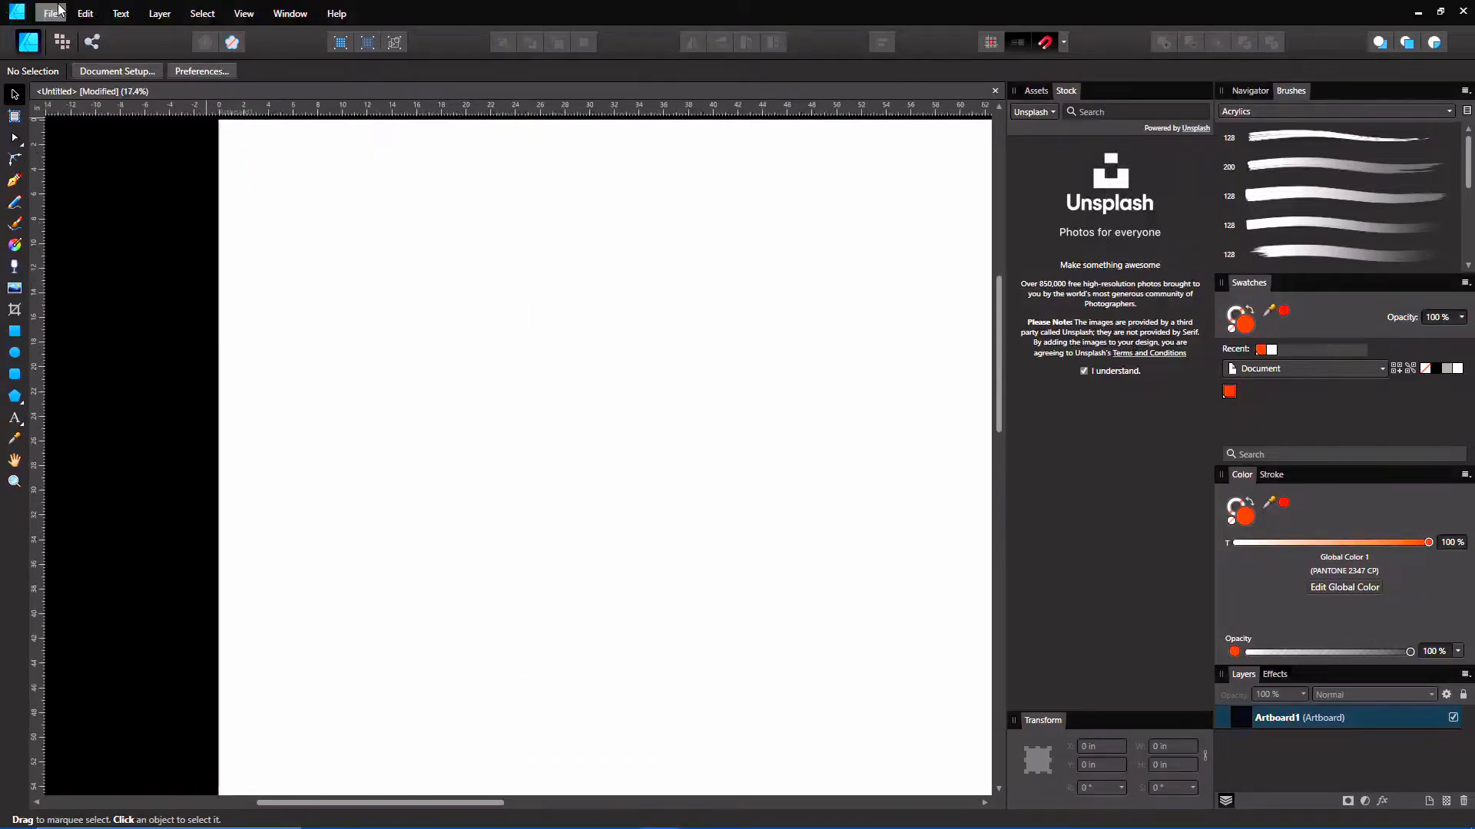
Step: Import the Realistic Business Cards mockup .afdesign file as an embedded document
{"action": "left_click", "coordinate": [49, 13]}
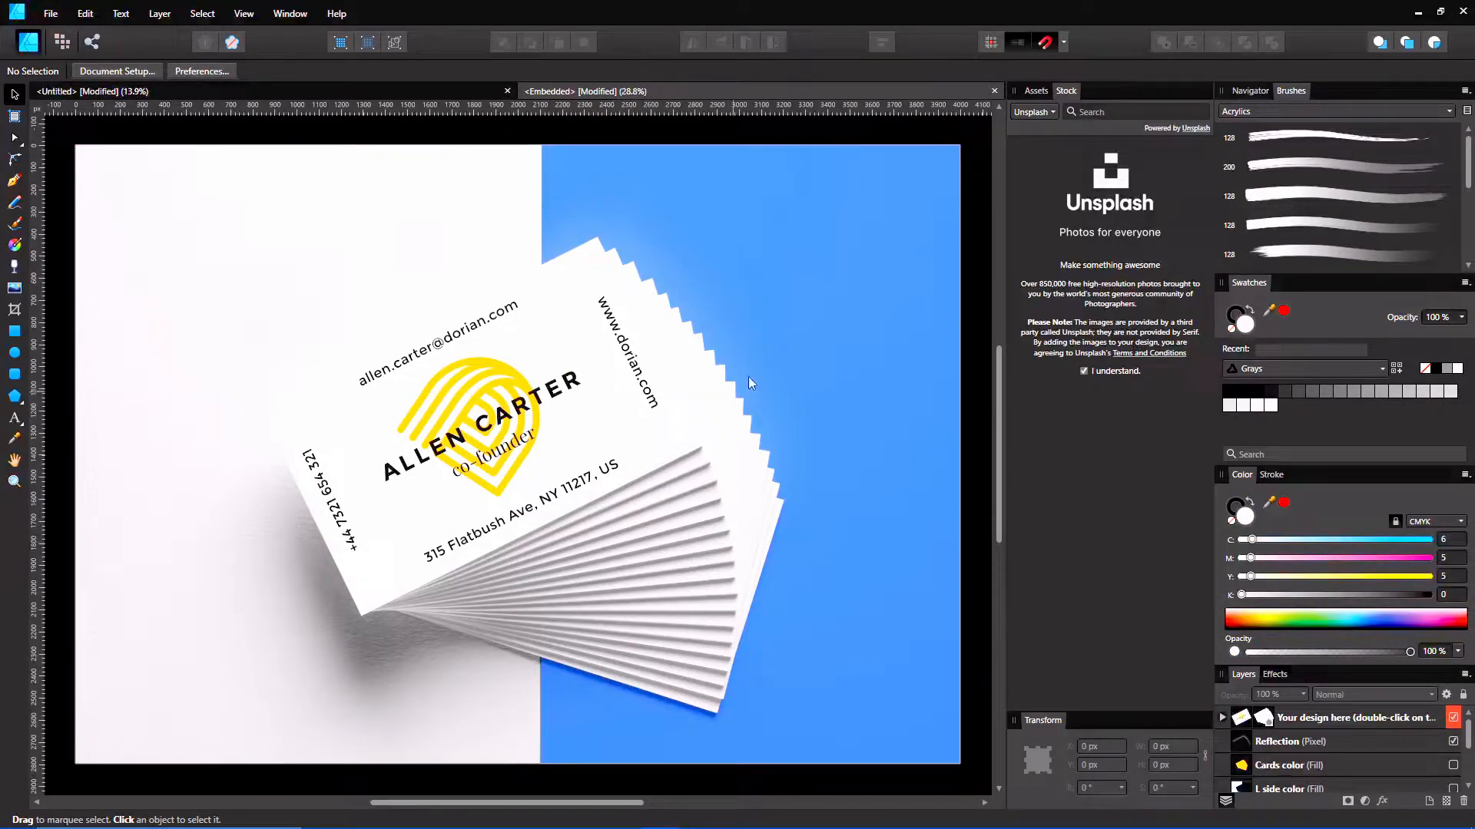
{"action": "mouse_move", "coordinate": [433, 498]}
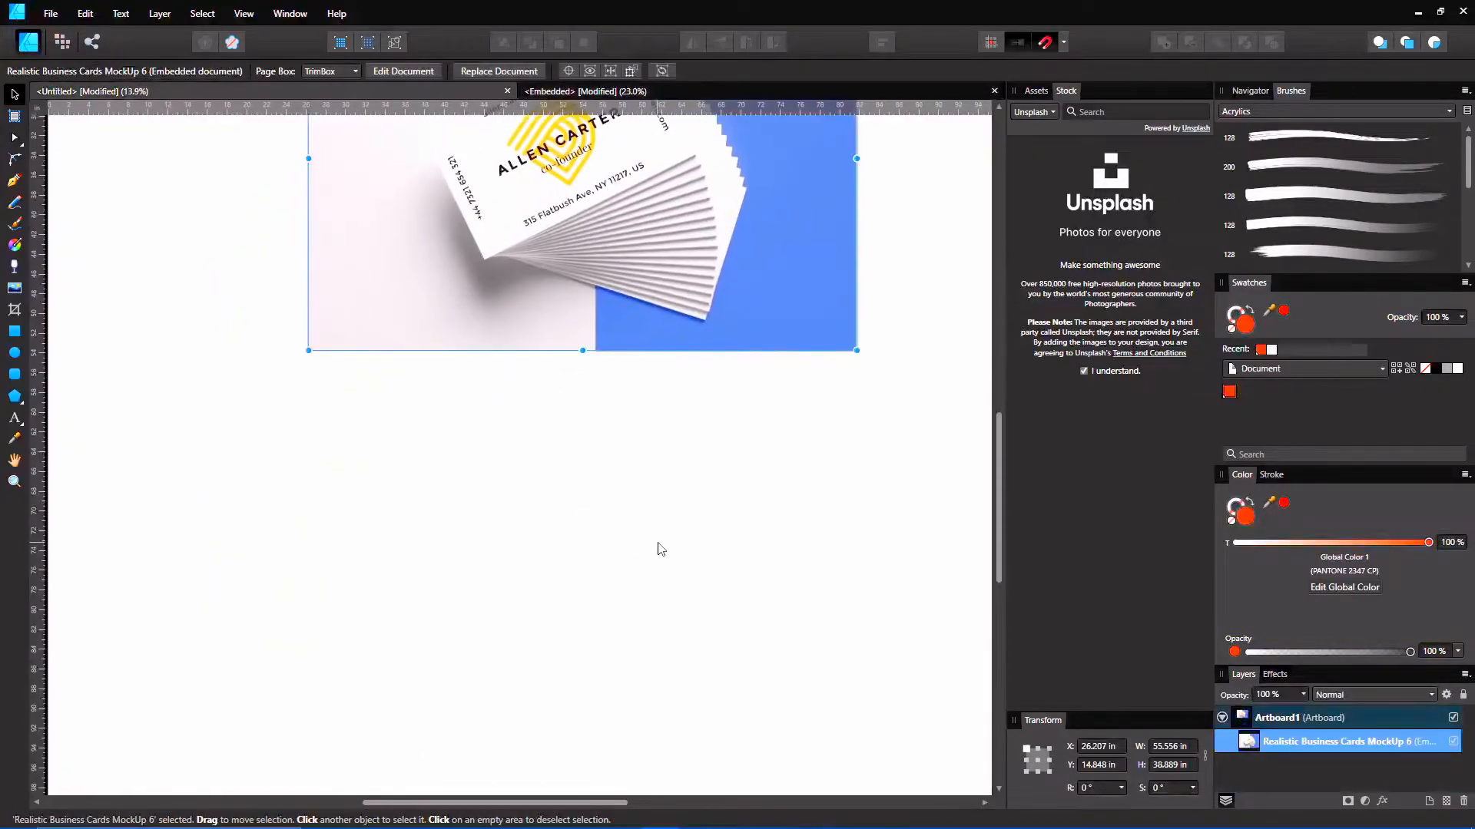
Step: Drag a rounded square and a crescent from Master Assets to form a moon logo below the mockup
{"action": "left_click", "coordinate": [1035, 91]}
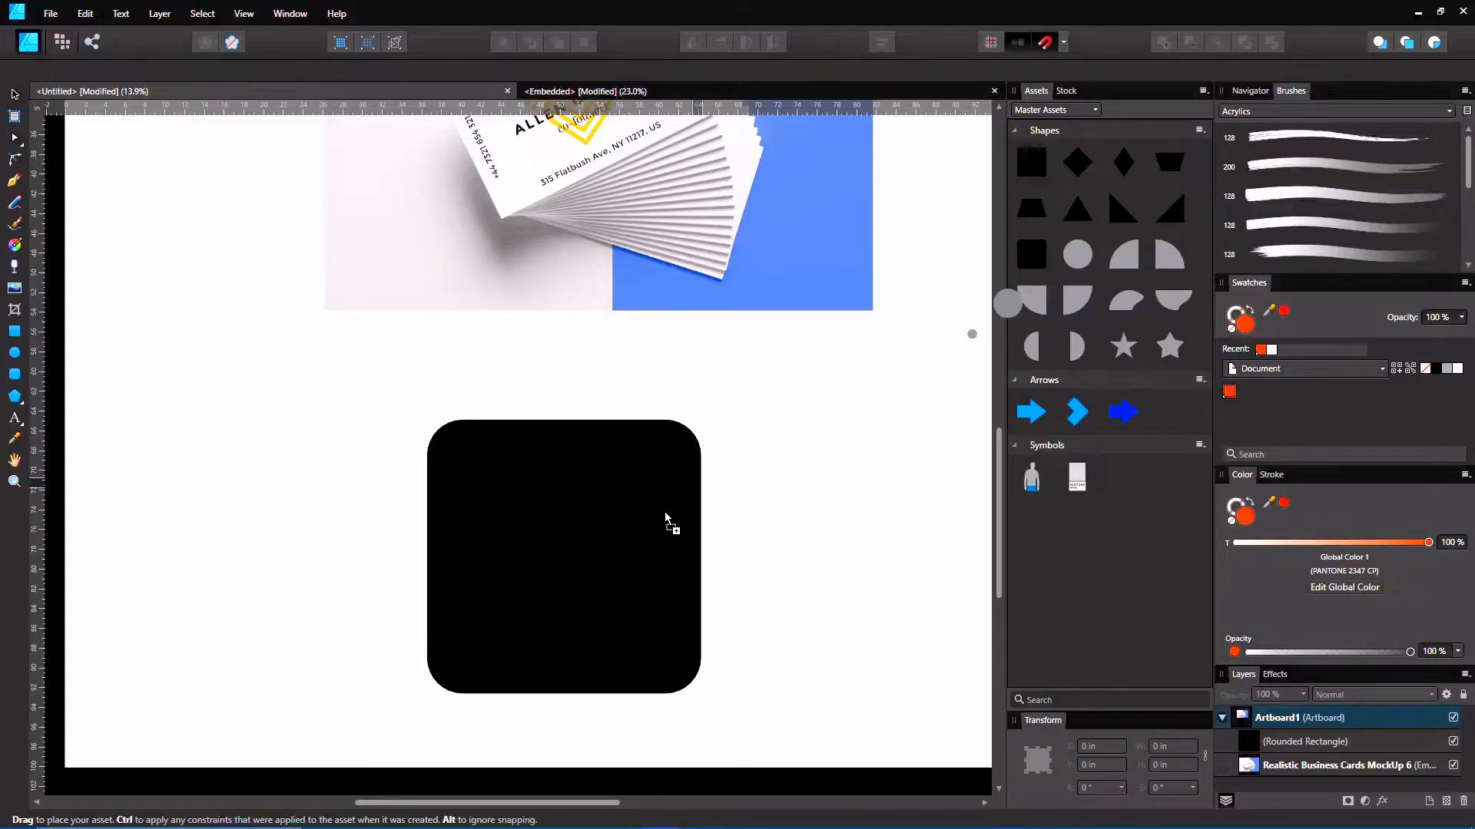
{"action": "left_click_drag", "start_coordinate": [493, 486], "coordinate": [635, 625]}
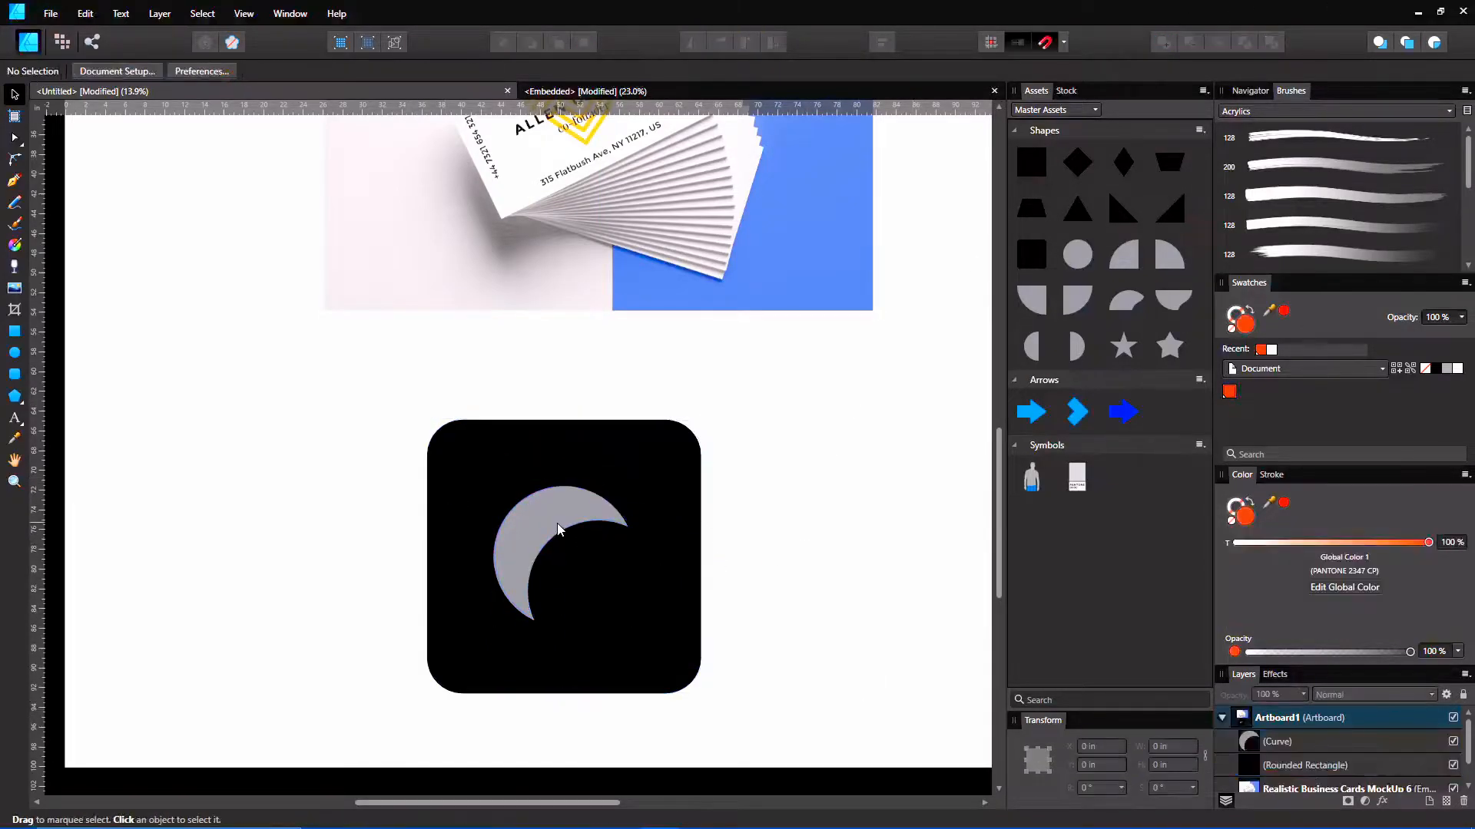
{"action": "left_click", "coordinate": [559, 550]}
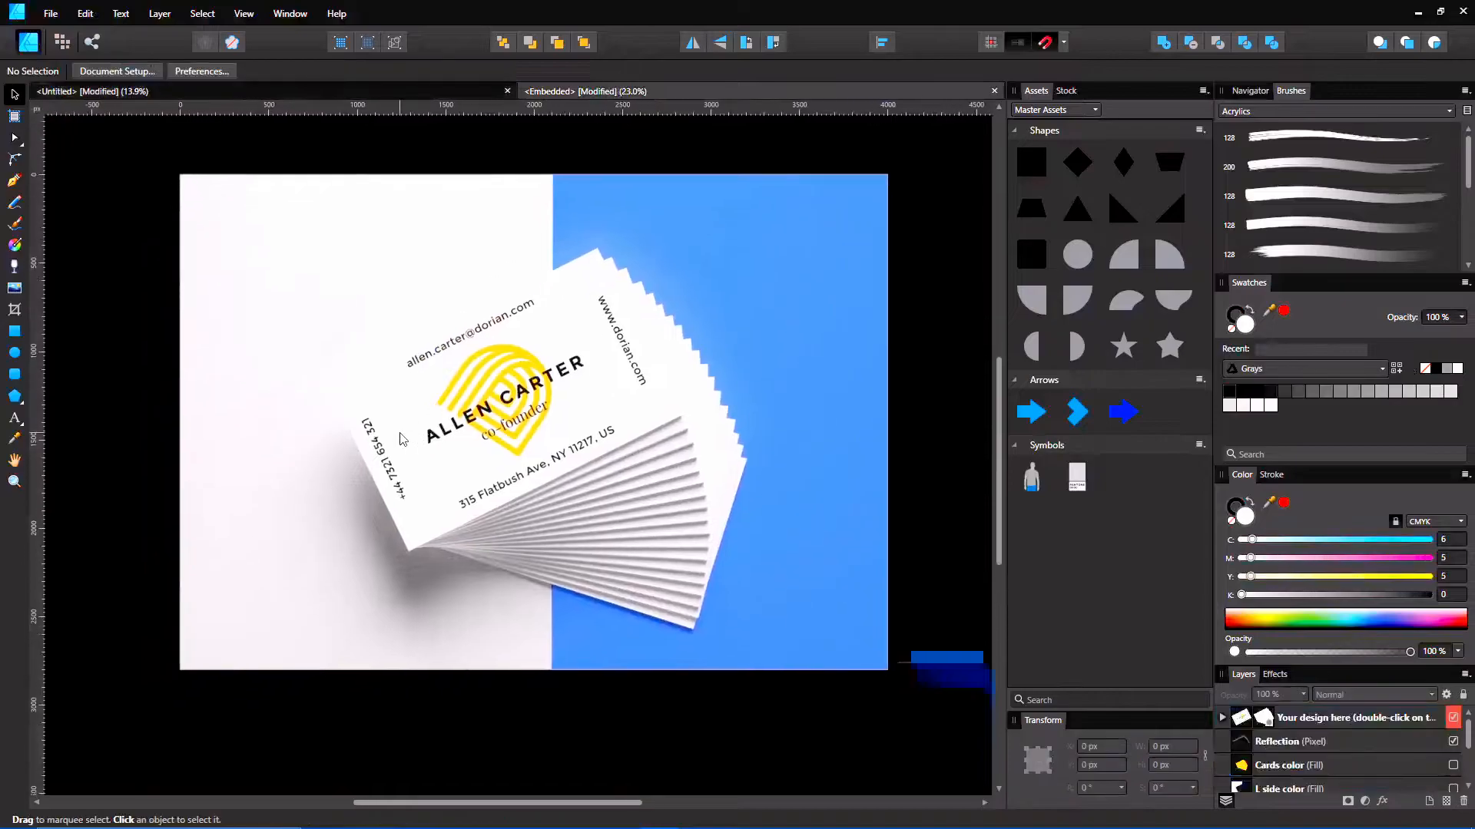
Step: Blend the moon logo into the top business card with Multiply, then try another blend mode
{"action": "left_click", "coordinate": [1355, 718]}
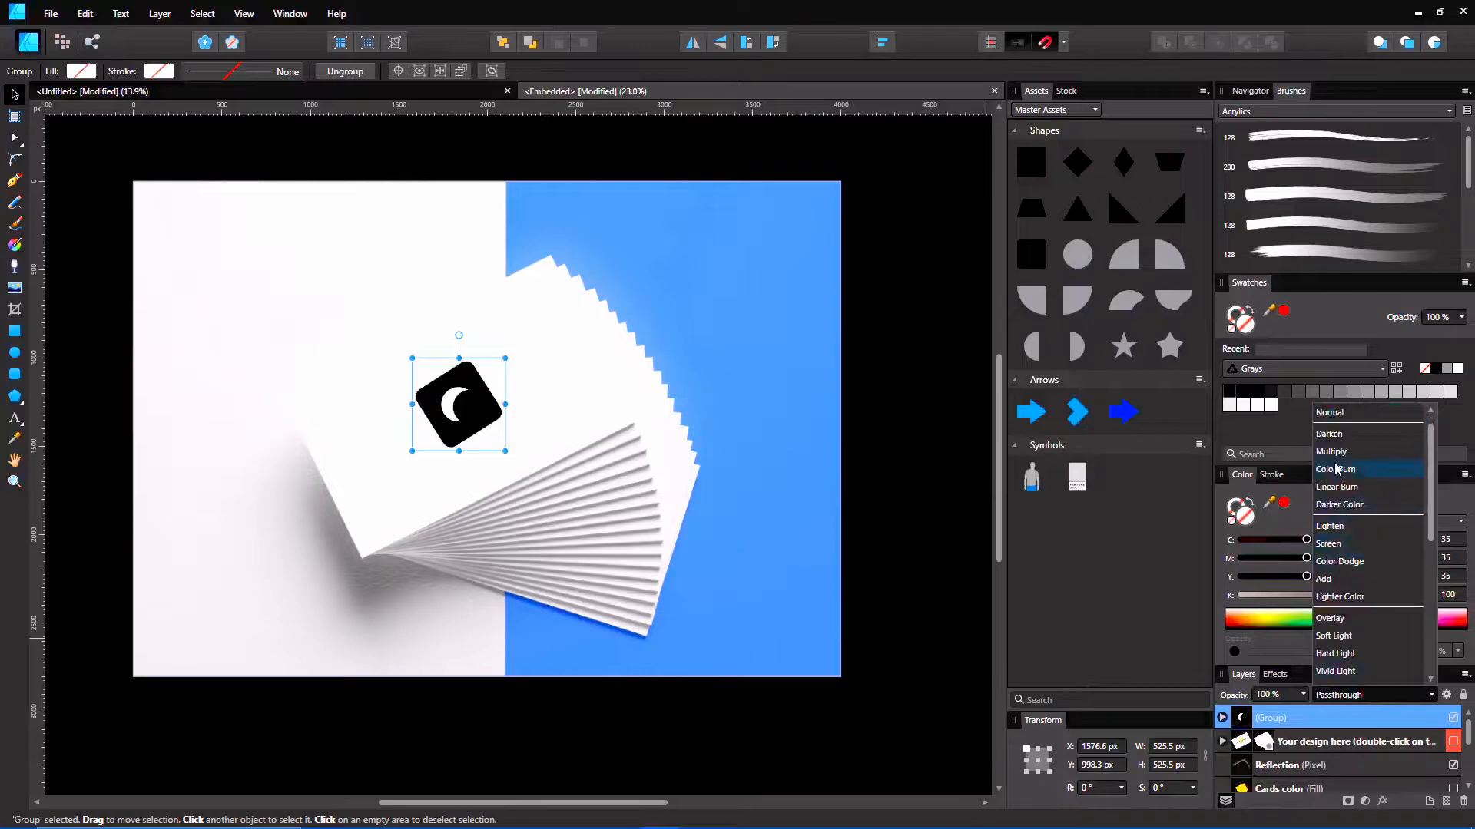
{"action": "left_click", "coordinate": [1330, 451]}
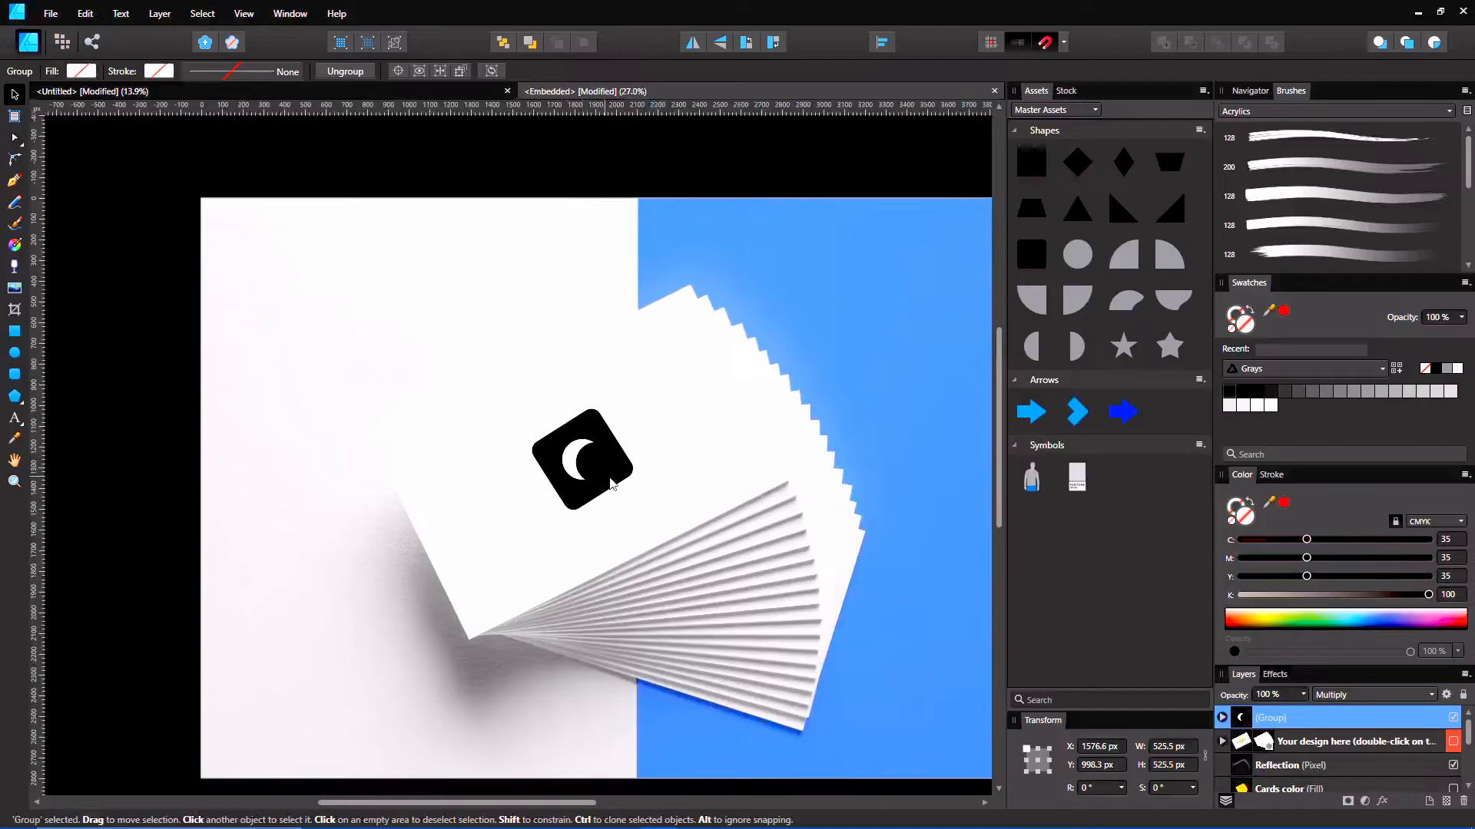
{"action": "left_click", "coordinate": [1373, 695]}
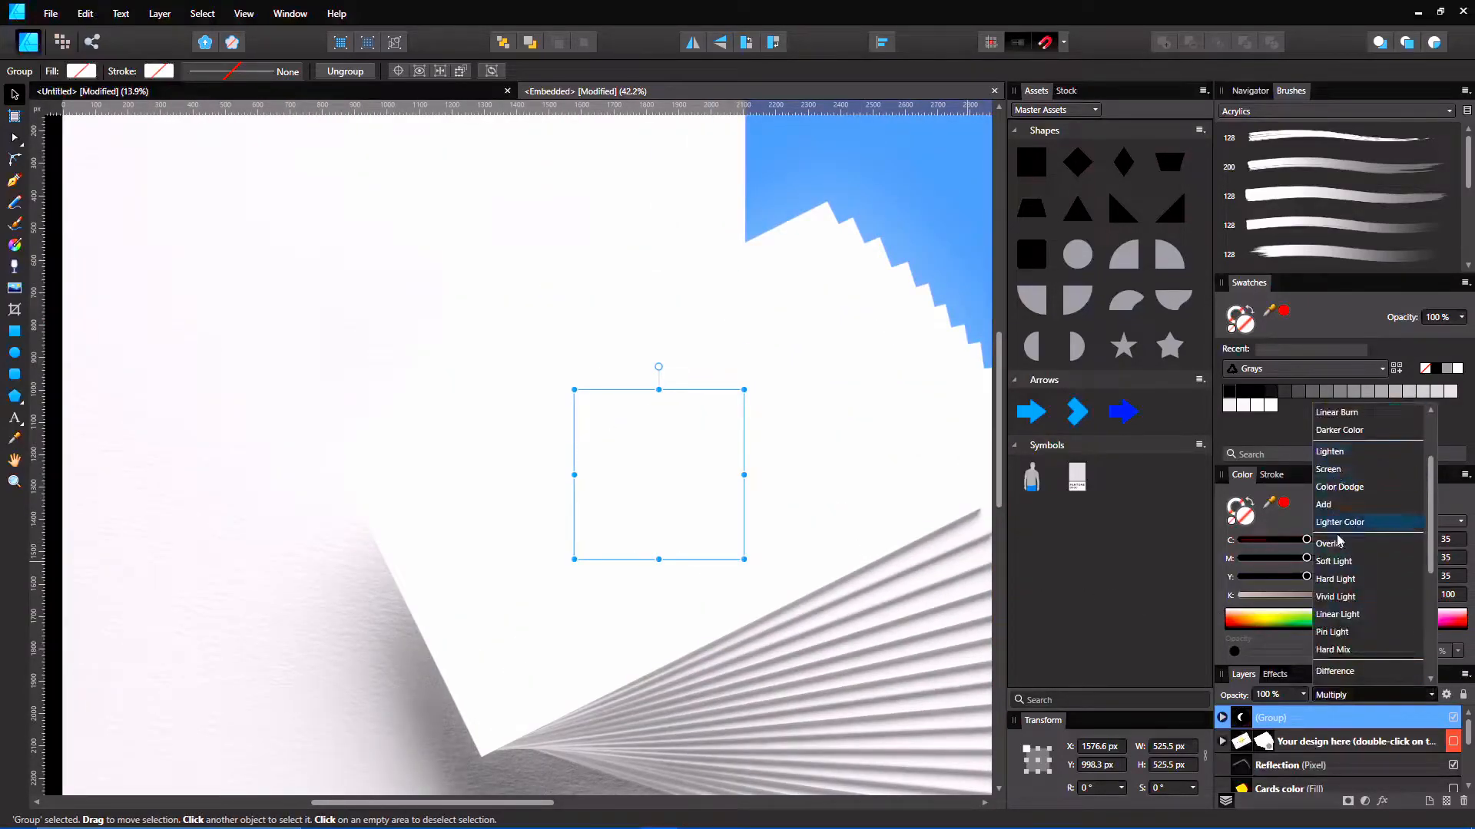
{"action": "left_click", "coordinate": [1334, 543]}
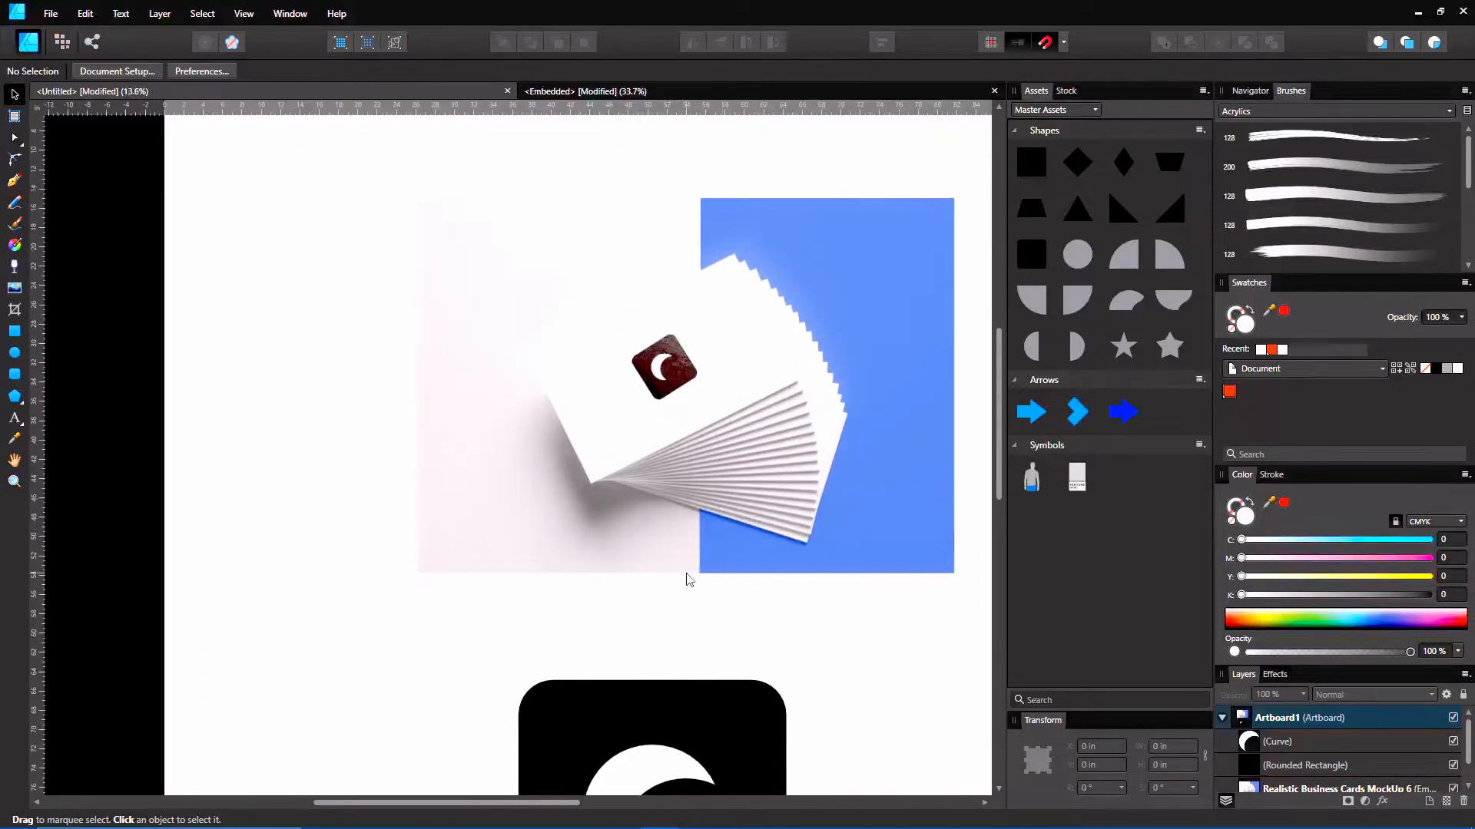
Step: Scroll through the texture fill options while giving the moon logo its dark red grainy finish
{"action": "scroll", "scroll_direction": "down", "scroll_amount": 3}
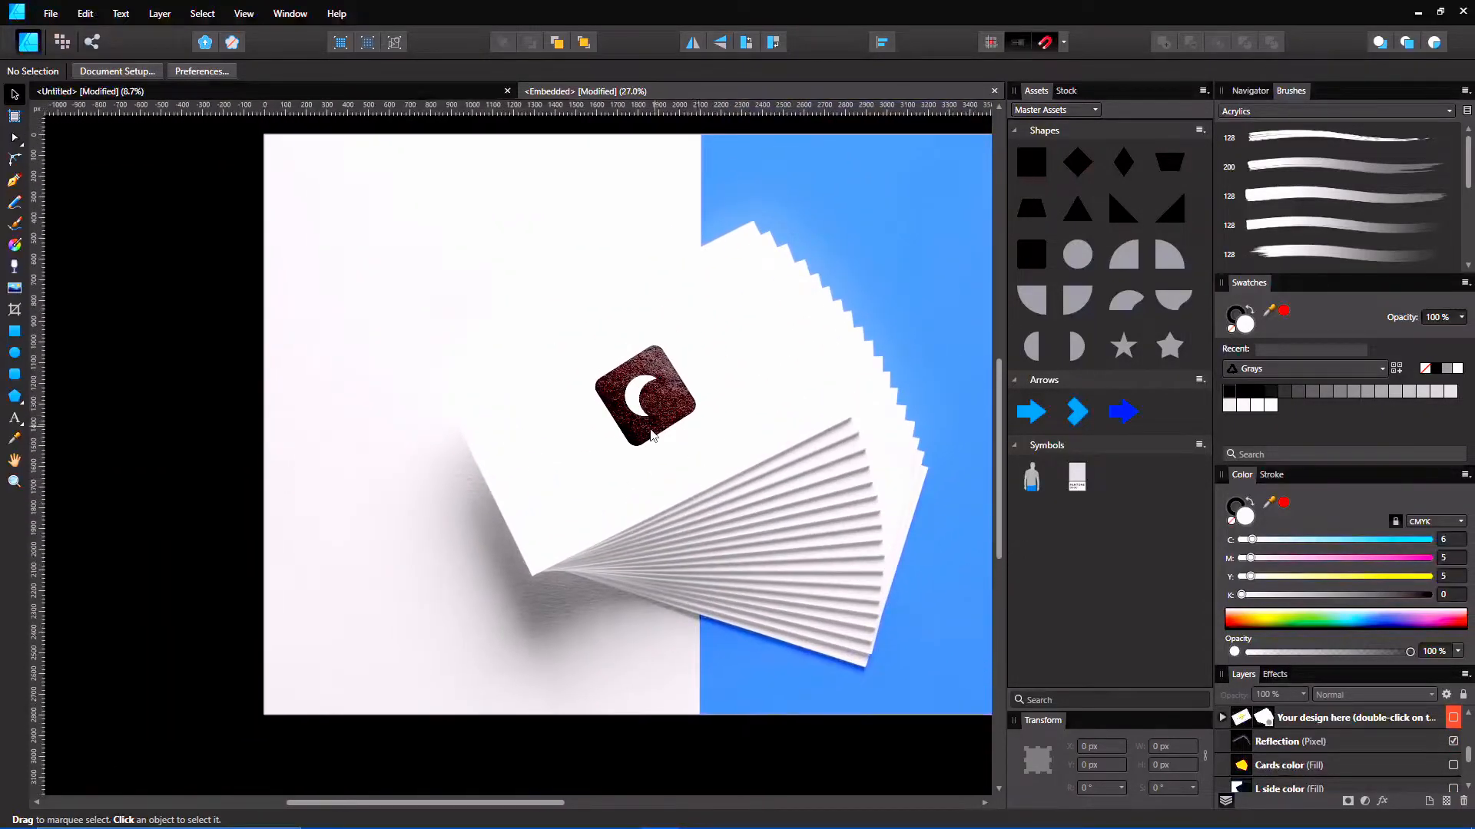
{"action": "mouse_move", "coordinate": [602, 459]}
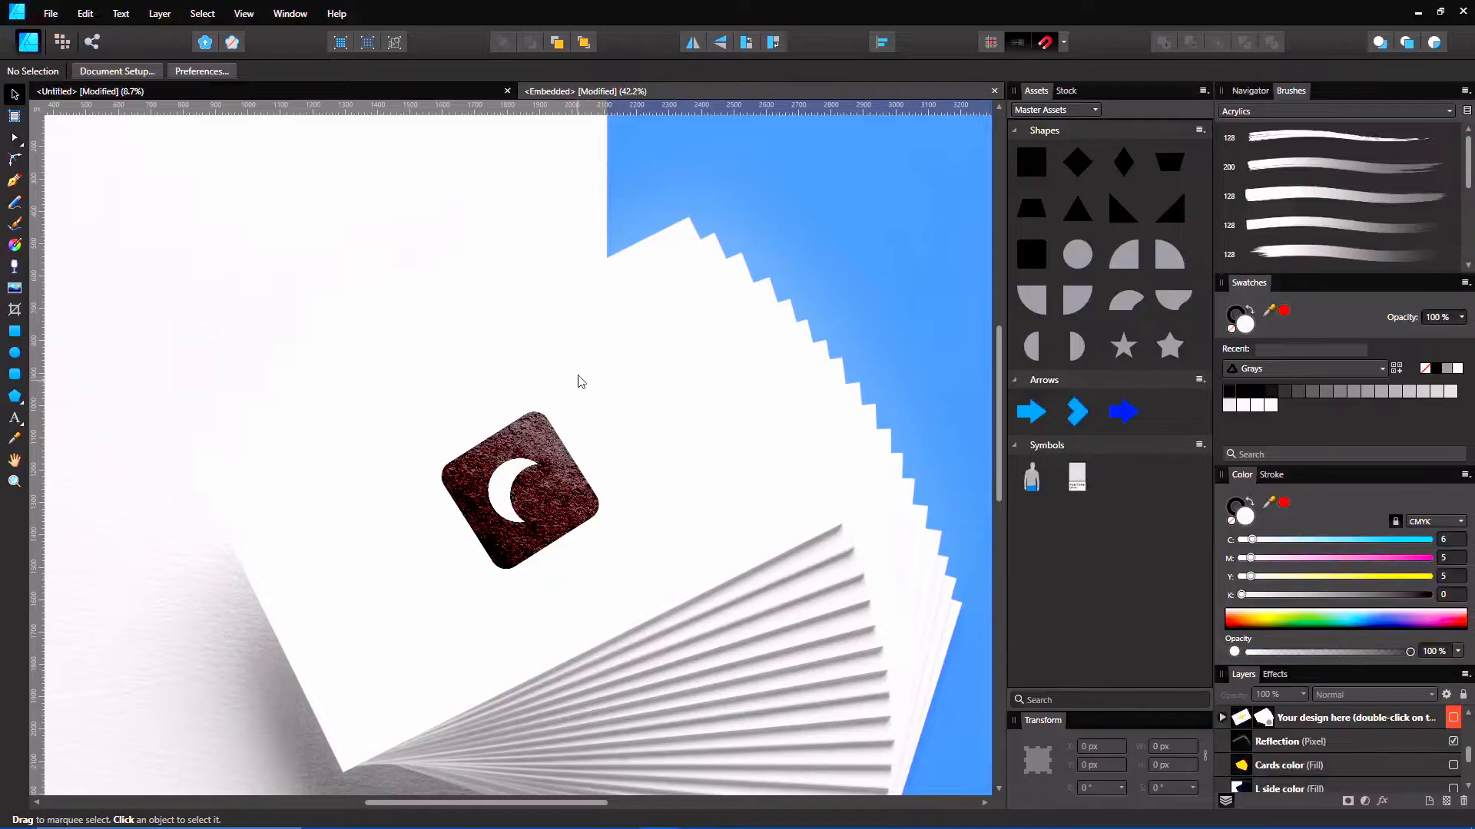
{"action": "scroll", "scroll_direction": "down", "scroll_amount": 3}
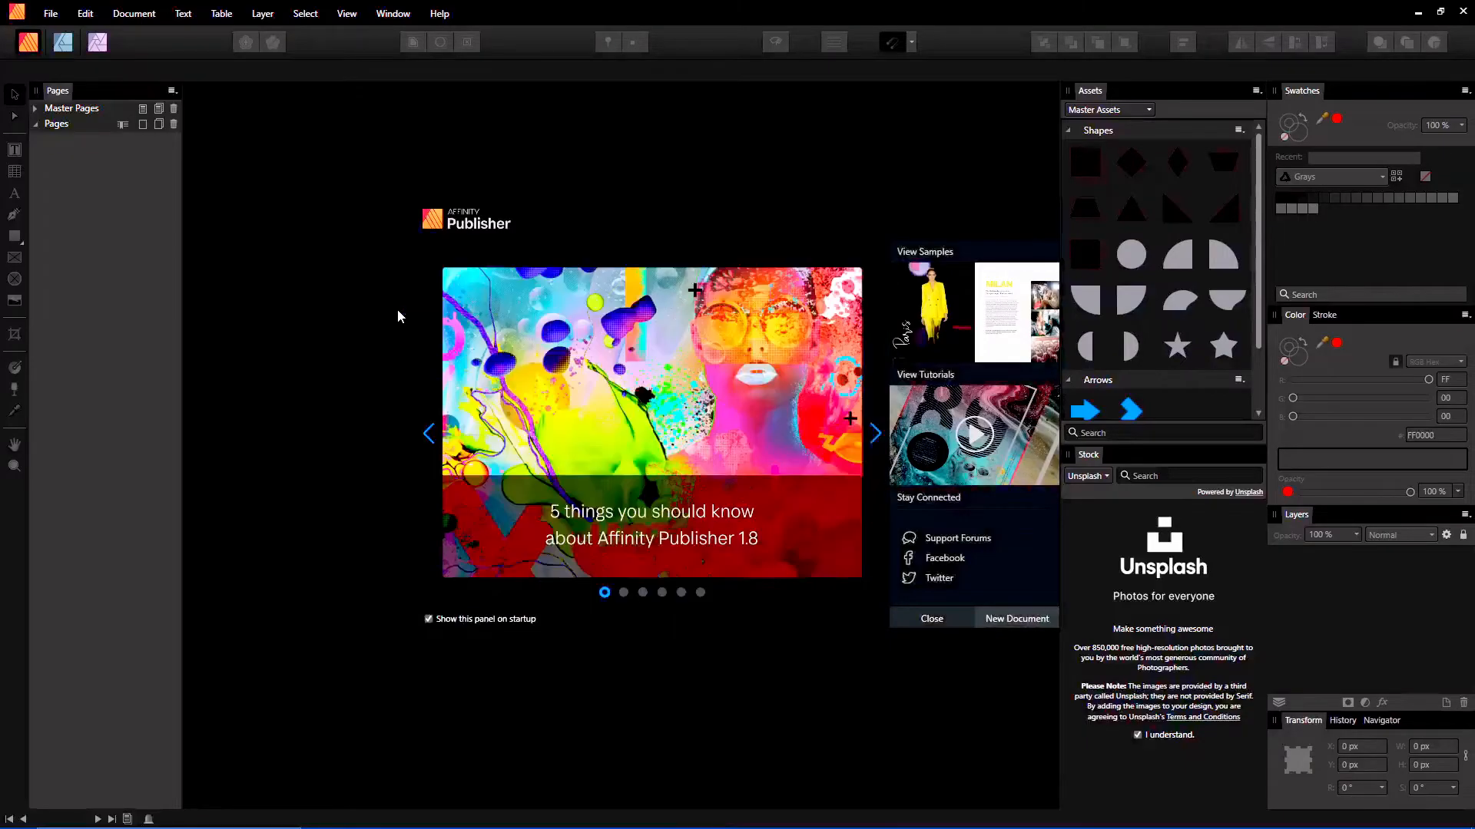
Step: Create the four-page facing Letter document and expand Master Pages to begin adding Master B
{"action": "left_click", "coordinate": [1015, 617]}
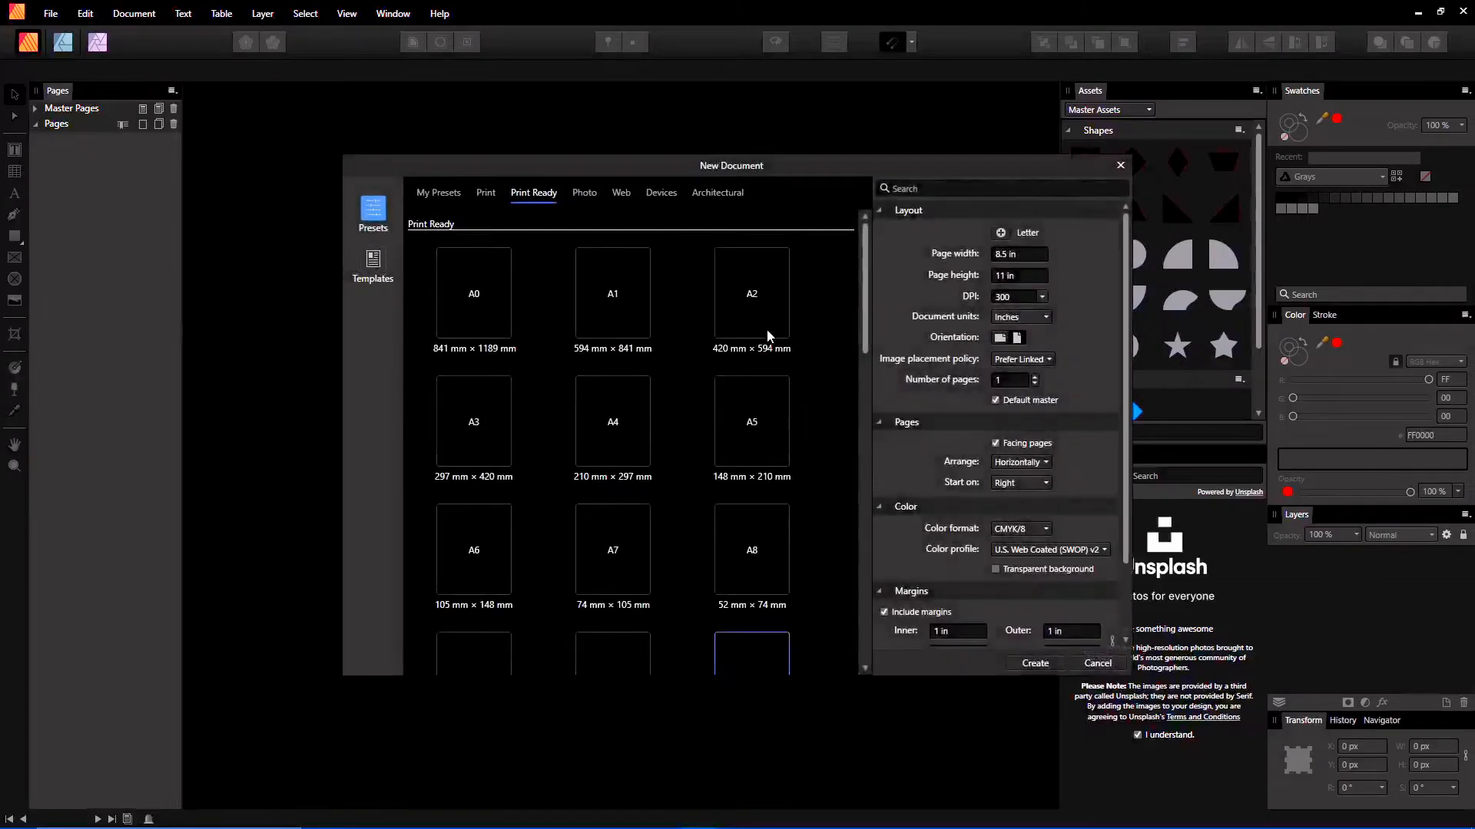
{"action": "mouse_move", "coordinate": [713, 415]}
{"action": "type", "text": "4"}
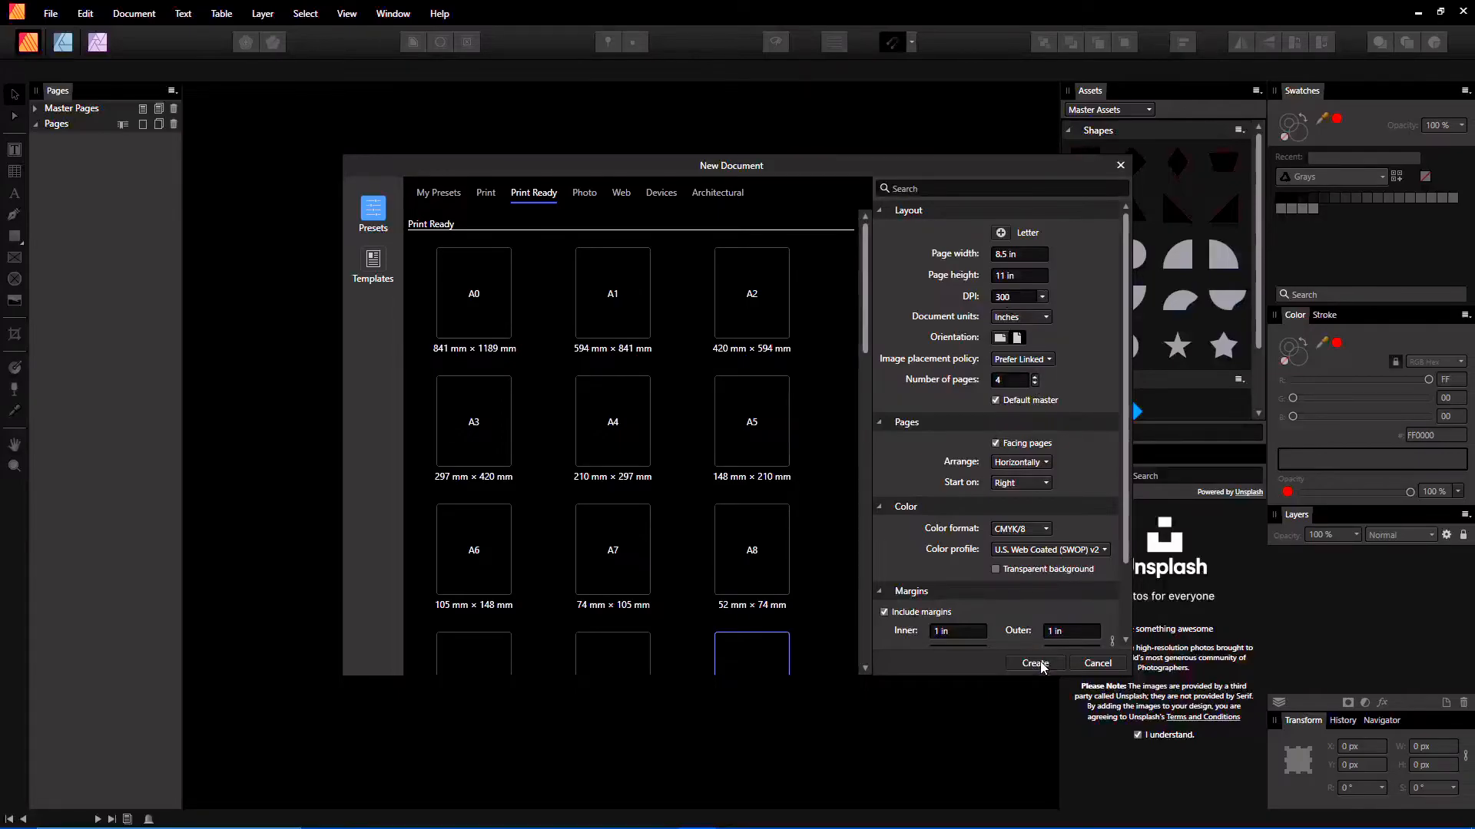
{"action": "left_click", "coordinate": [1034, 664]}
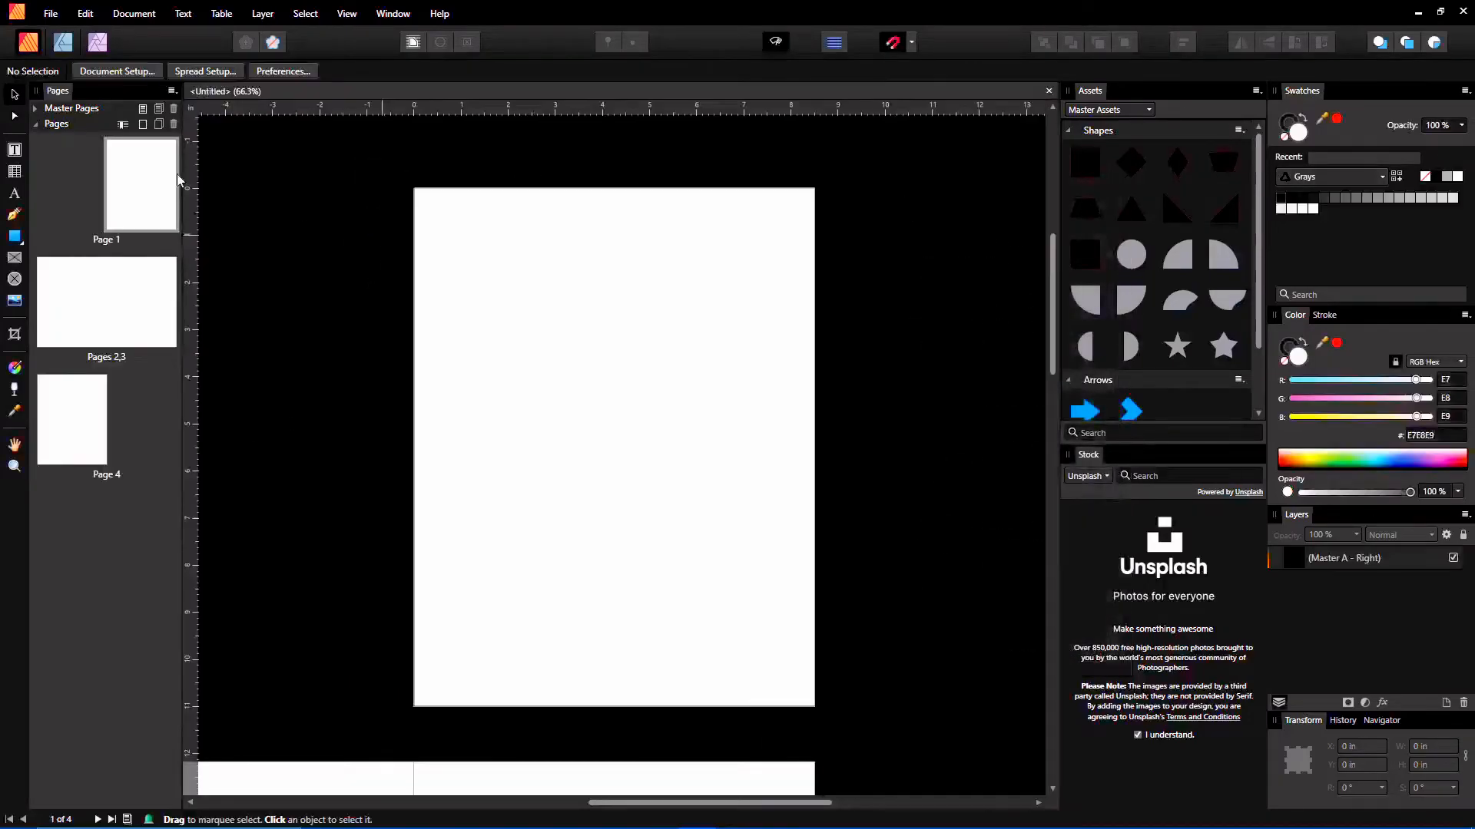
{"action": "left_click", "coordinate": [35, 107]}
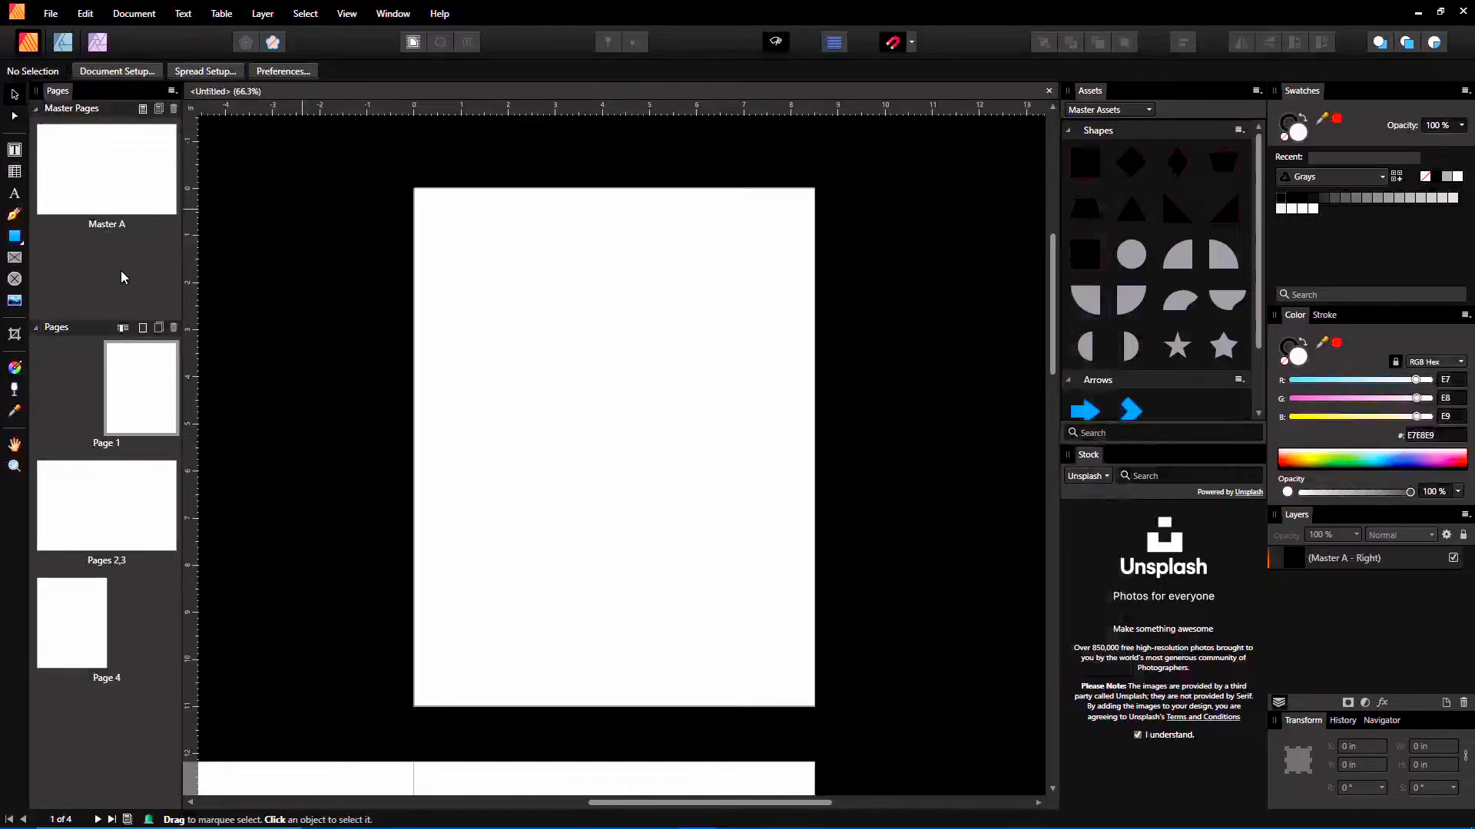
{"action": "left_click", "coordinate": [141, 109]}
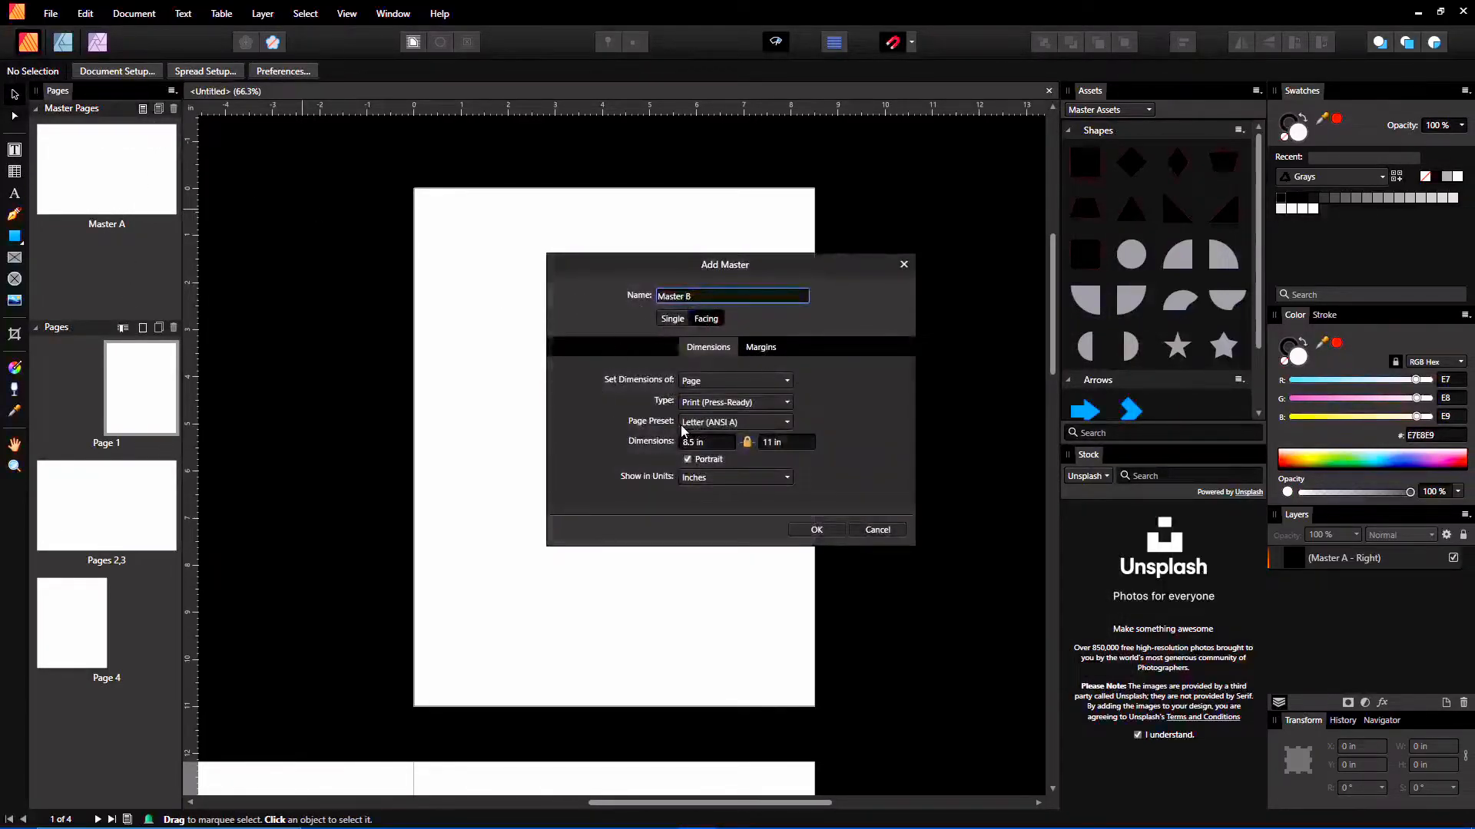
Step: Make Master B a facing spread, then switch to editing Master A
{"action": "left_click", "coordinate": [875, 530]}
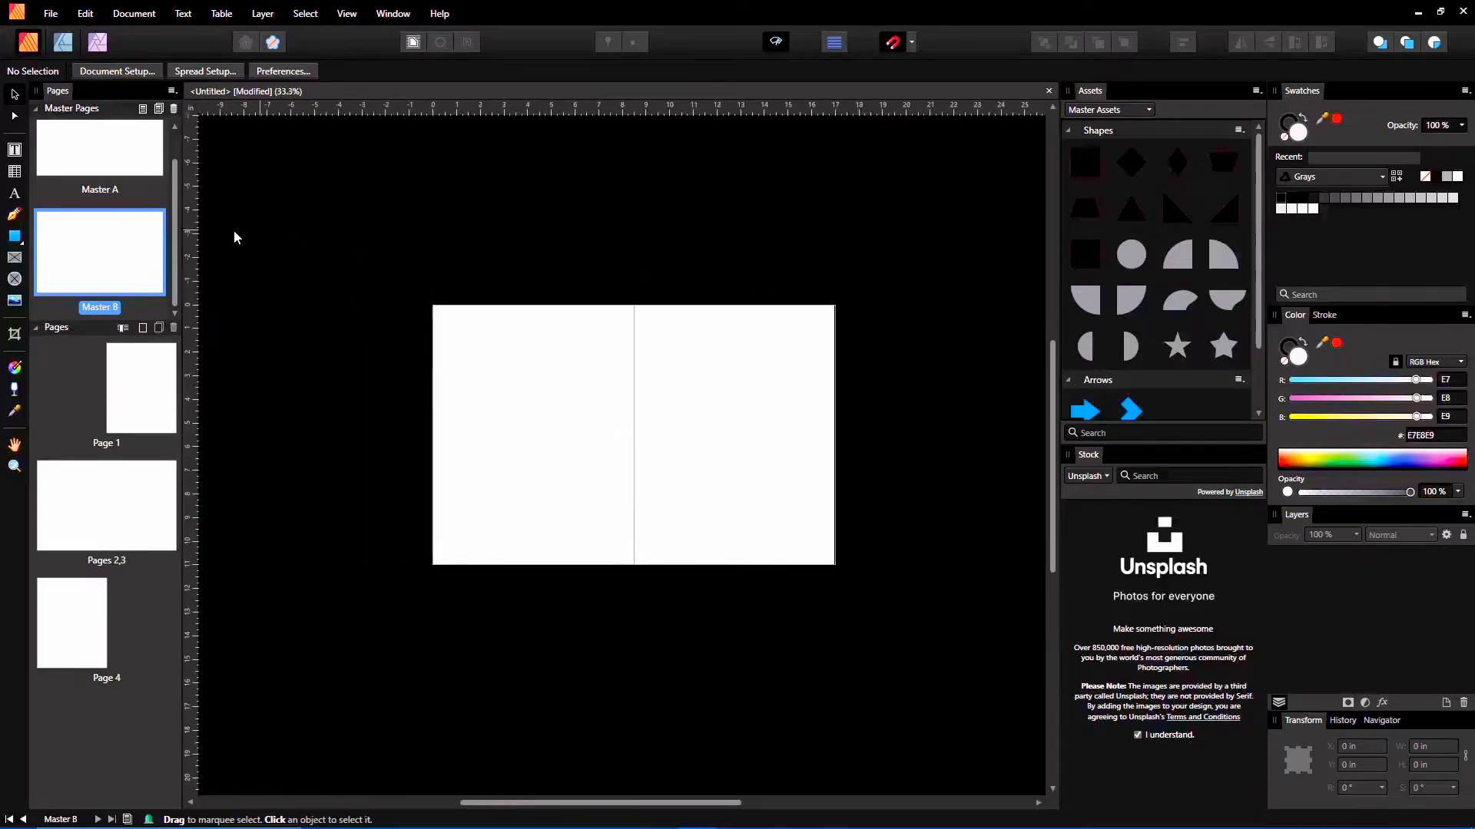
{"action": "left_click", "coordinate": [100, 169]}
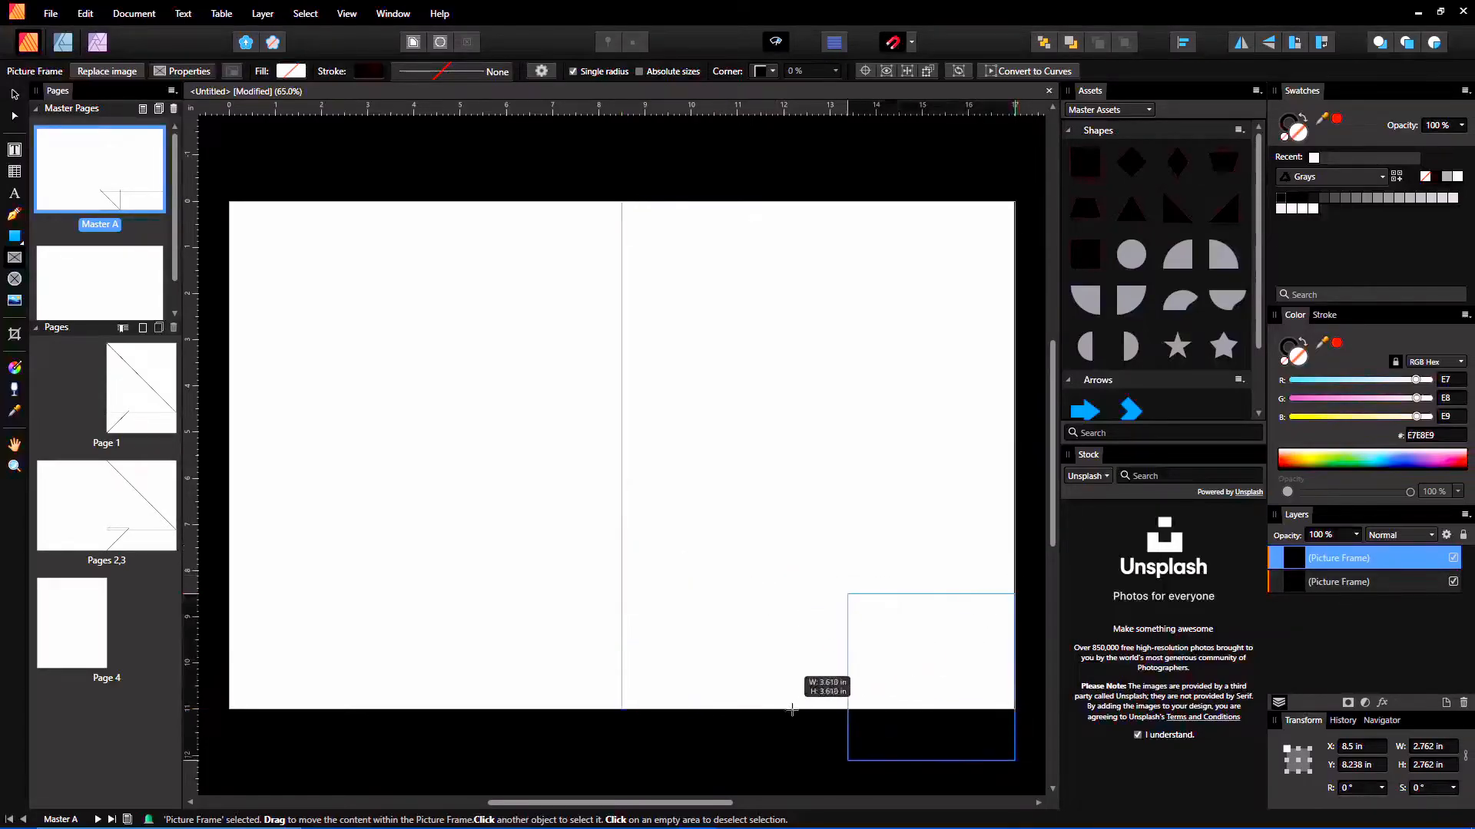
Step: Draw a picture frame at Master A's lower right and stretch it wide along the bottom edge
{"action": "left_click_drag", "start_coordinate": [793, 710], "coordinate": [840, 654]}
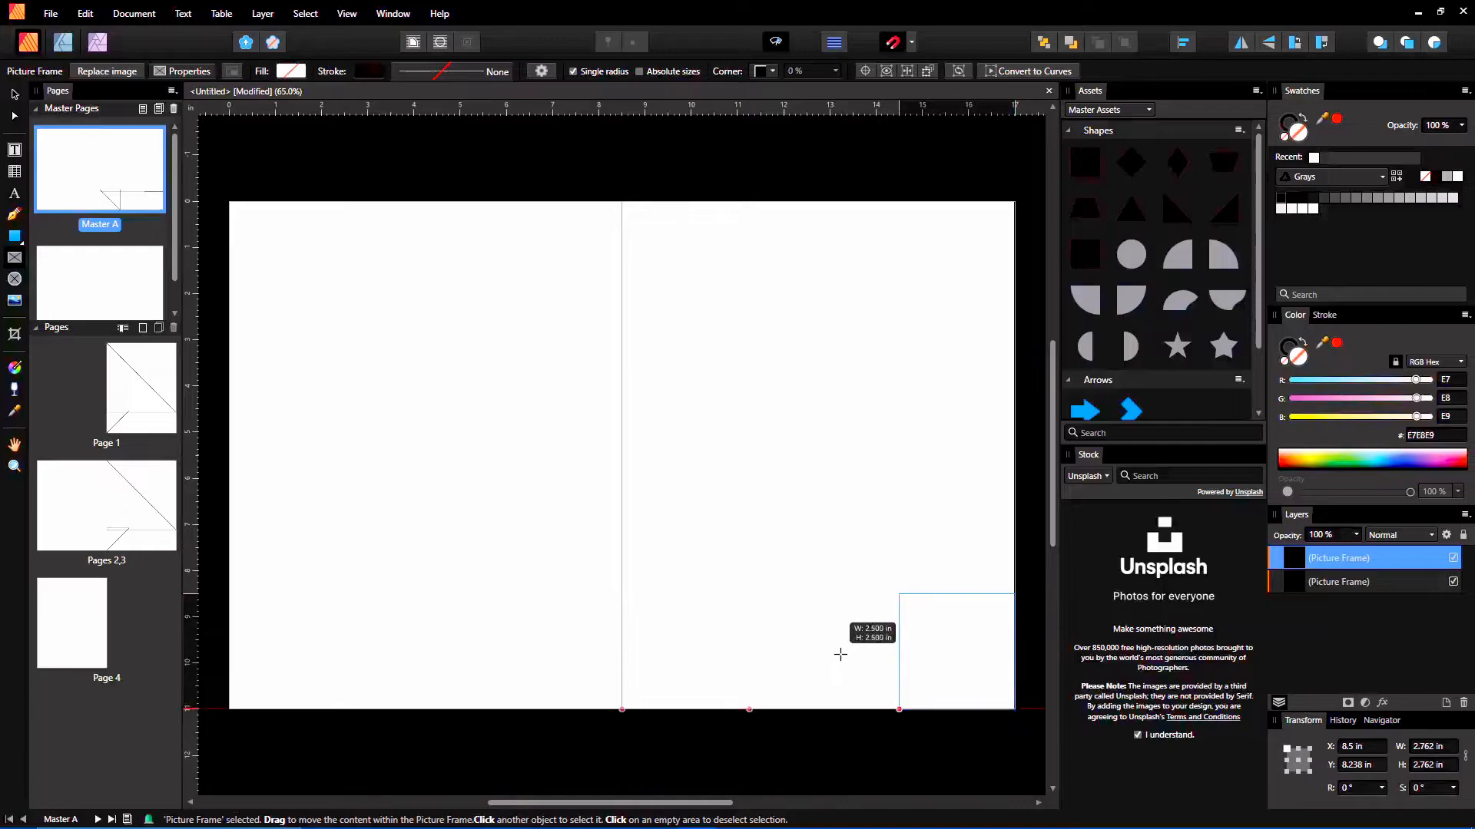
{"action": "left_click_drag", "start_coordinate": [899, 651], "coordinate": [695, 651]}
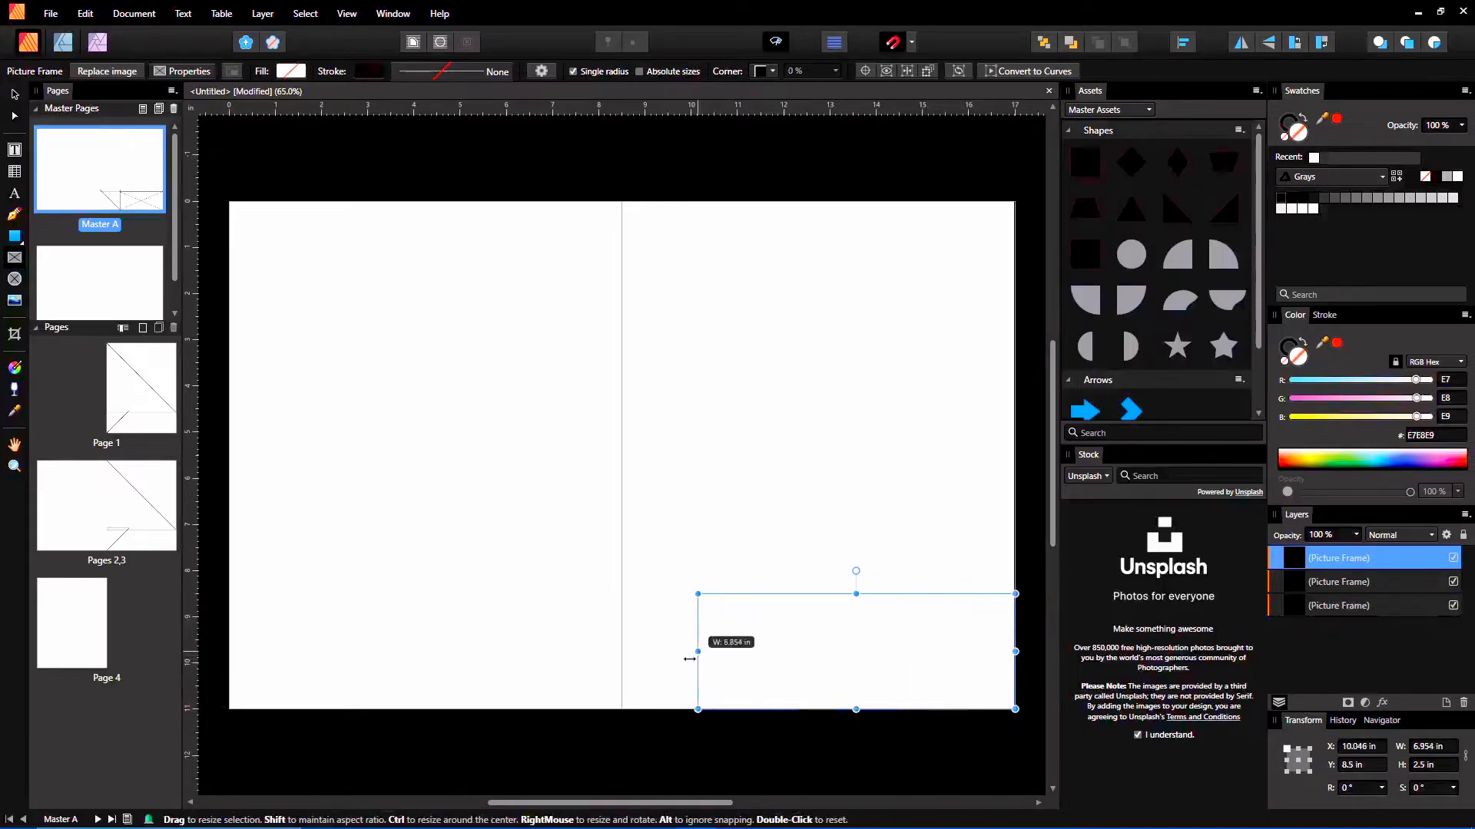
{"action": "left_click_drag", "start_coordinate": [698, 651], "coordinate": [748, 651]}
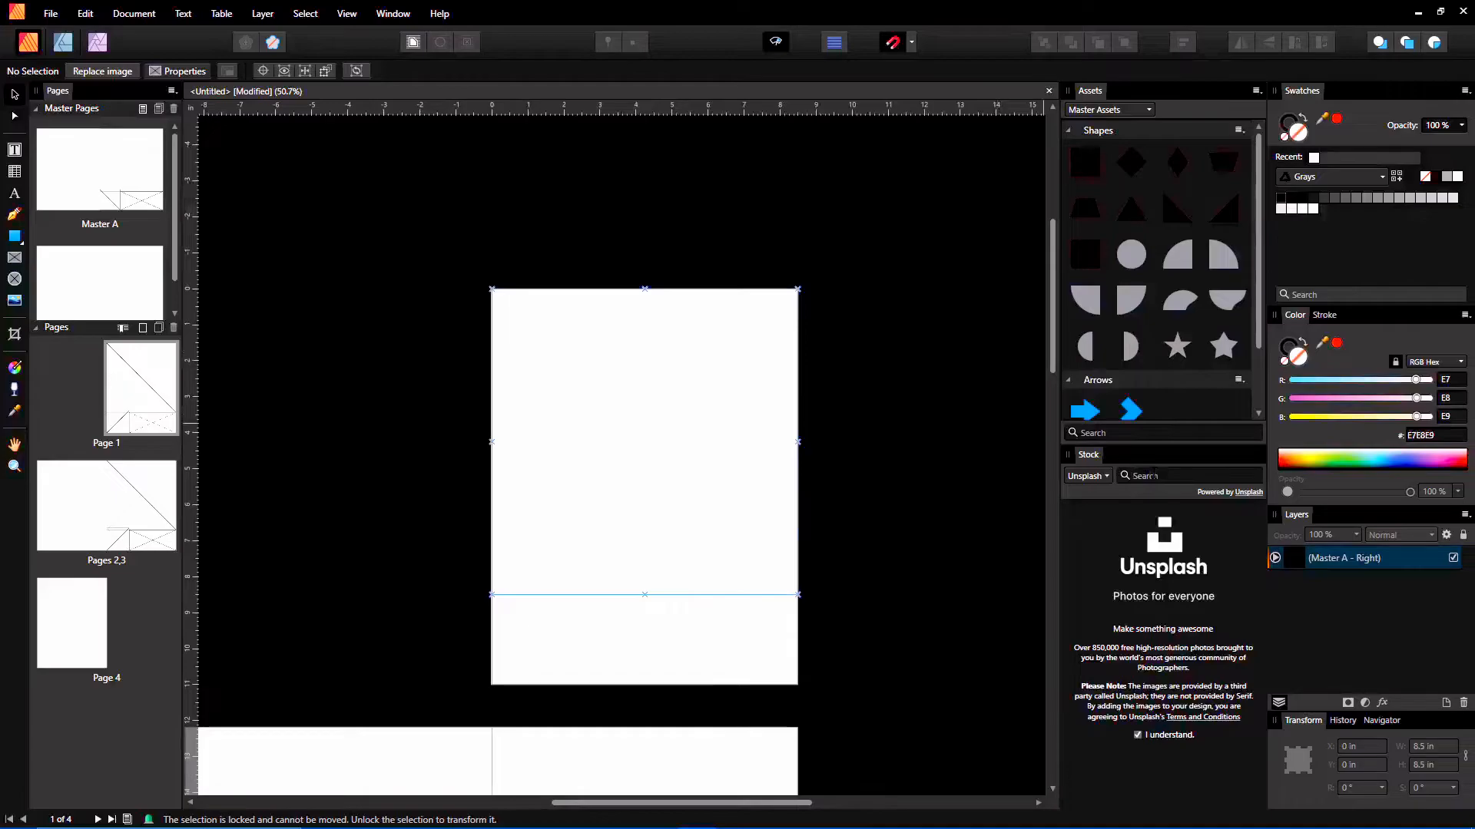
Step: Search Unsplash stock for 'lady' to fill page 1's picture frame with a lilac-haired portrait
{"action": "type", "text": "lady"}
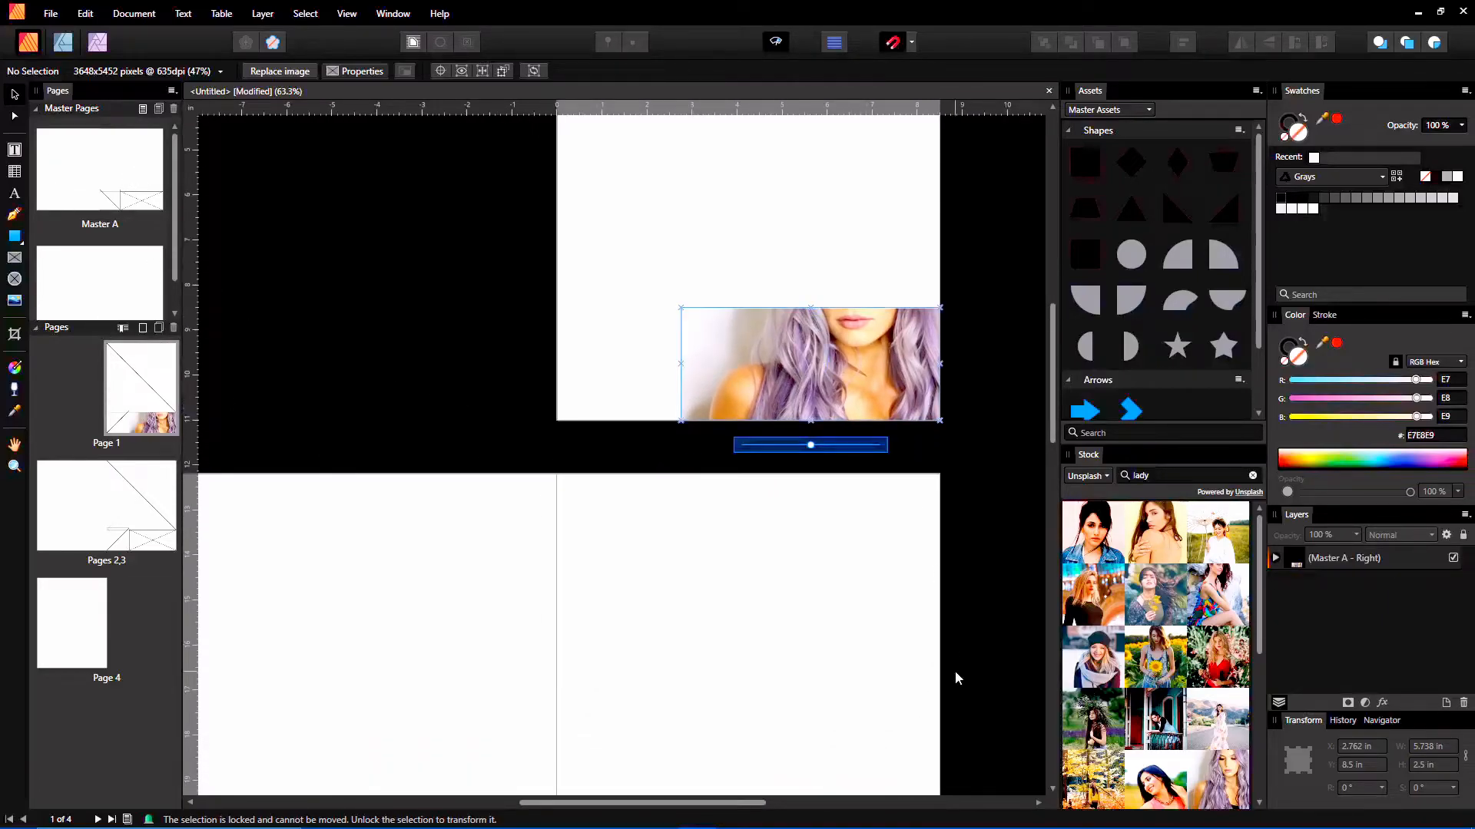
{"action": "mouse_move", "coordinate": [61, 606]}
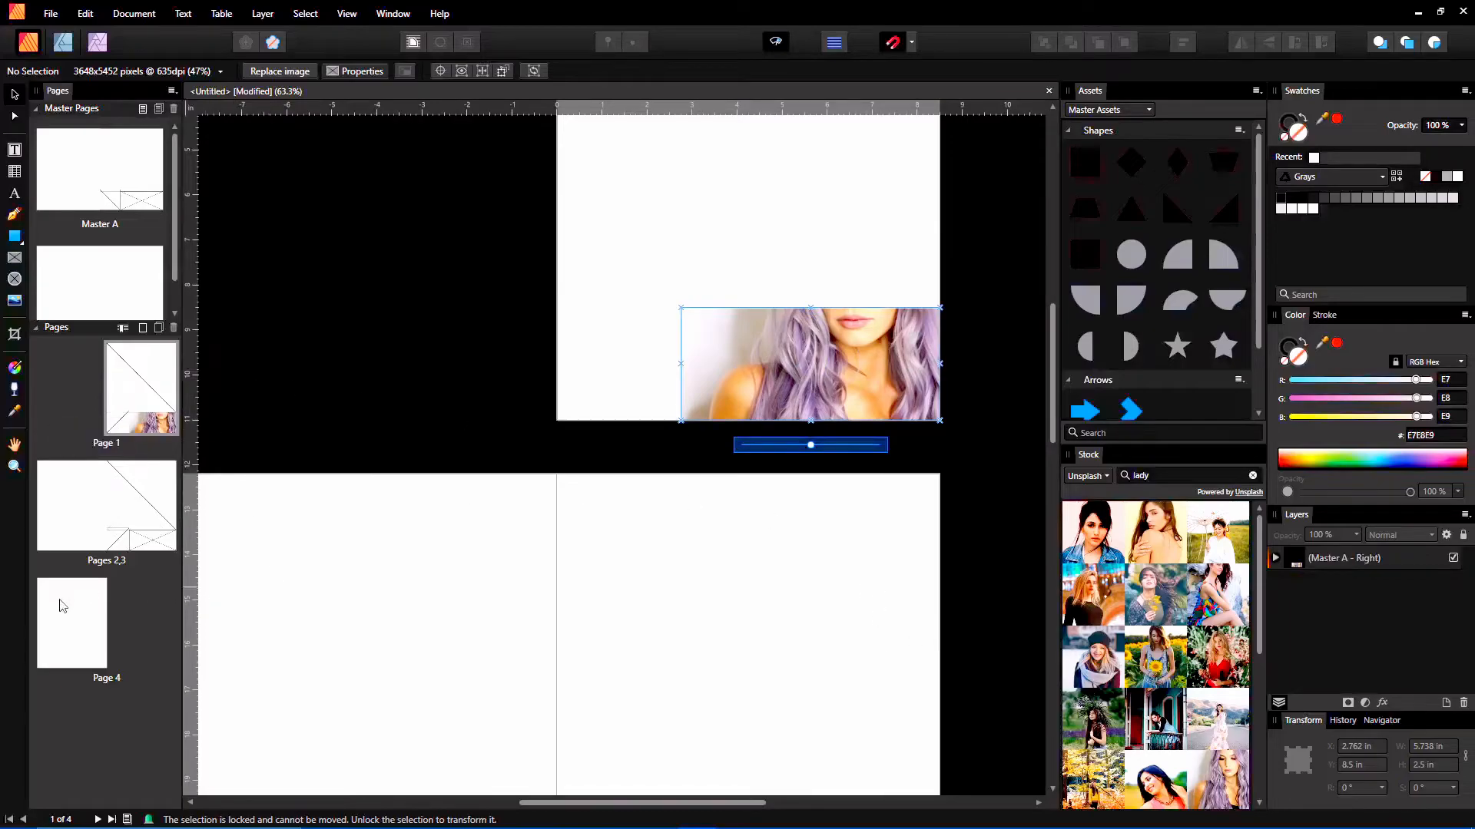
{"action": "mouse_move", "coordinate": [174, 425]}
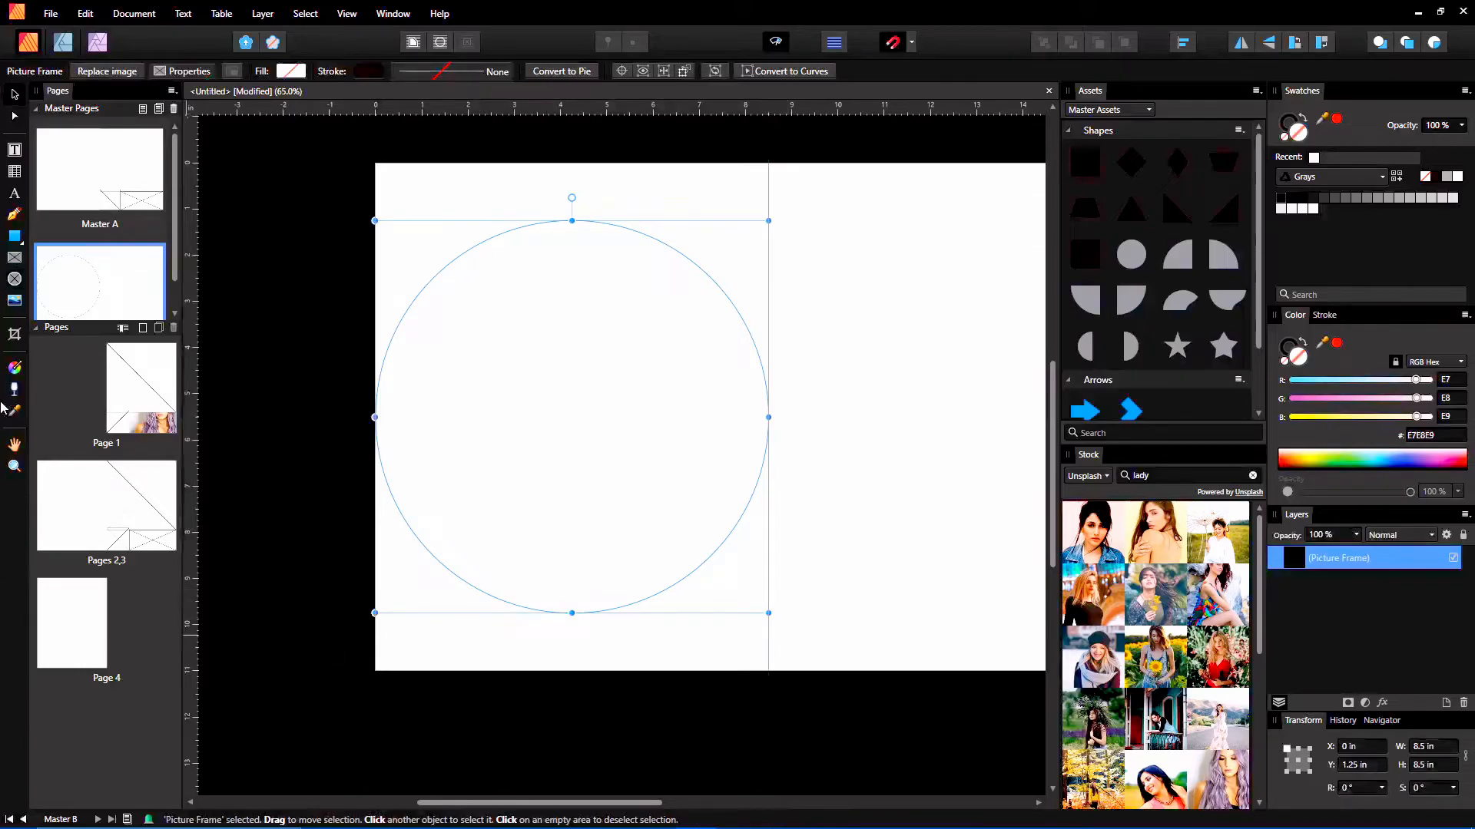
{"action": "mouse_move", "coordinate": [60, 510]}
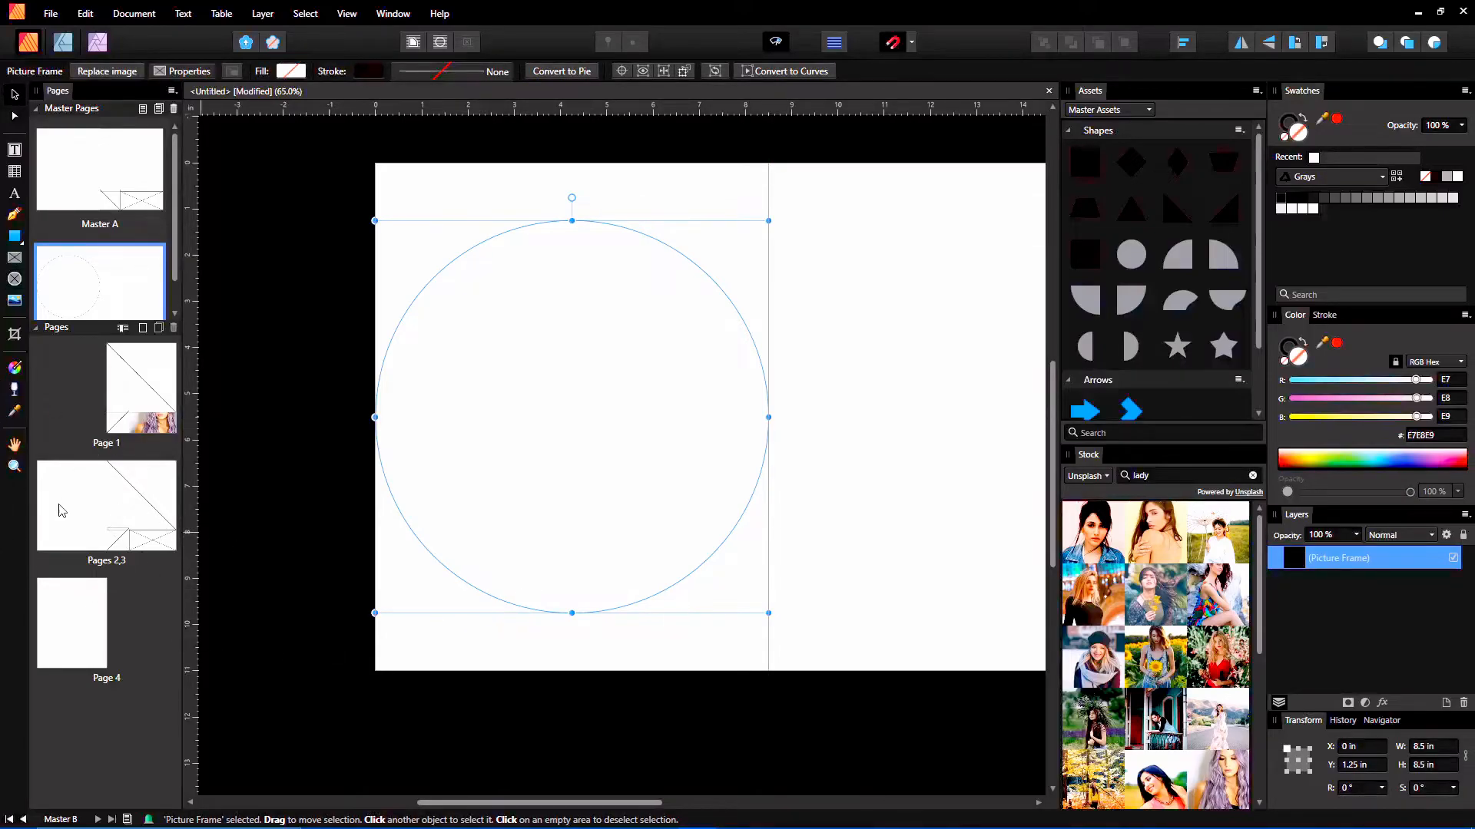
Step: Apply Master B to page 2, then search stock for 'bik' to find a cyclist photo for its circle frame
{"action": "right_click", "coordinate": [71, 504]}
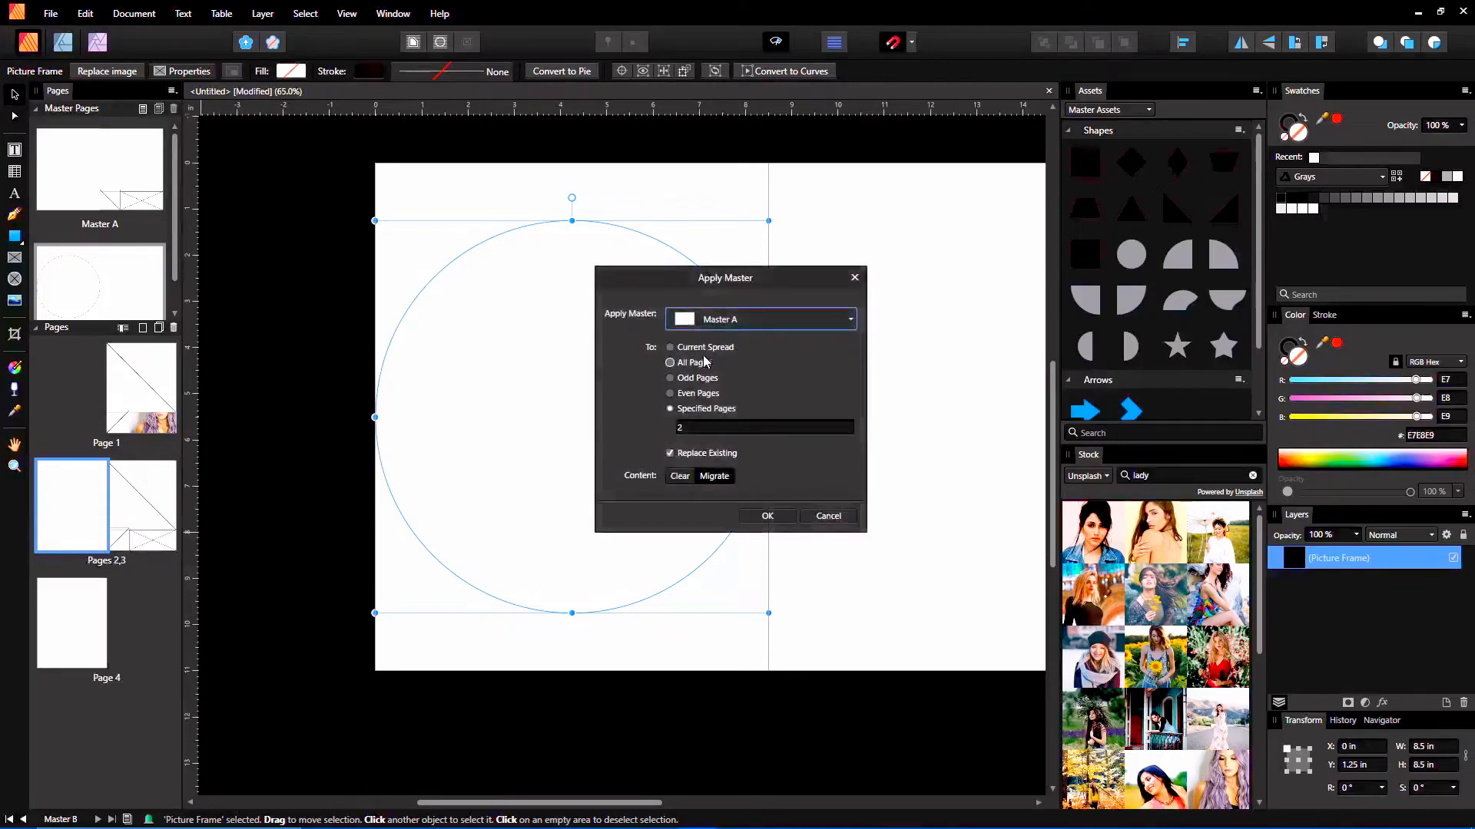
{"action": "left_click", "coordinate": [757, 320]}
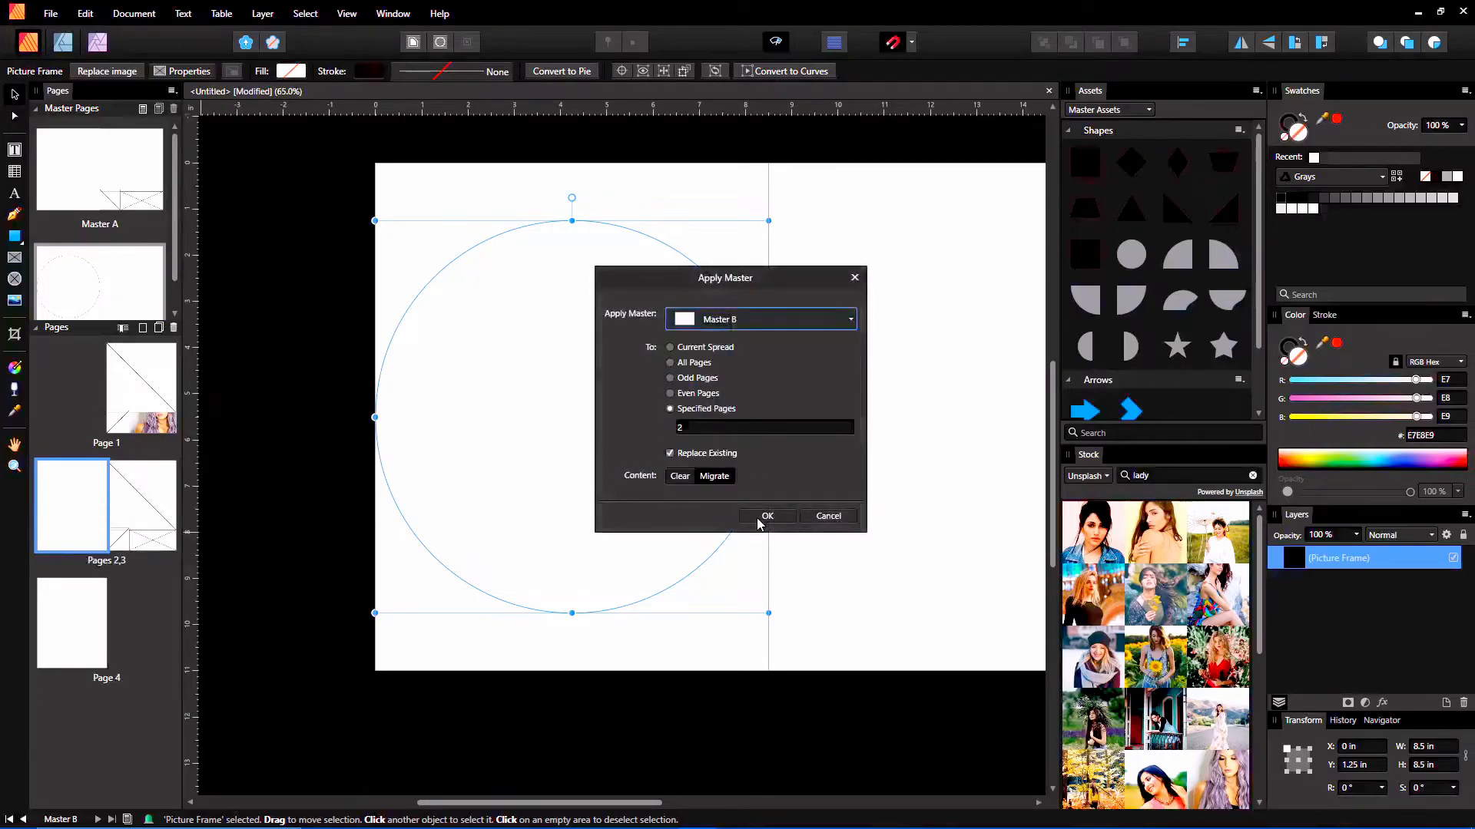
{"action": "left_click", "coordinate": [766, 516]}
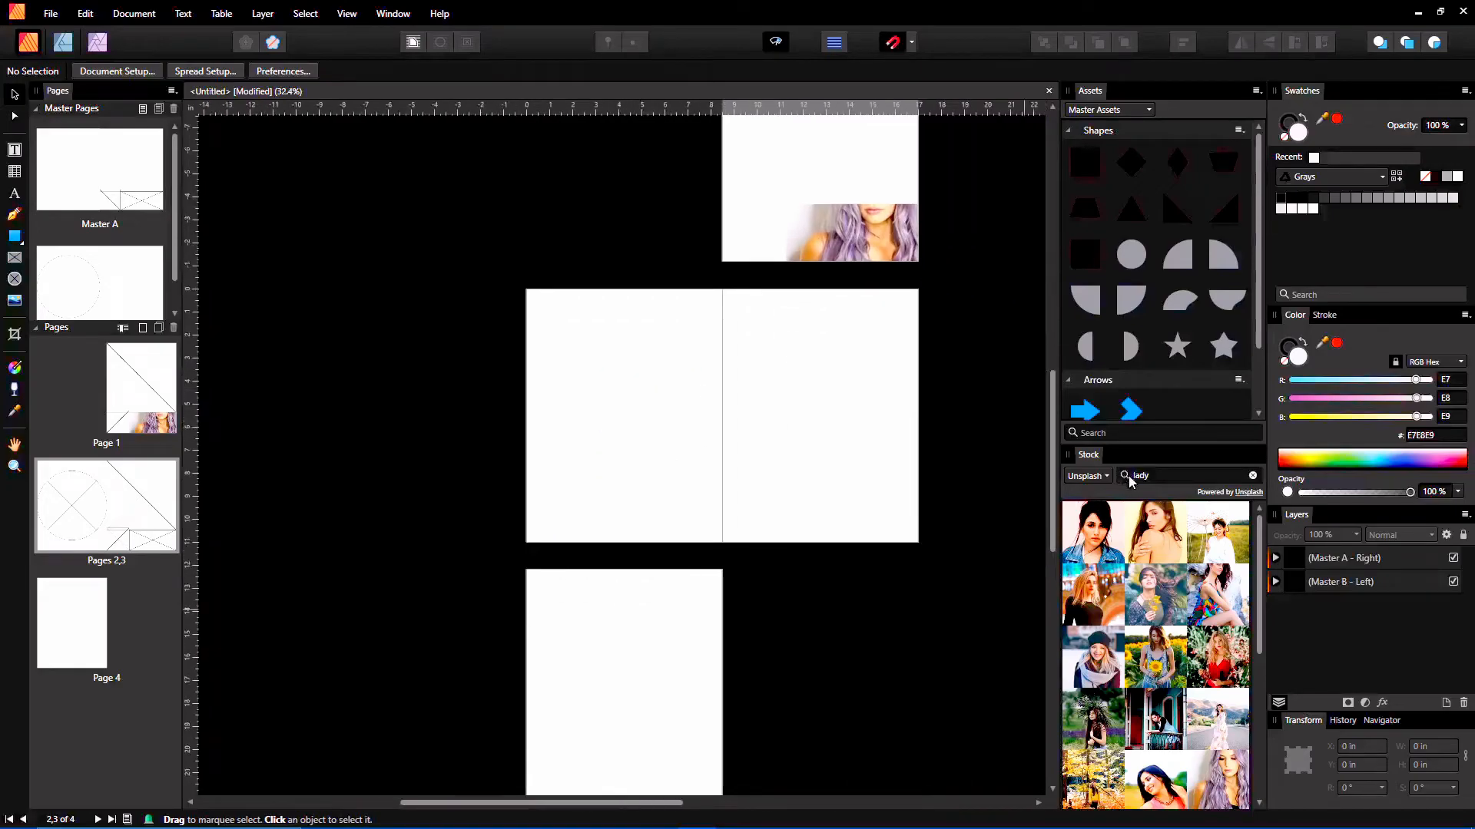
{"action": "type", "text": "biking"}
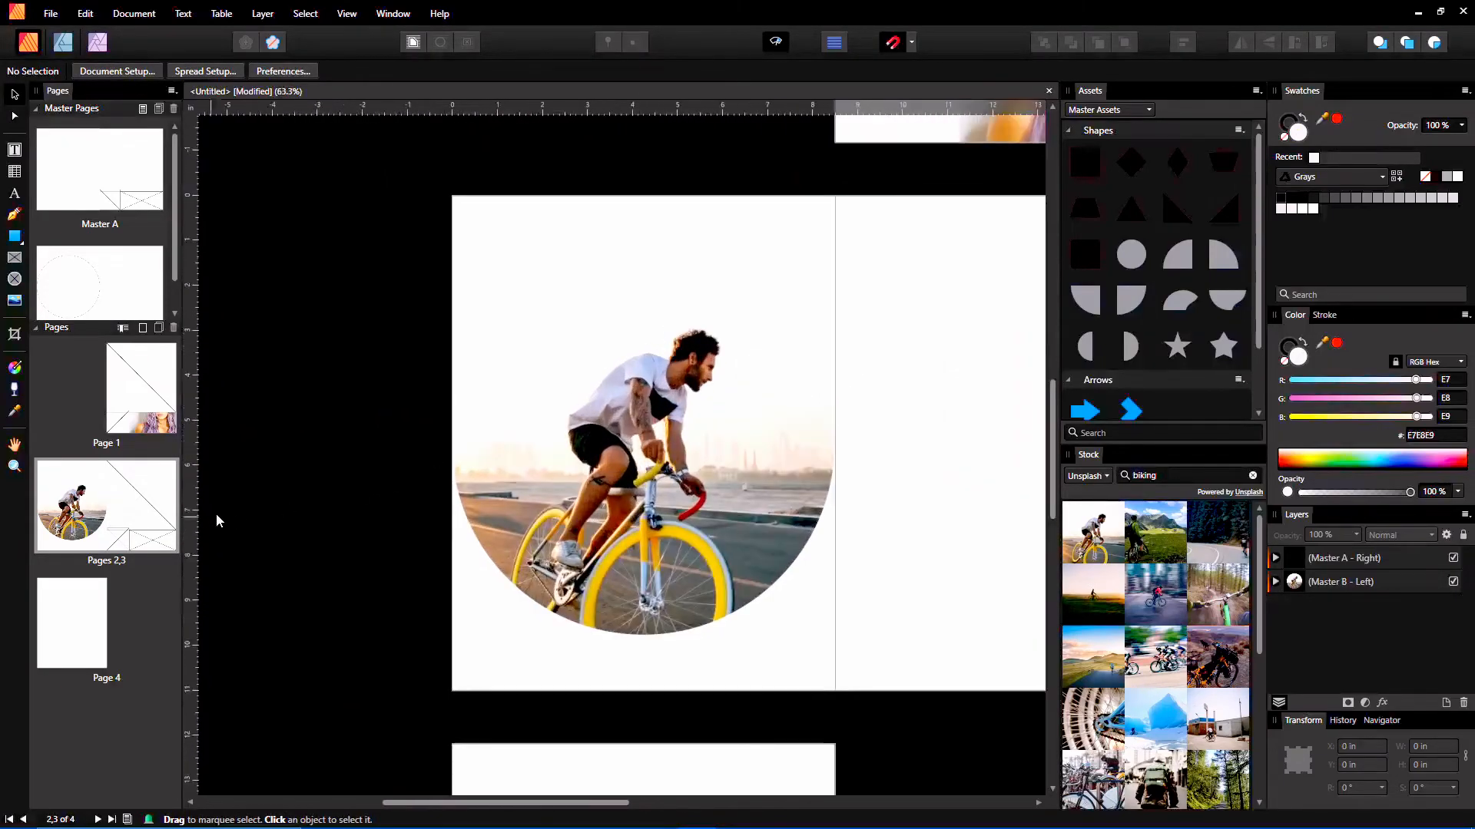
{"action": "mouse_move", "coordinate": [400, 405]}
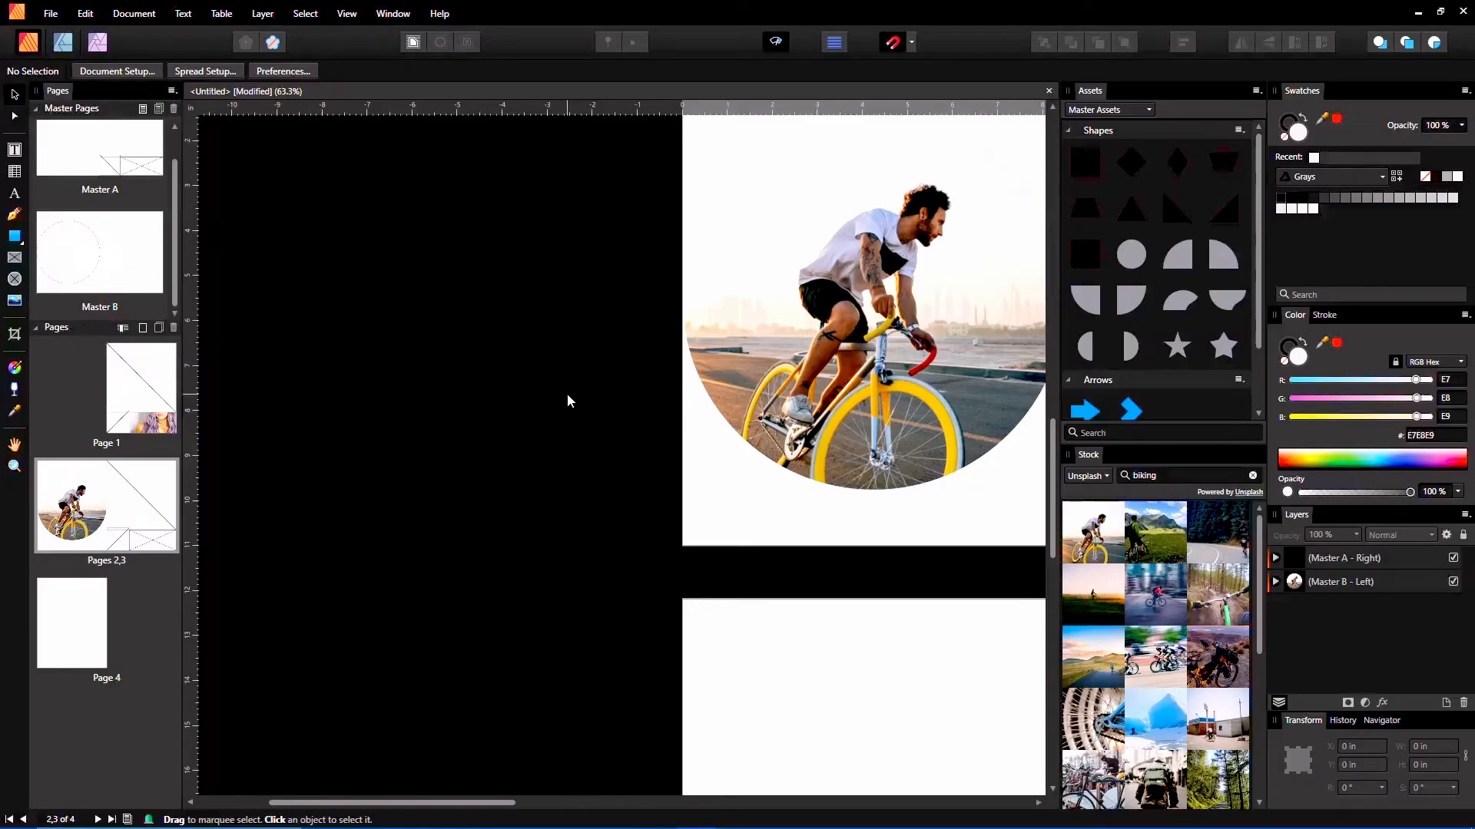
{"action": "mouse_move", "coordinate": [1011, 487]}
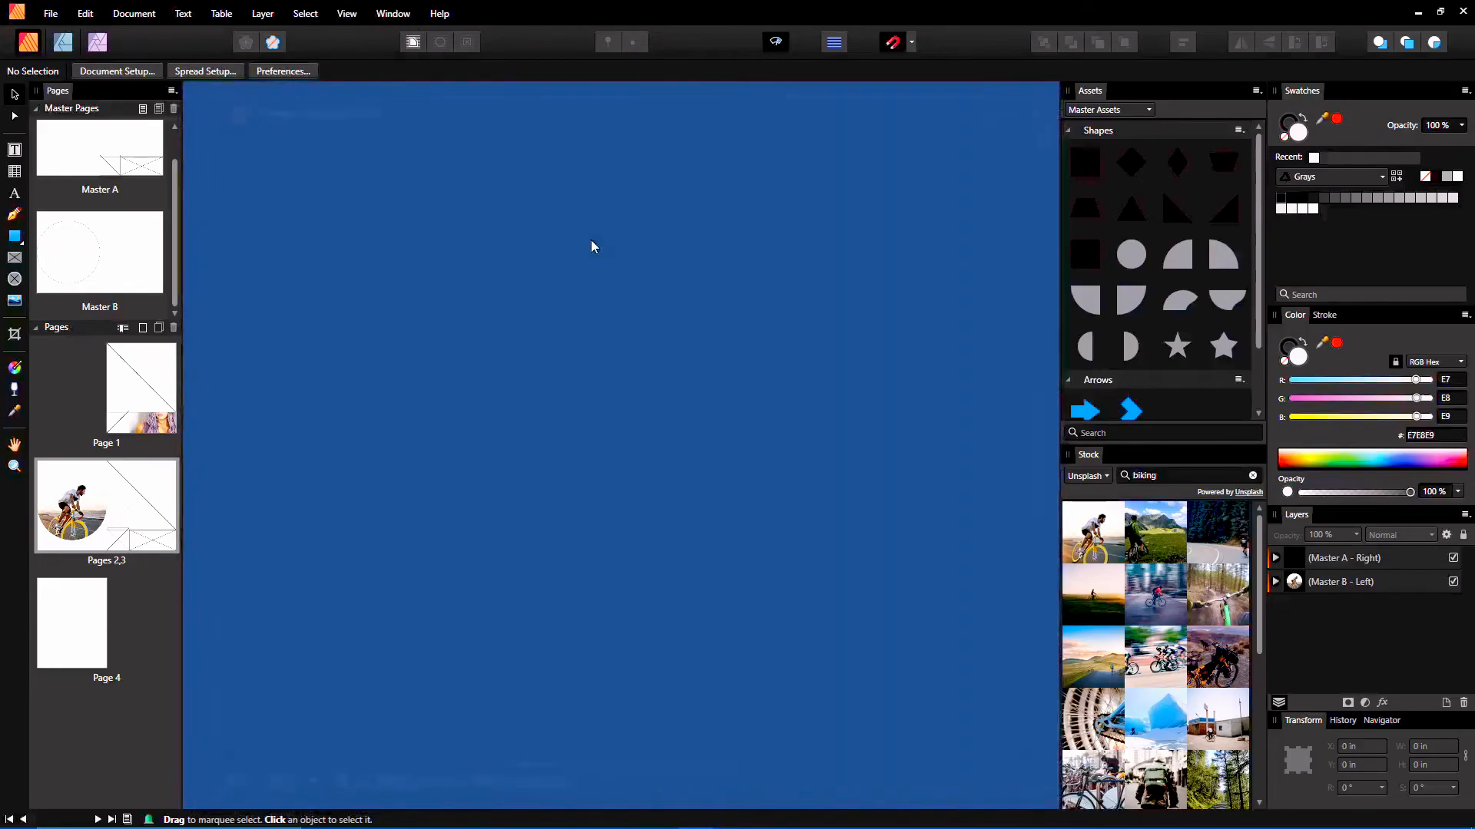
Step: Show the Preflight panel from the Window menu and review the document checks
{"action": "left_click", "coordinate": [345, 14]}
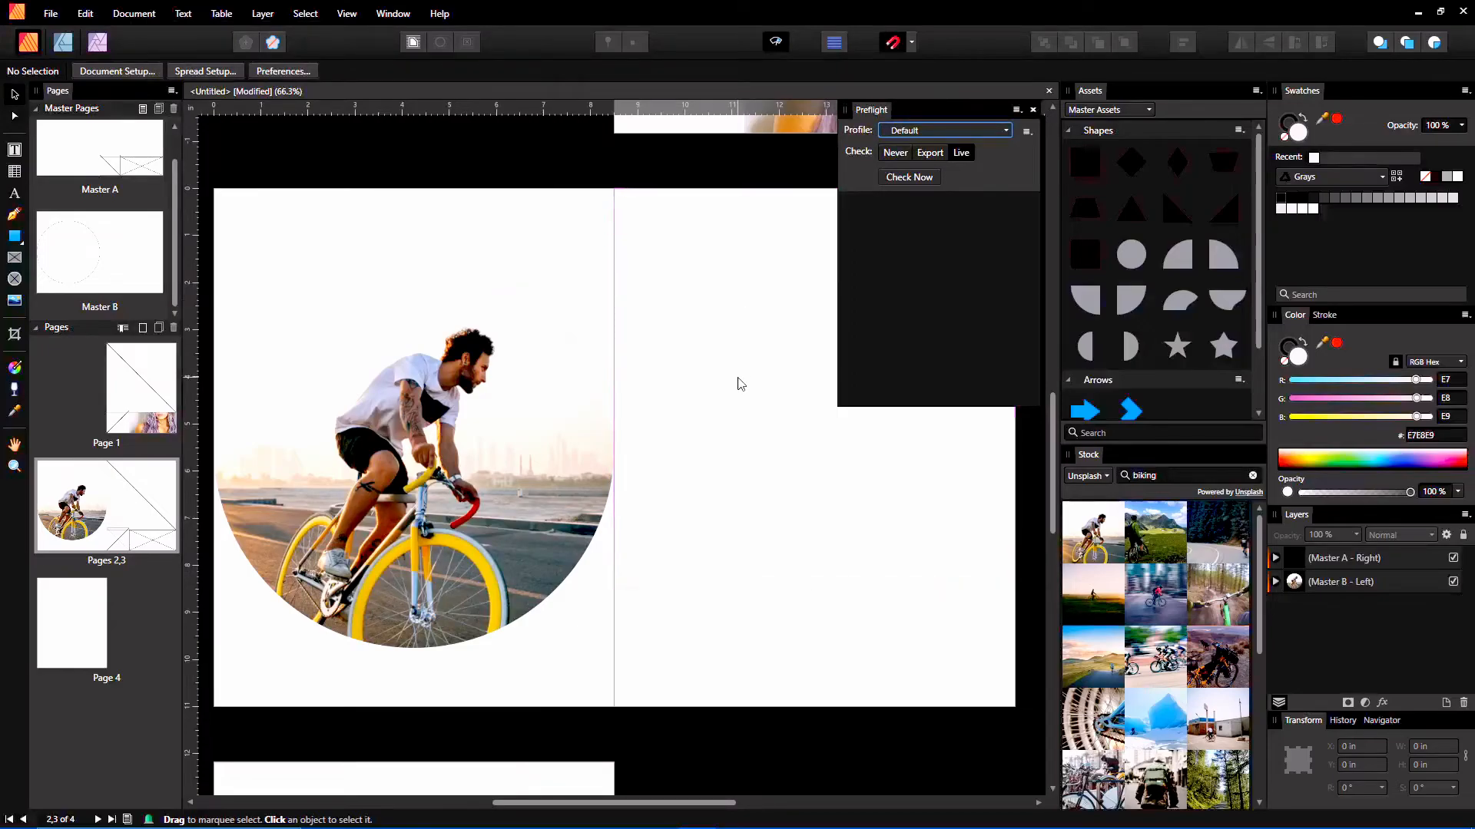
{"action": "mouse_move", "coordinate": [799, 365]}
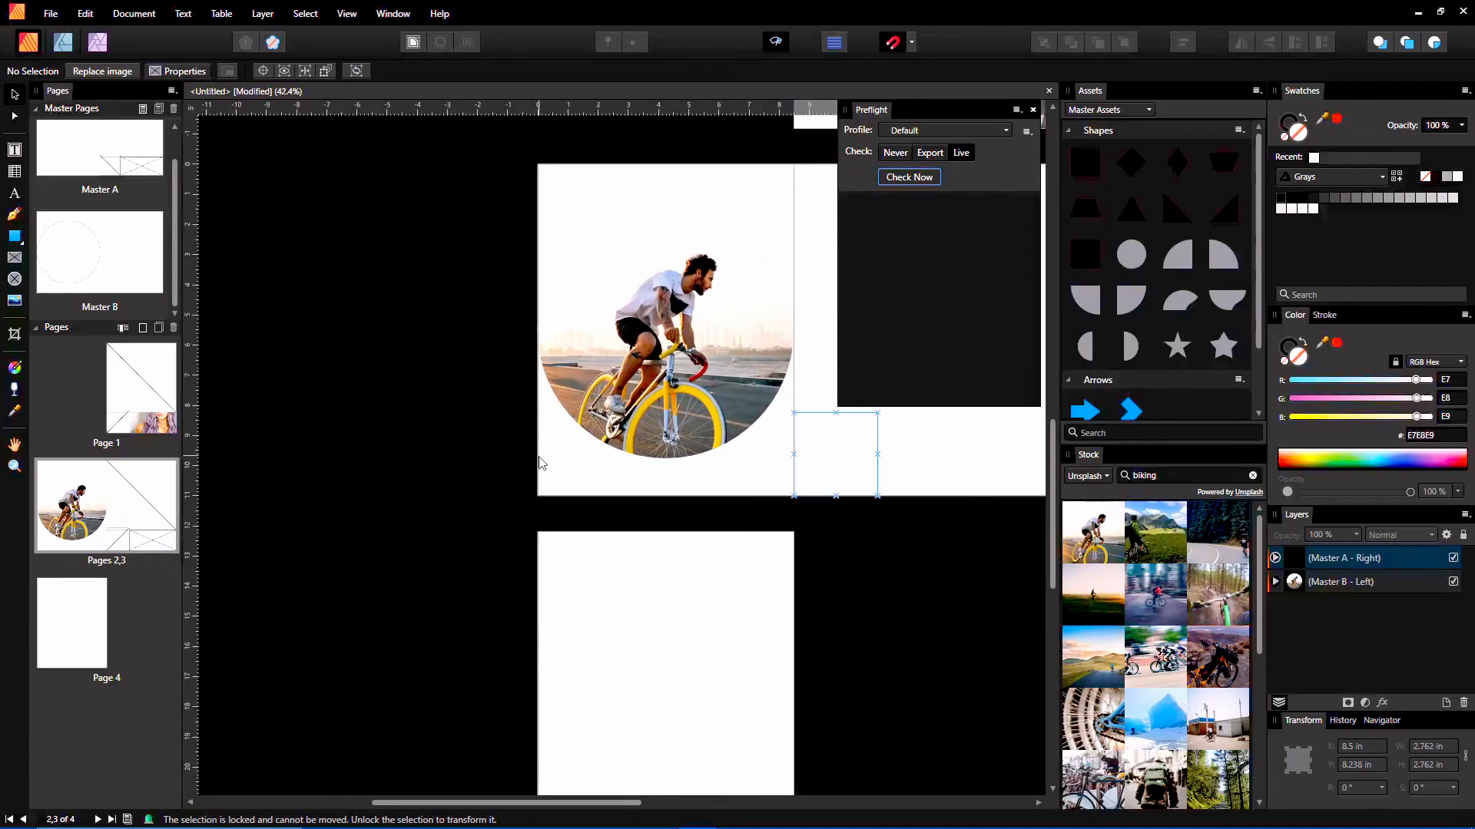
{"action": "mouse_move", "coordinate": [544, 463]}
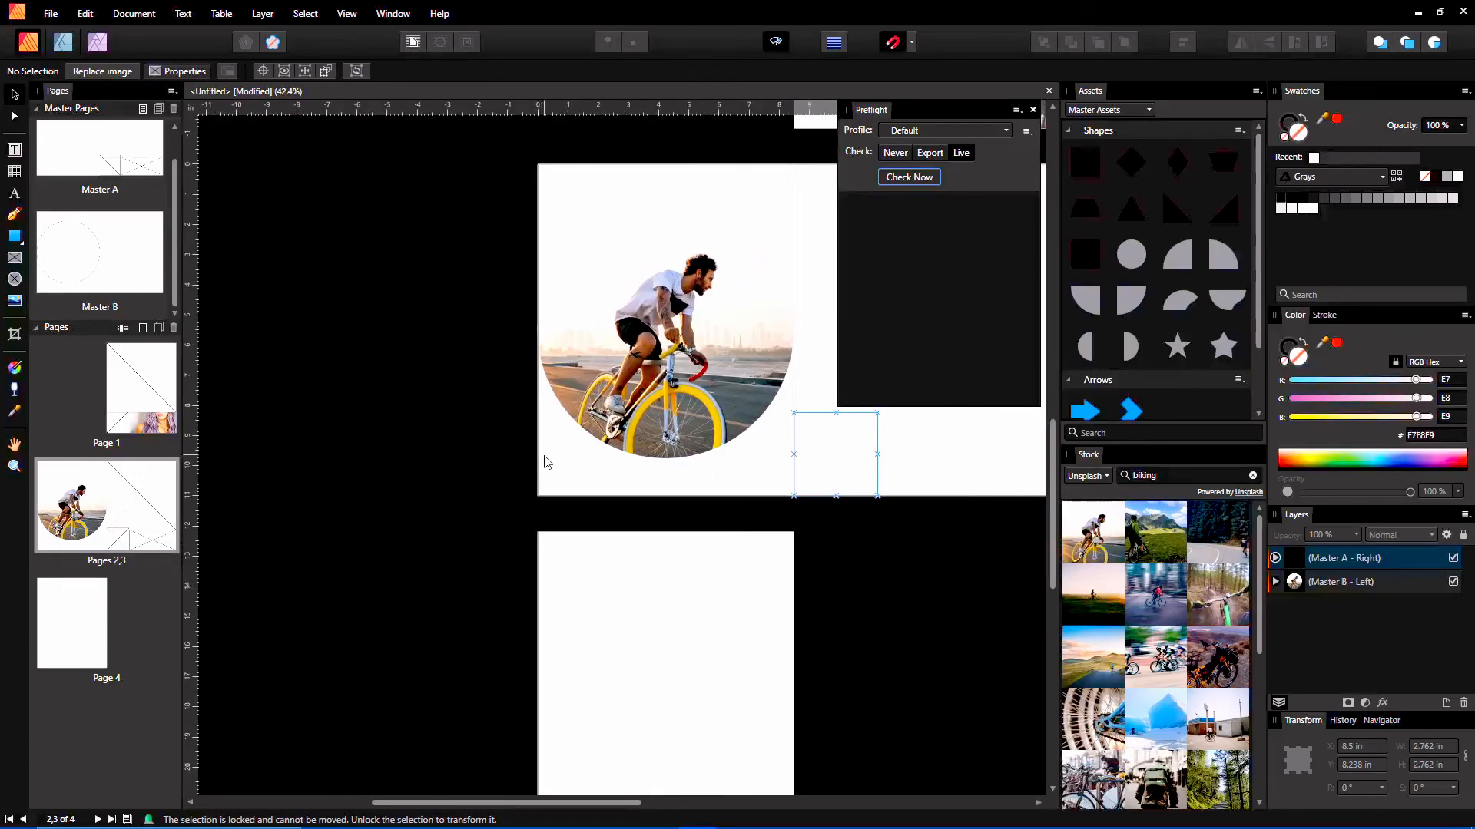
{"action": "scroll", "scroll_direction": "down", "scroll_amount": 3}
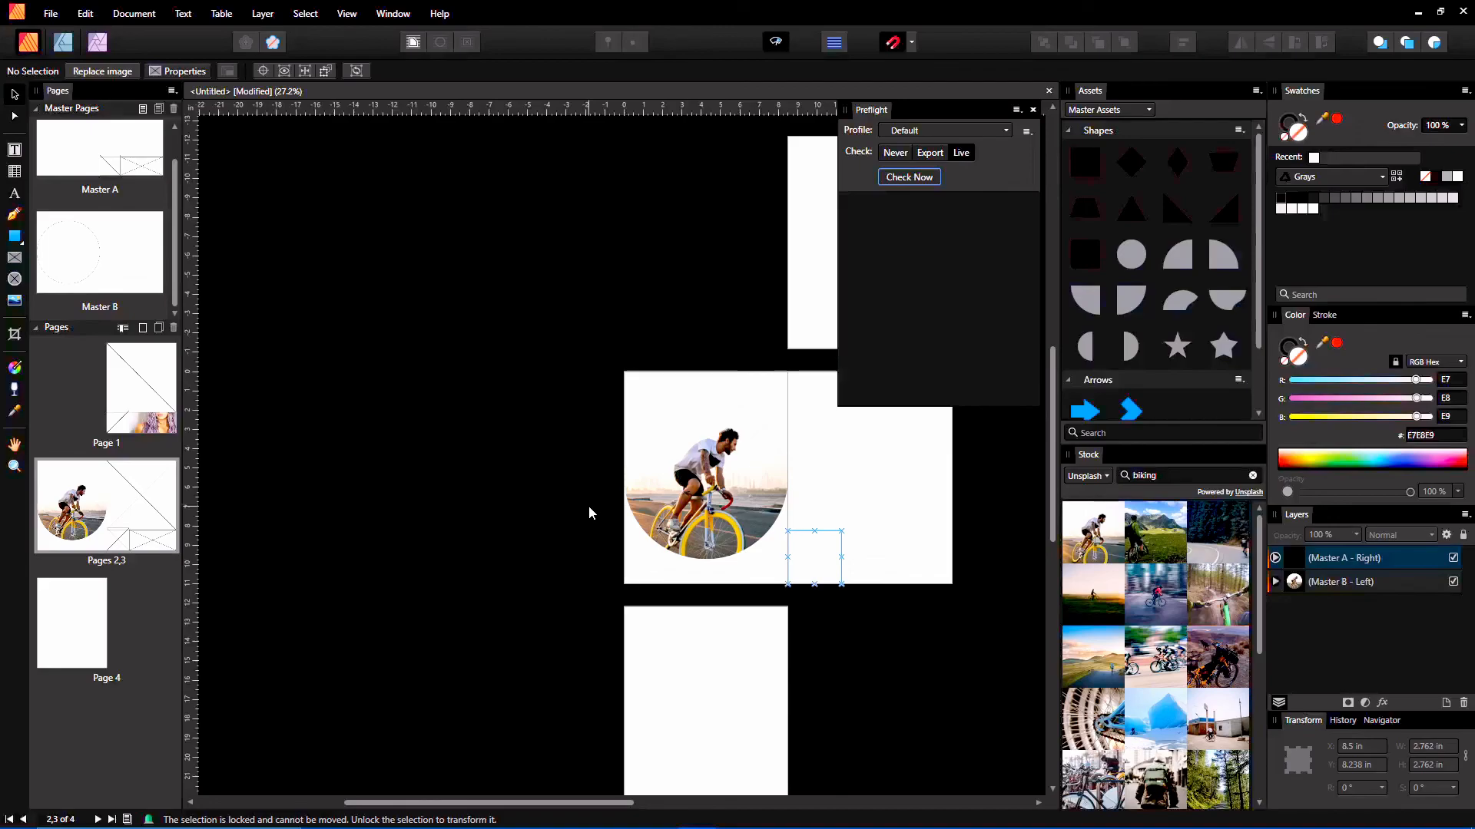
{"action": "mouse_move", "coordinate": [559, 401]}
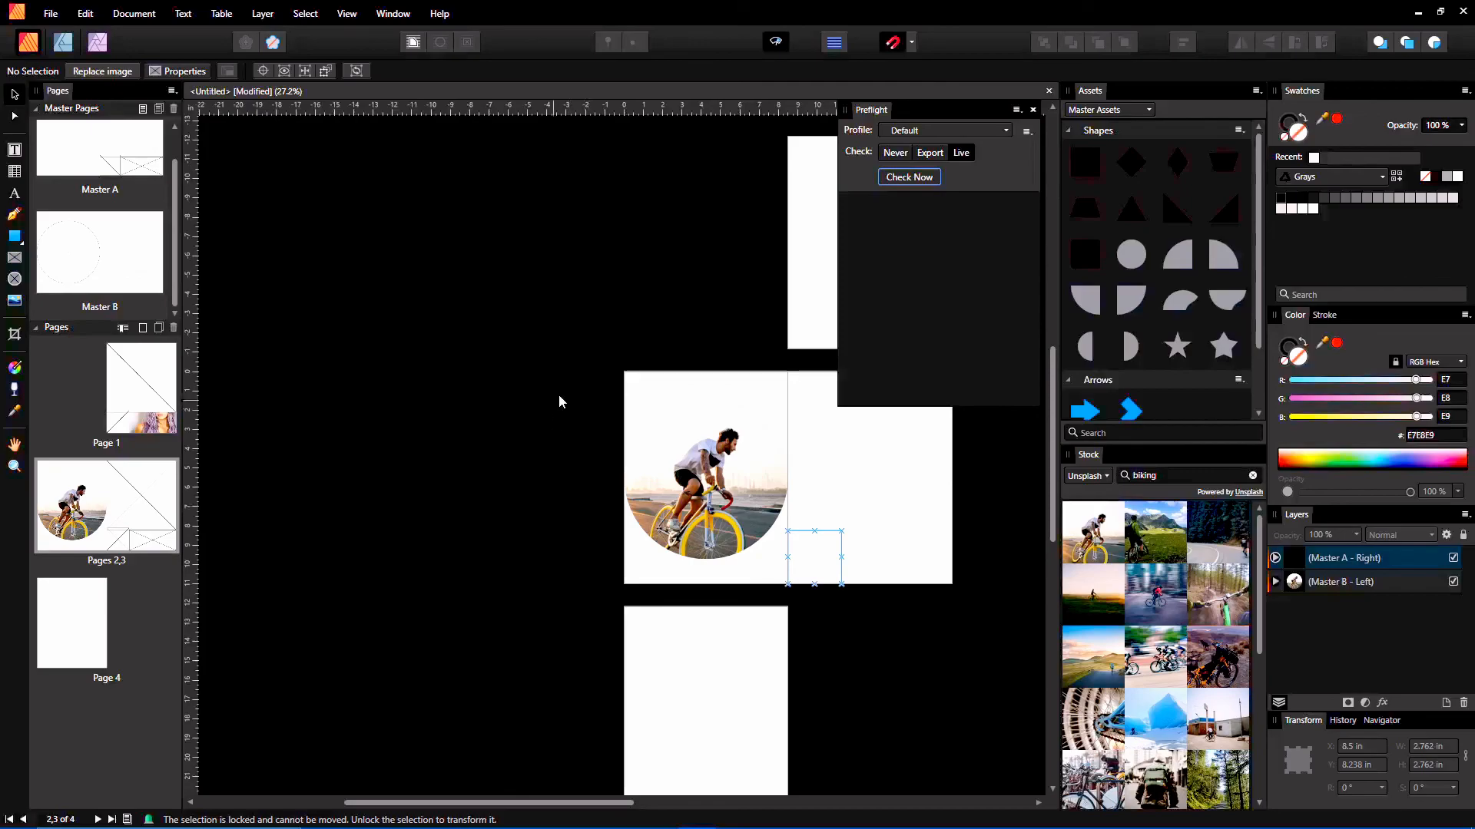